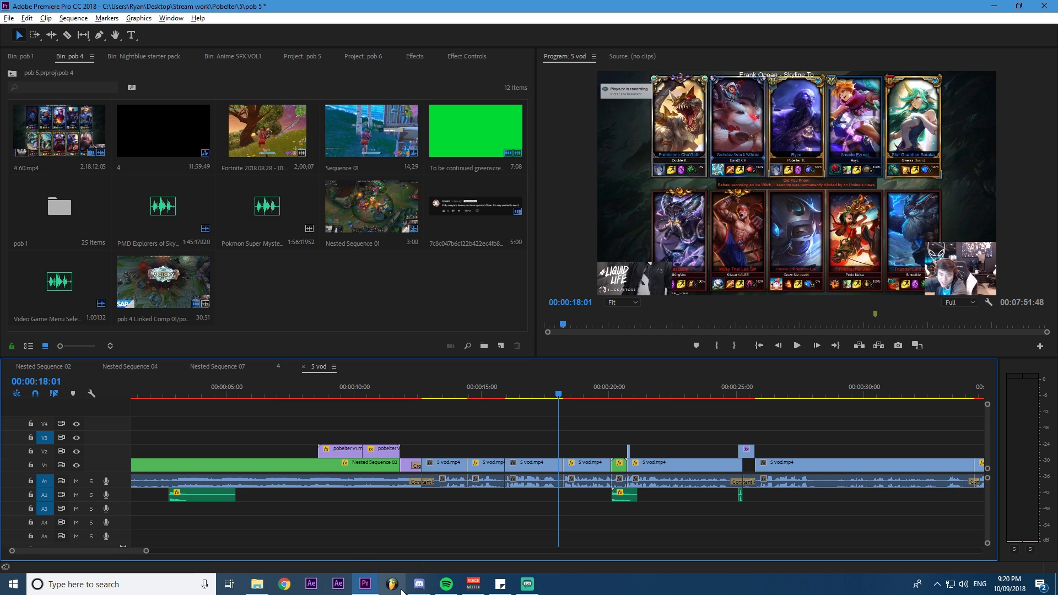
# Step: Switch to Discord, copy the Editor Parlor invite link and browse the editing_jobs_available channel
pyautogui.click(419, 584)
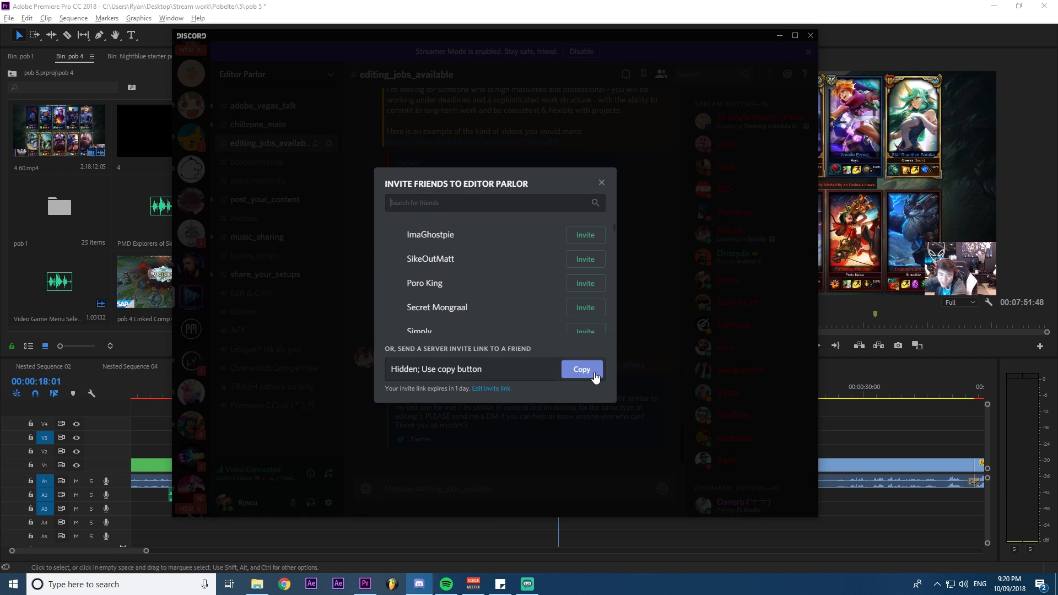
pyautogui.click(599, 183)
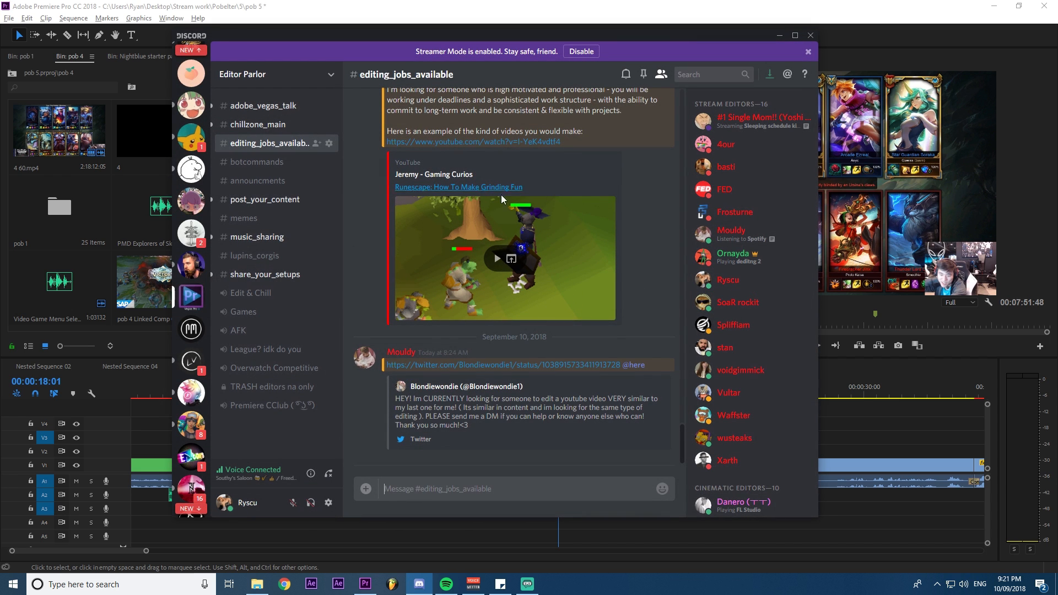
pyautogui.scroll(-3)
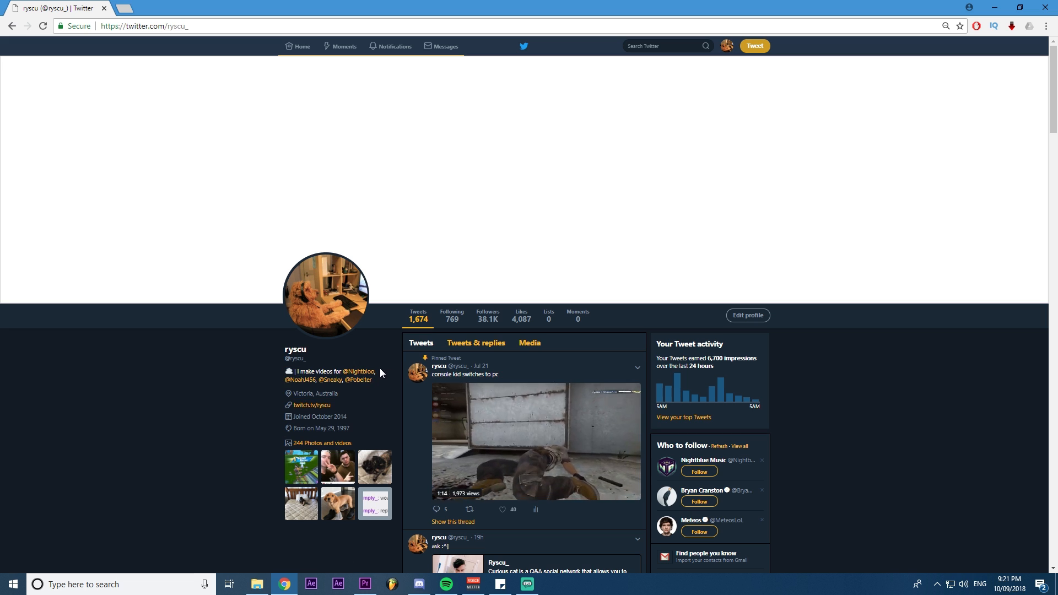
pyautogui.moveTo(359, 372)
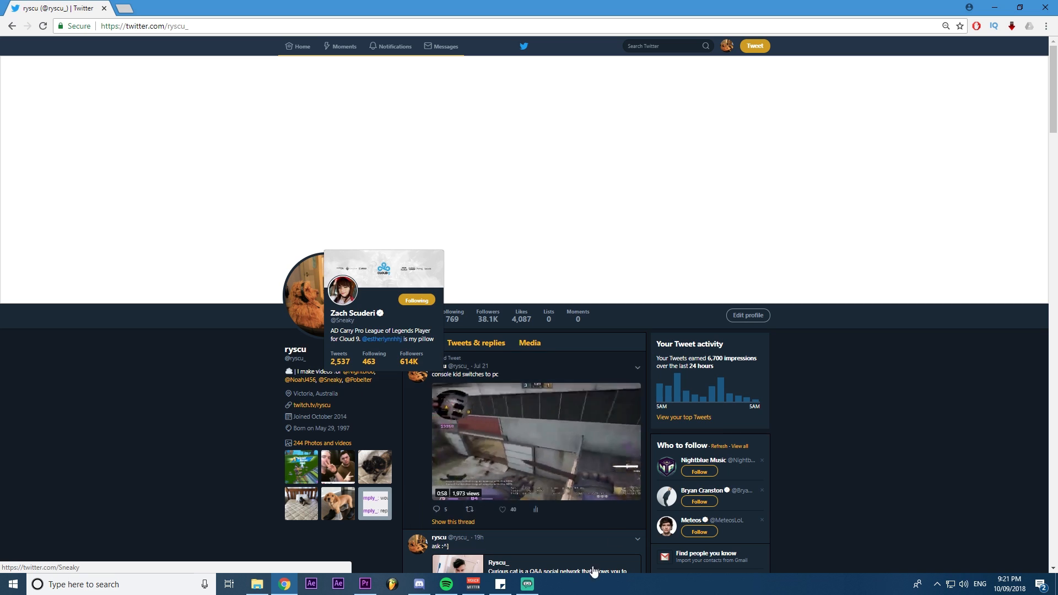
pyautogui.moveTo(180, 375)
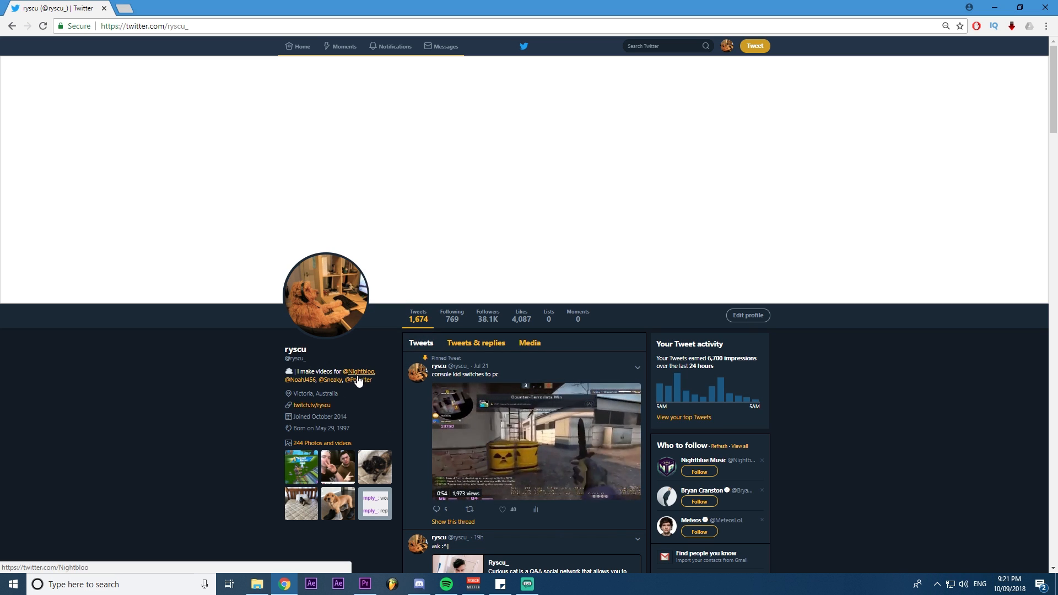
# Step: Search Twitter for 'mongra', go to the pro player's profile and scroll through his timeline
pyautogui.write('mongra')
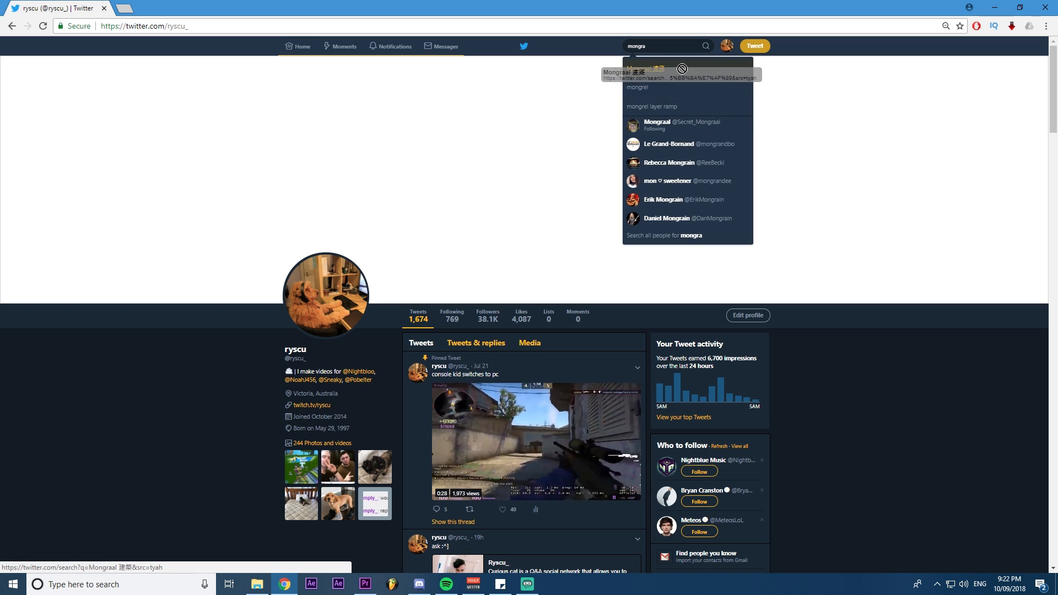
pyautogui.click(681, 124)
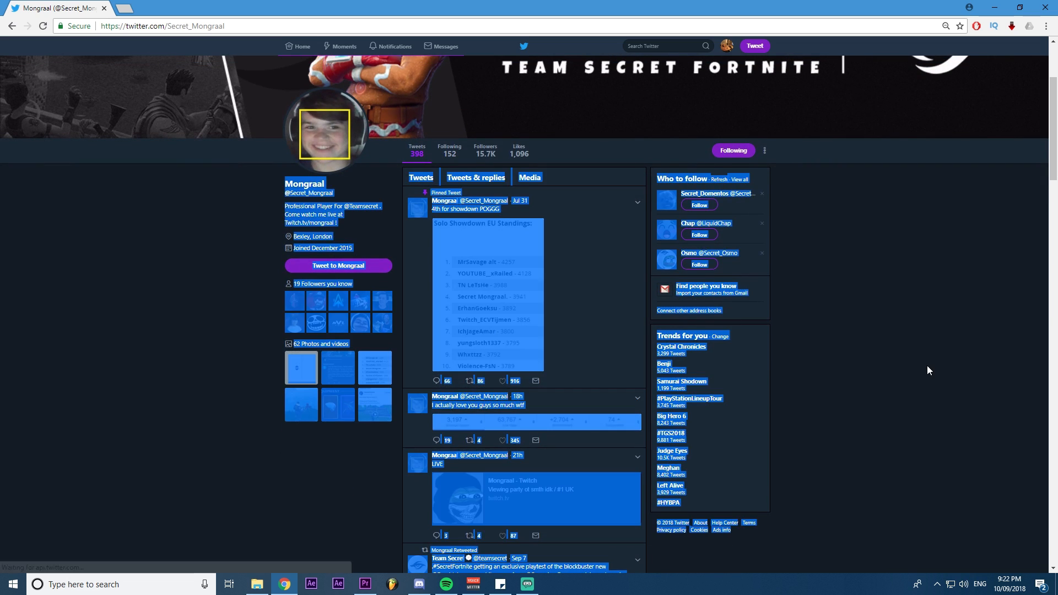
pyautogui.scroll(-3)
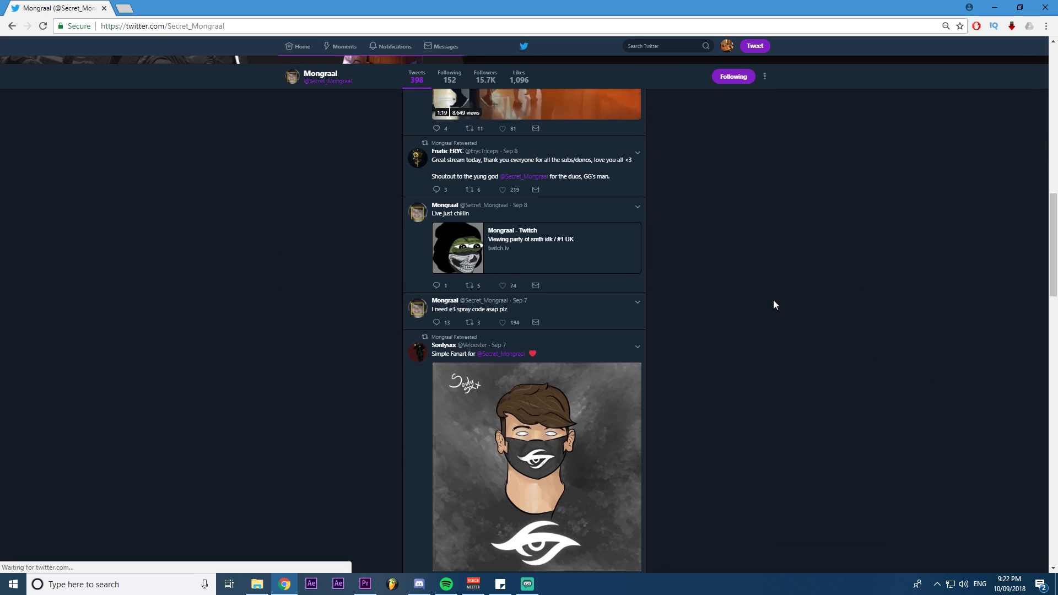
pyautogui.scroll(-3)
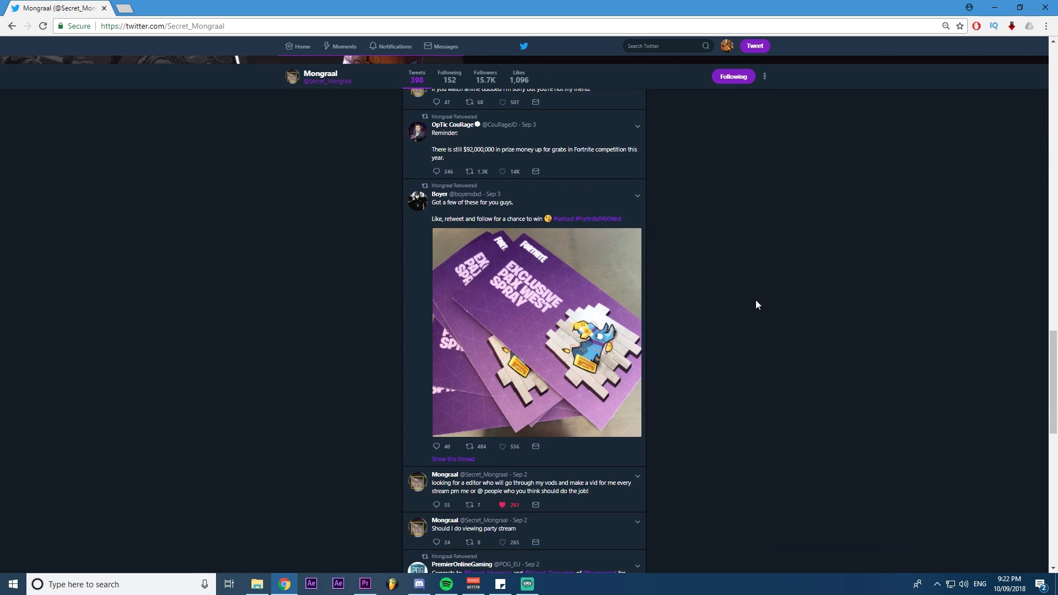
pyautogui.scroll(-3)
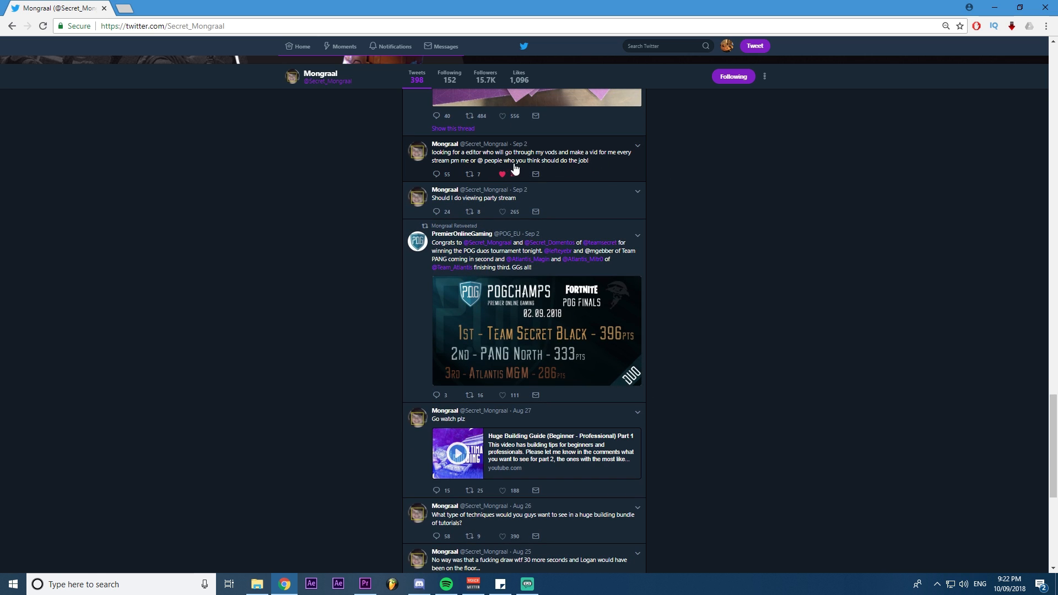
# Step: View his tweet asking for a vod editor, then return to the Twitter home feed
pyautogui.click(502, 174)
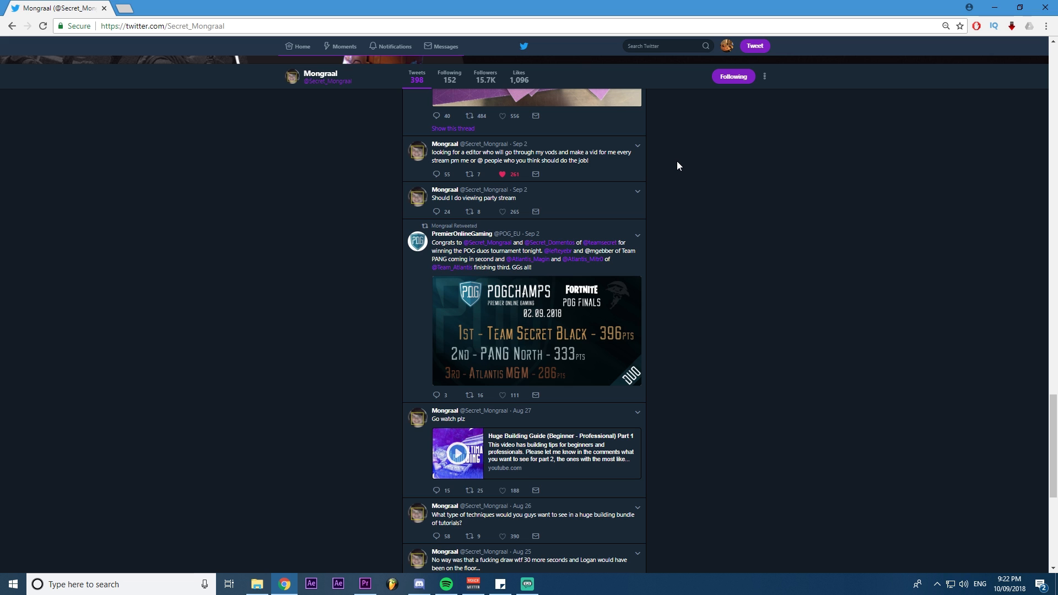
pyautogui.scroll(3)
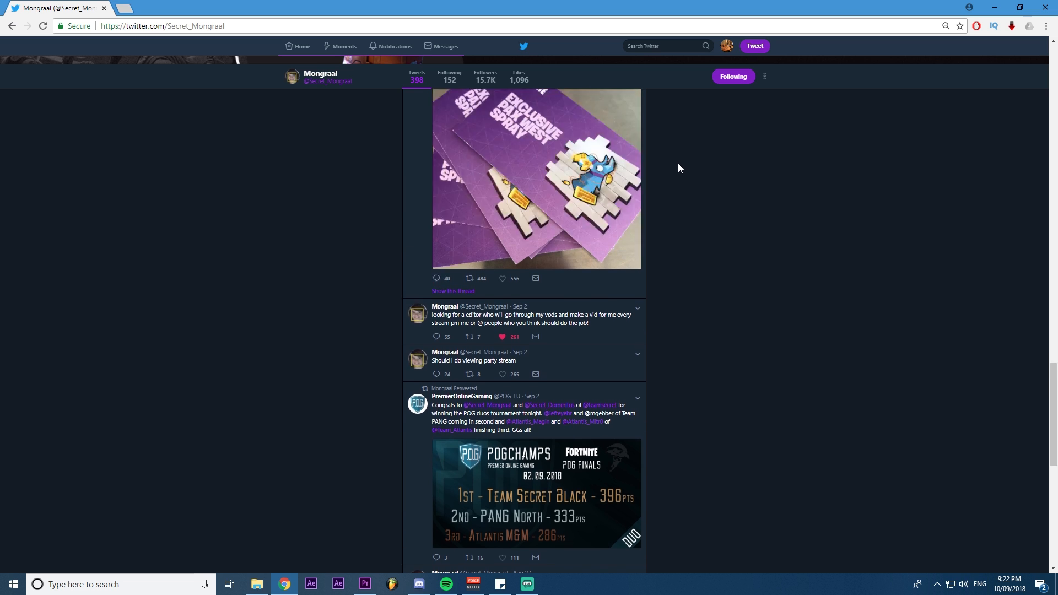
pyautogui.click(364, 584)
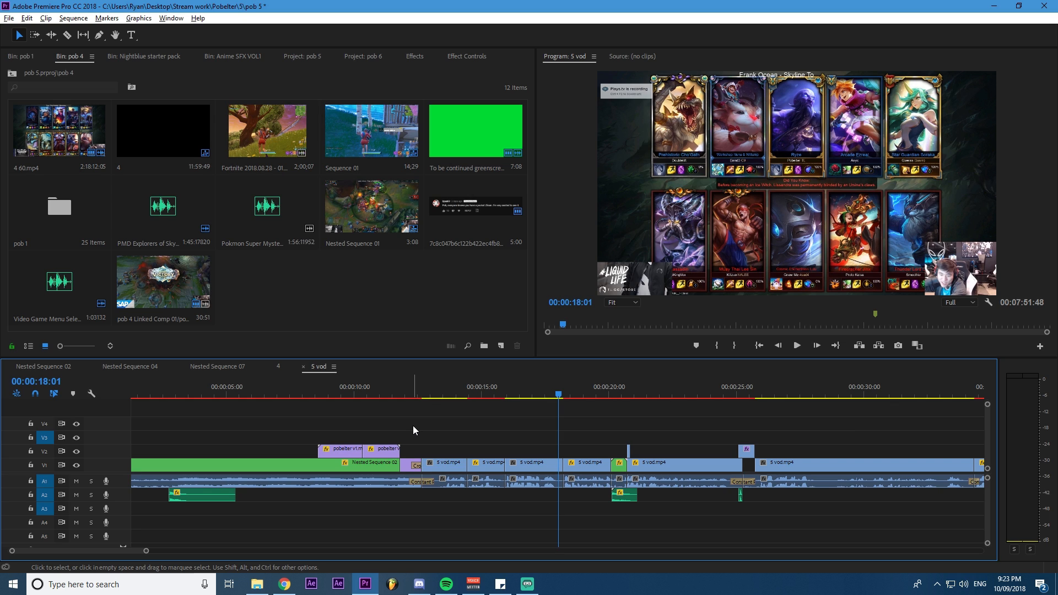
pyautogui.click(284, 584)
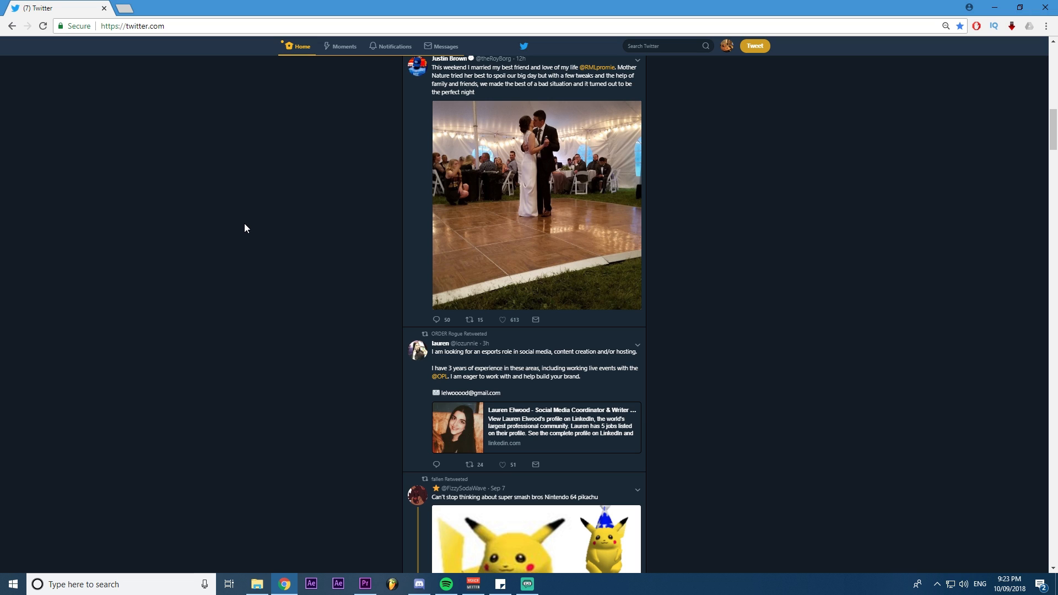
pyautogui.moveTo(350, 472)
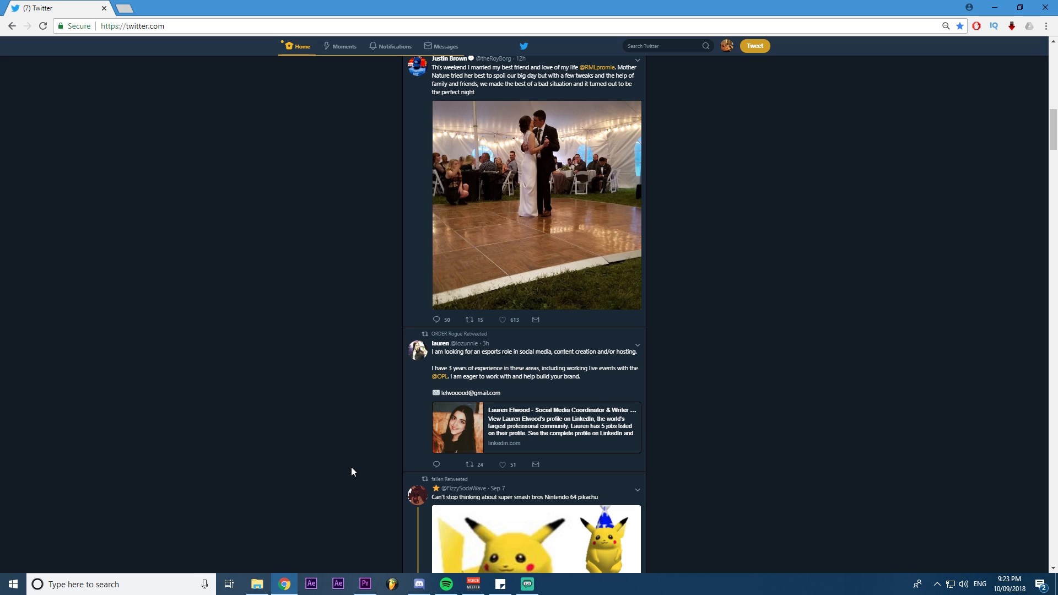
pyautogui.moveTo(393, 289)
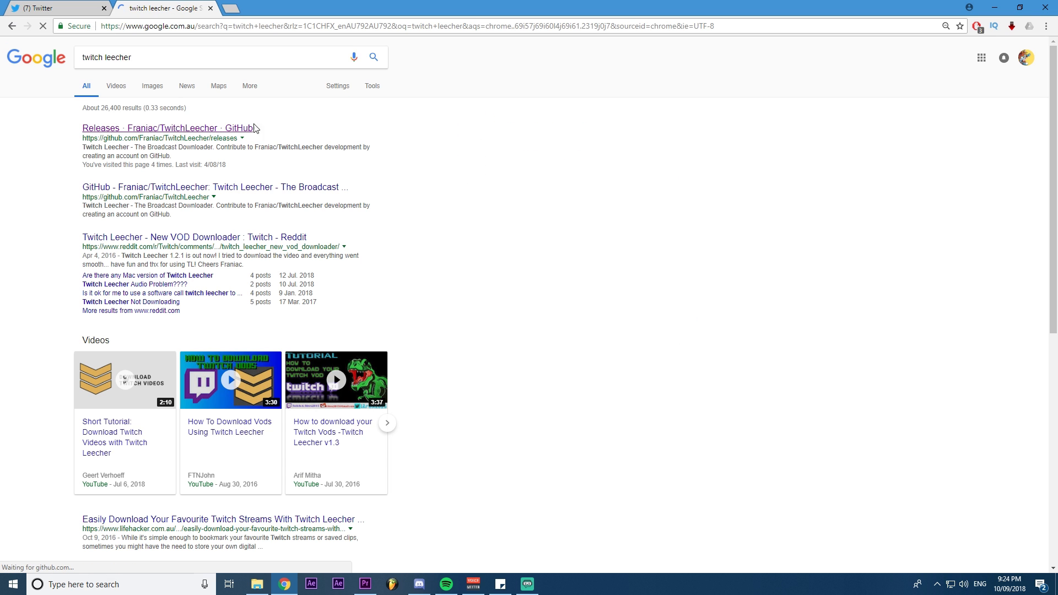
# Step: Copy the Twitch VOD URL and search it in Twitch Leecher to list the finals broadcast
pyautogui.click(169, 128)
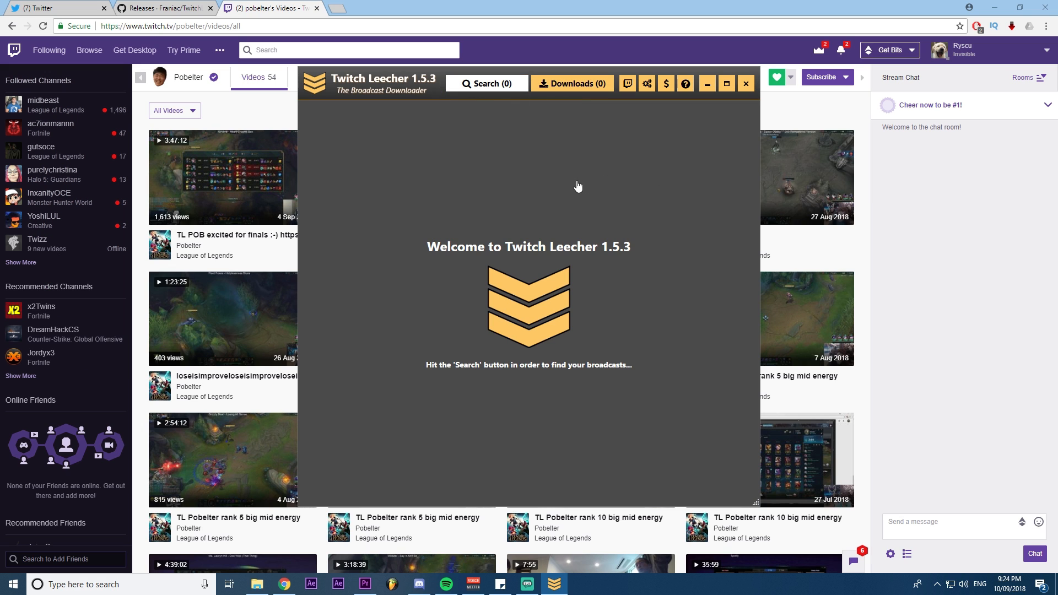
pyautogui.click(486, 83)
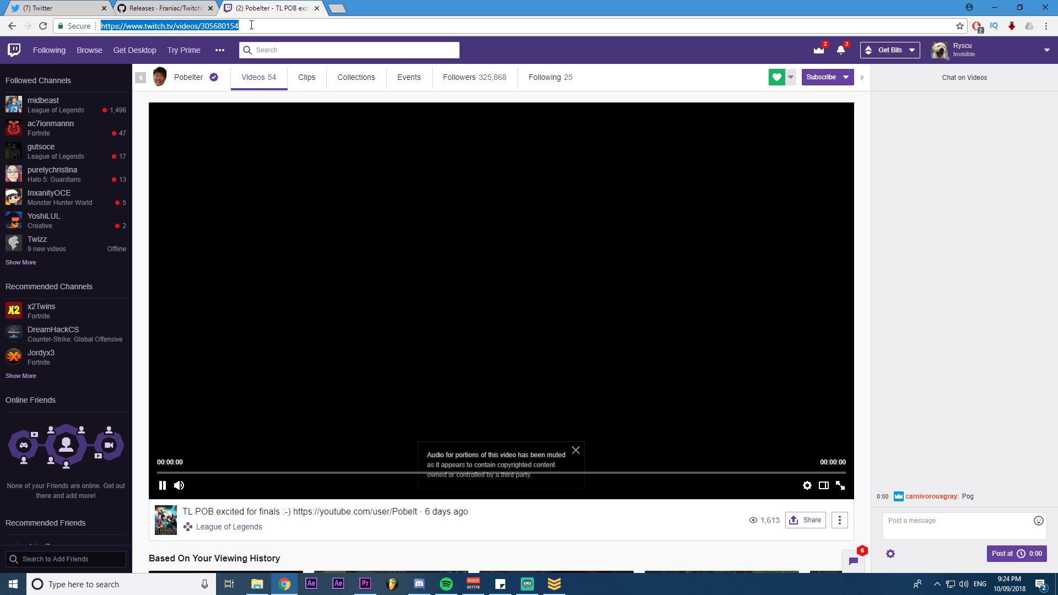
pyautogui.click(552, 584)
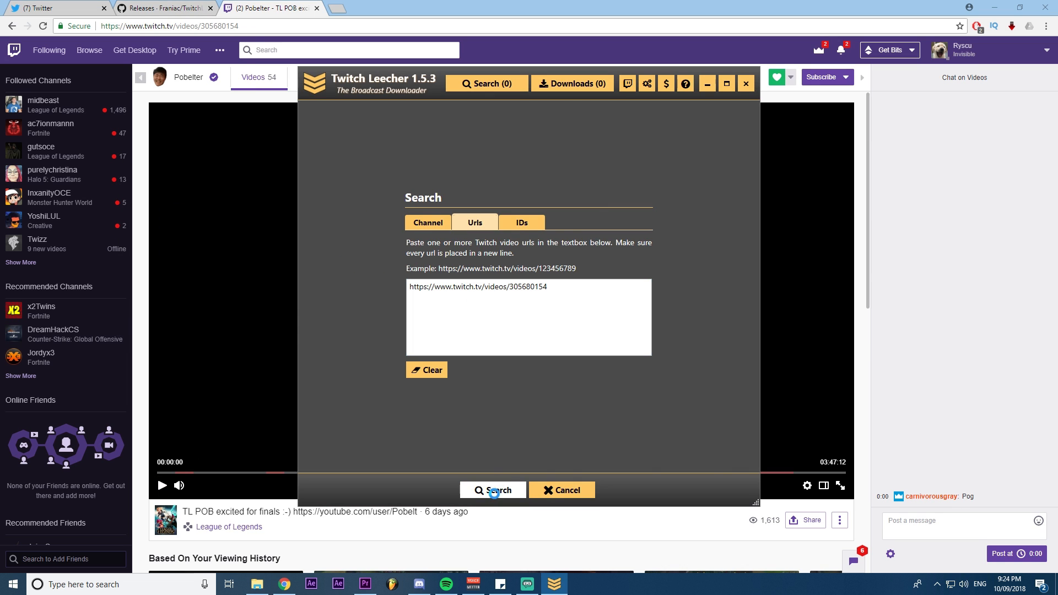
pyautogui.click(493, 489)
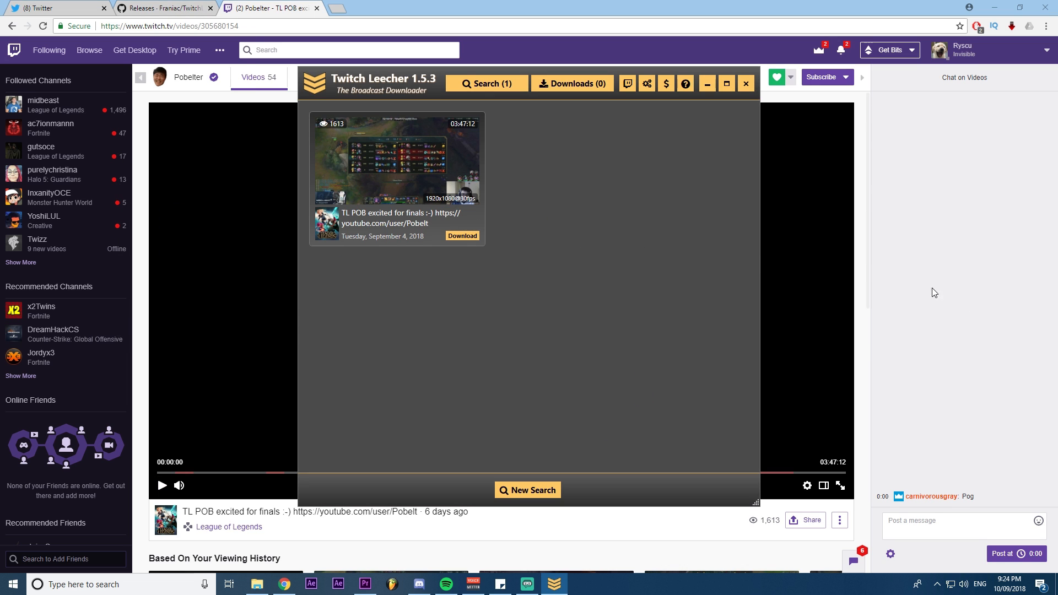
pyautogui.moveTo(966, 327)
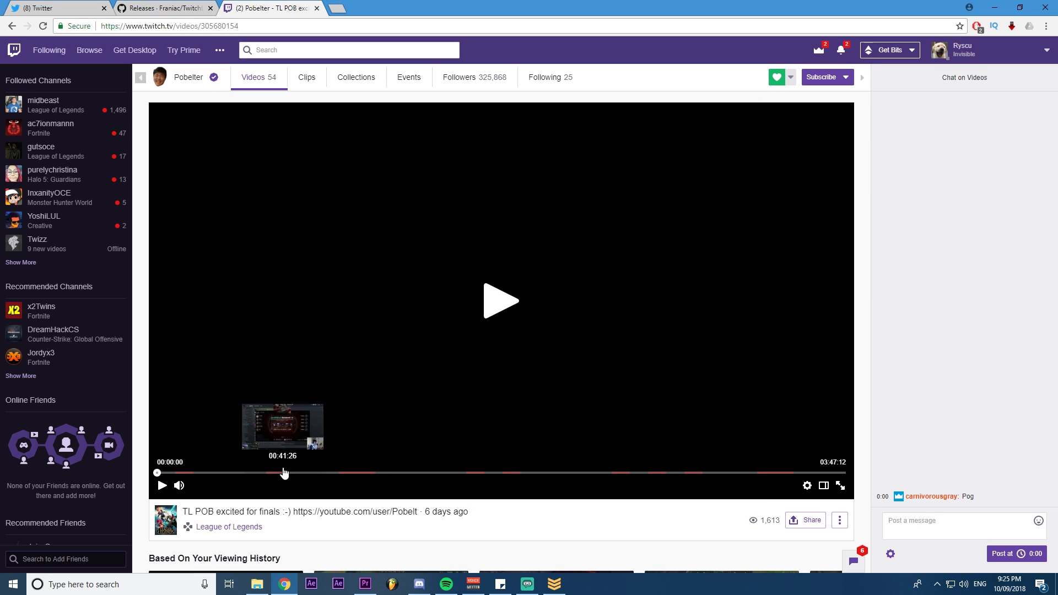
pyautogui.moveTo(357, 479)
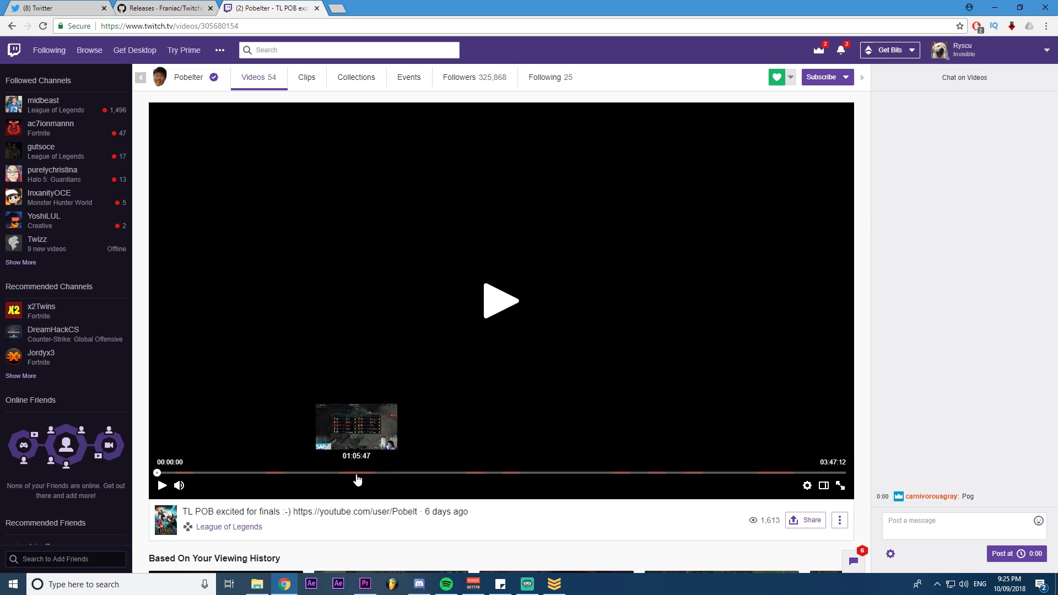
pyautogui.moveTo(376, 477)
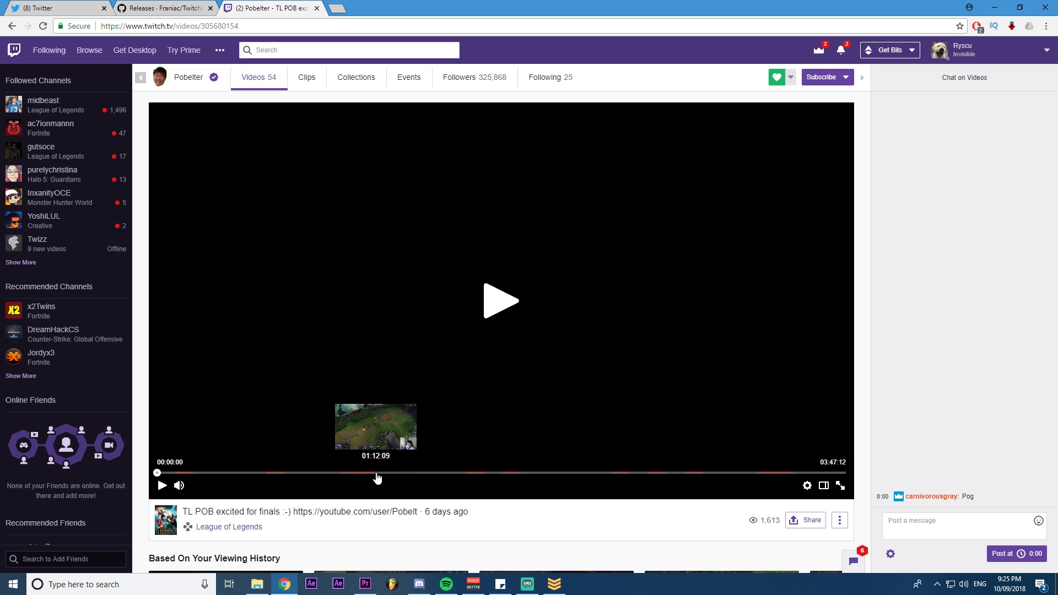
pyautogui.moveTo(537, 480)
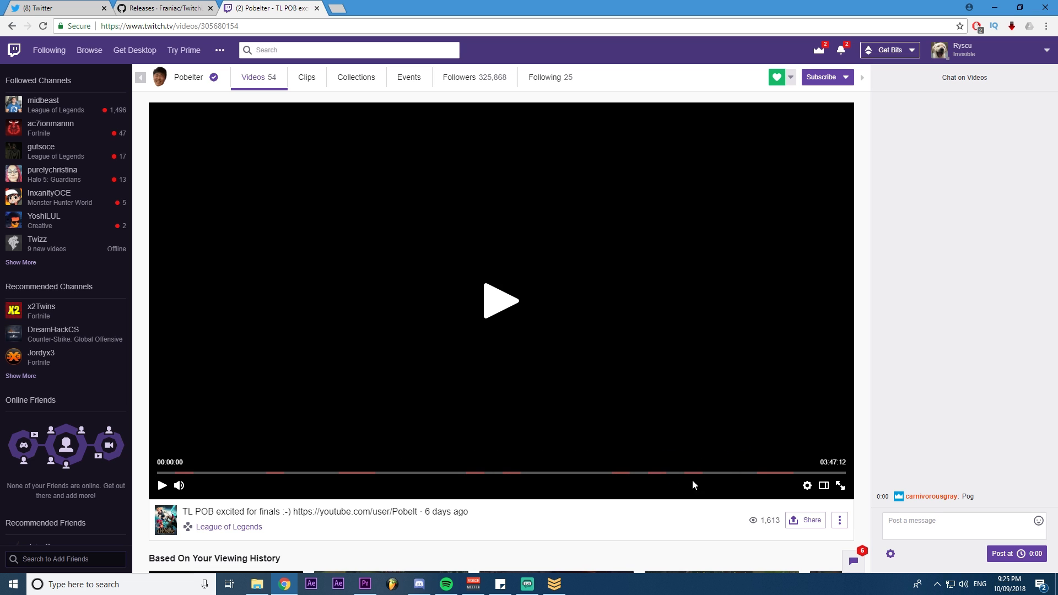
pyautogui.moveTo(697, 468)
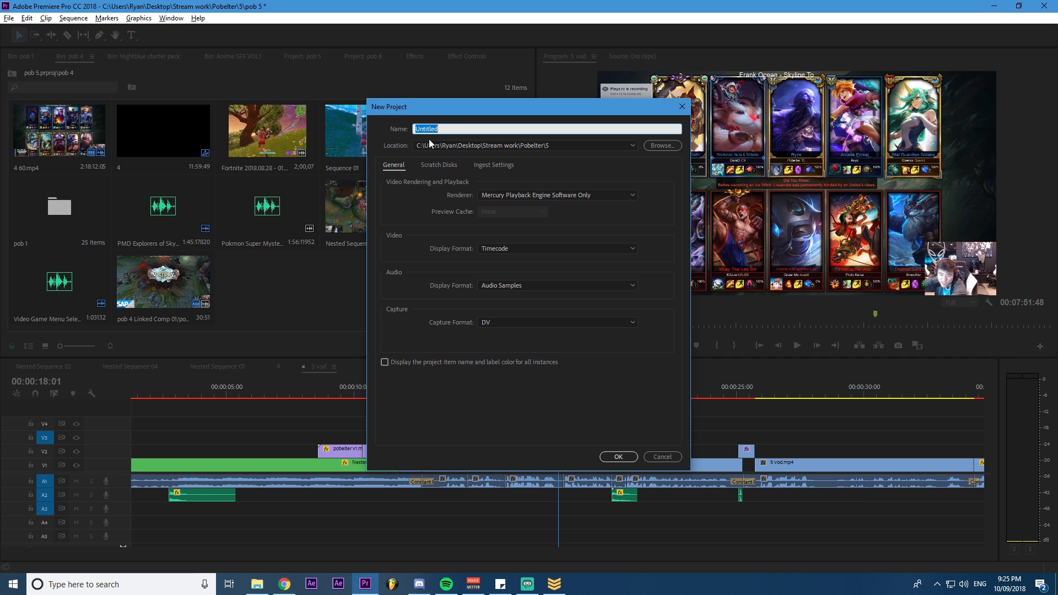
# Step: Create a new Premiere Pro project located in folder 6 of the streamer's Stream work folder
pyautogui.click(662, 456)
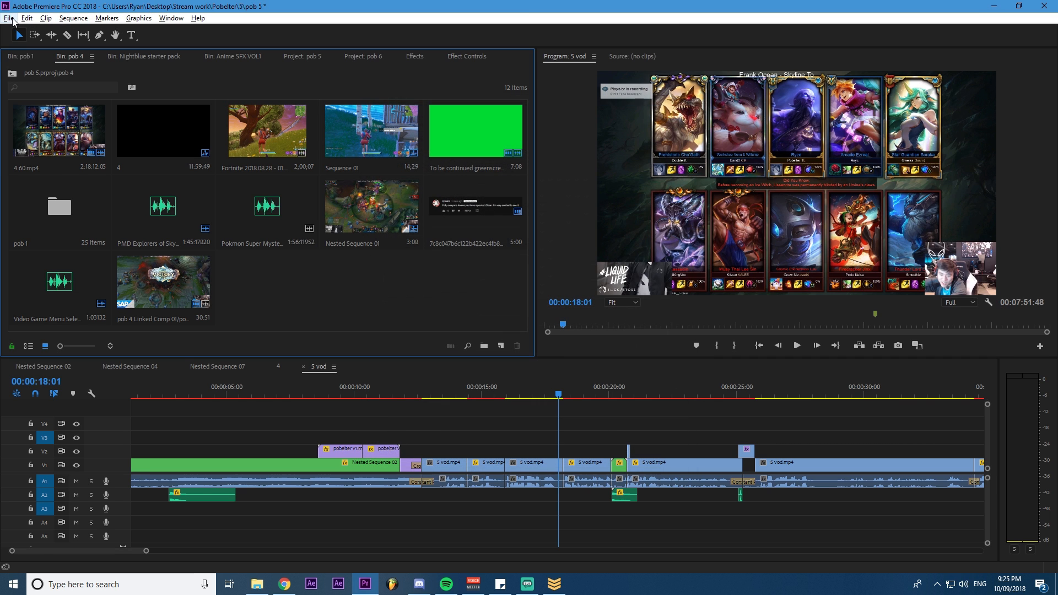
pyautogui.click(9, 19)
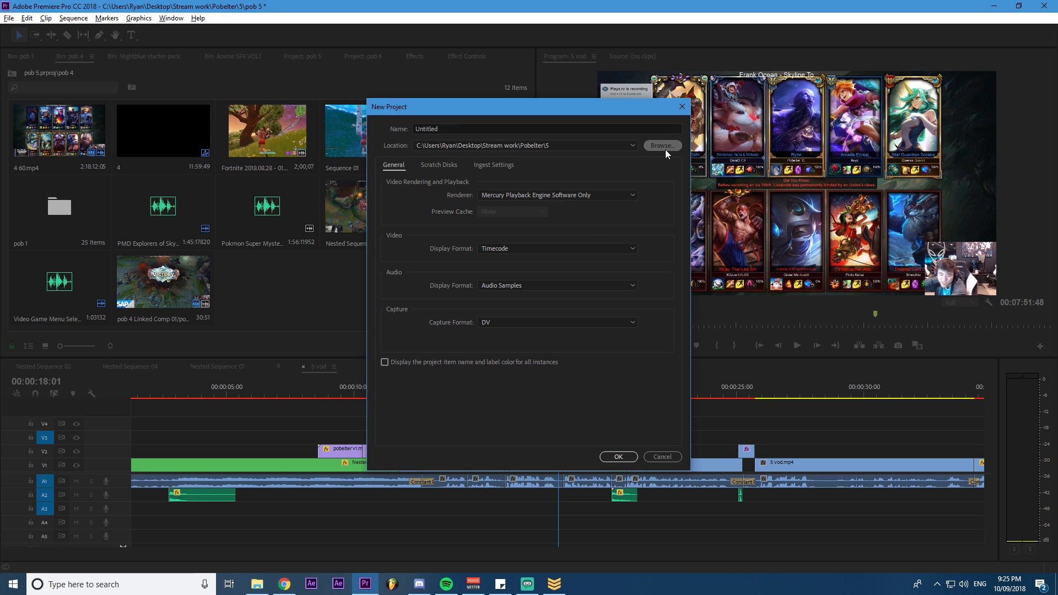
pyautogui.click(661, 145)
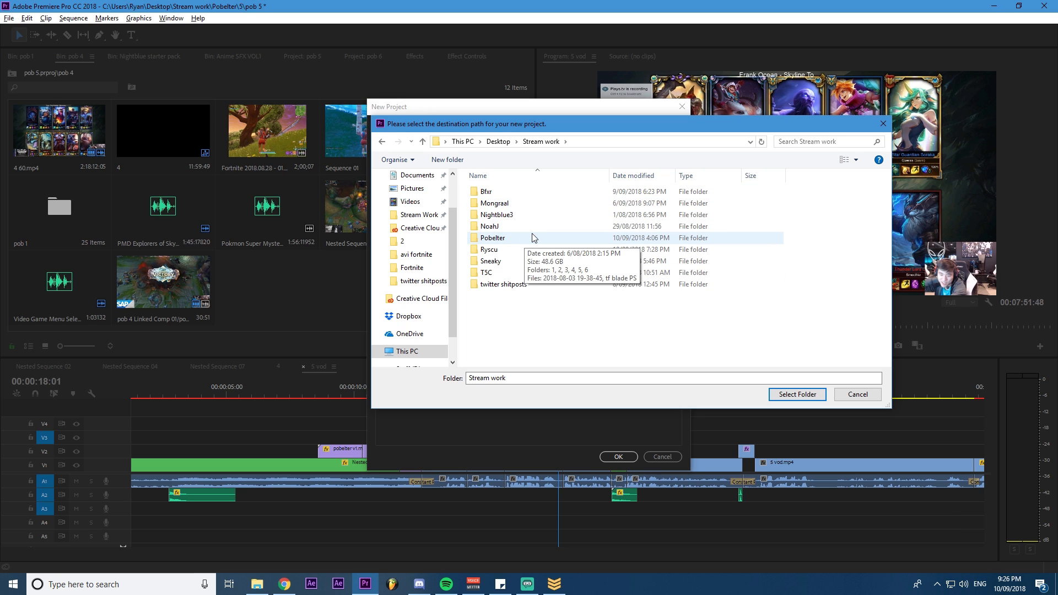
pyautogui.moveTo(613, 189)
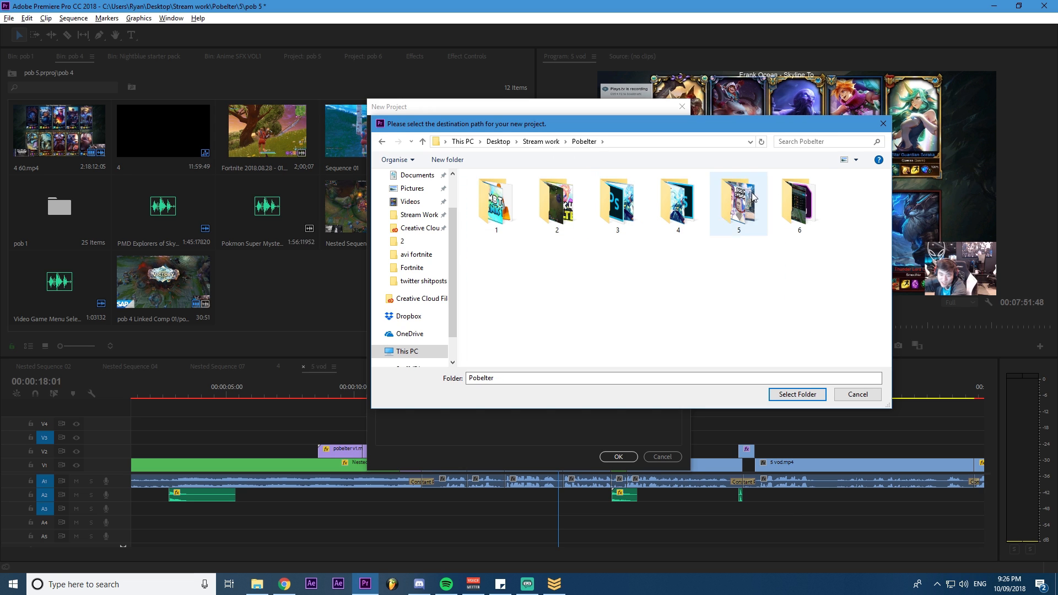
pyautogui.doubleClick(798, 204)
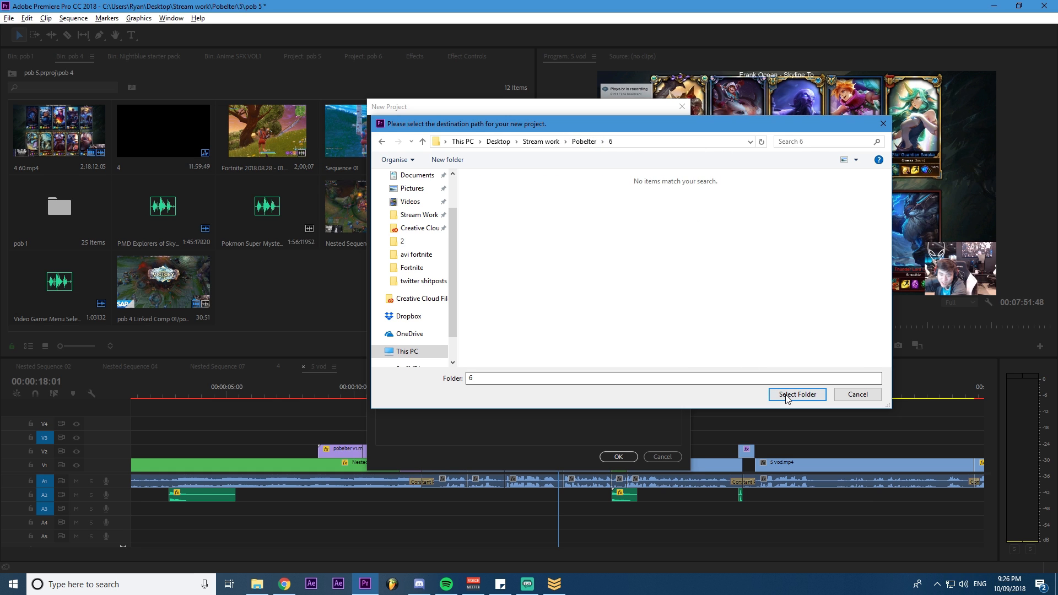
pyautogui.click(8, 19)
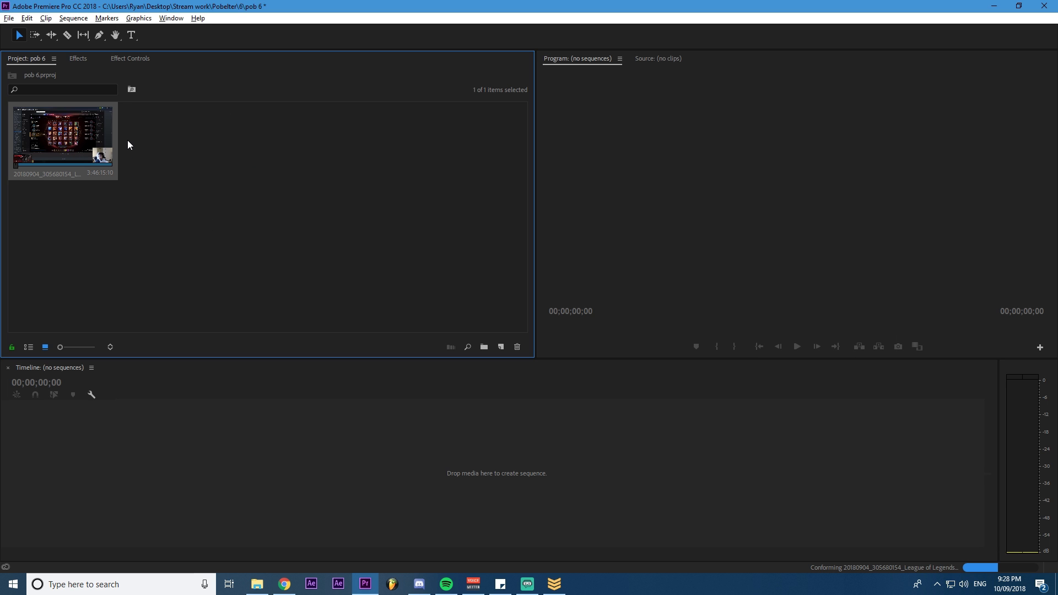
# Step: Preview the stream recording, skim to a later point and create a sequence from it
pyautogui.doubleClick(62, 134)
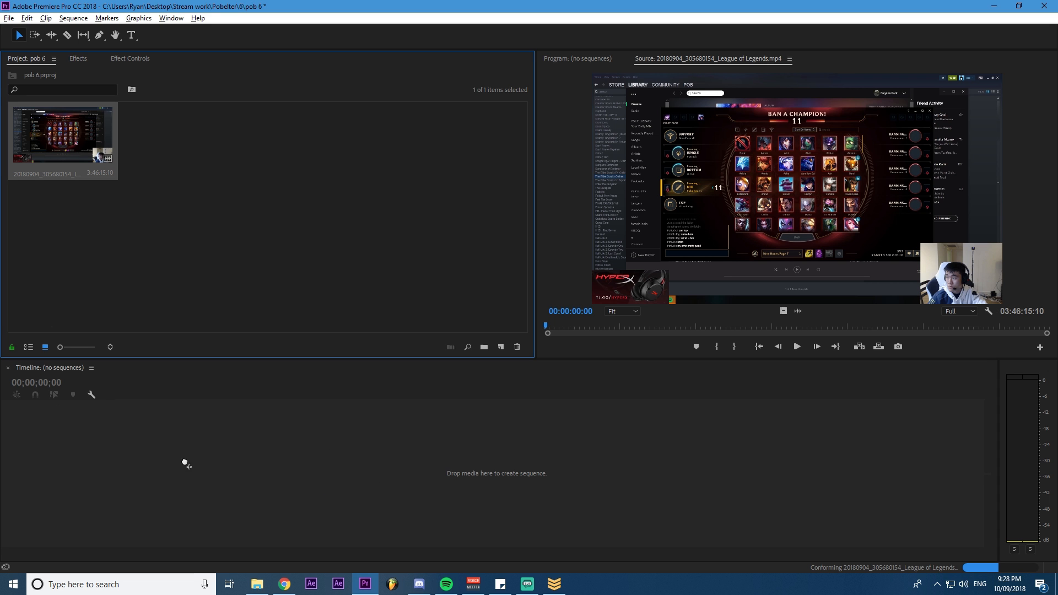
pyautogui.moveTo(306, 455)
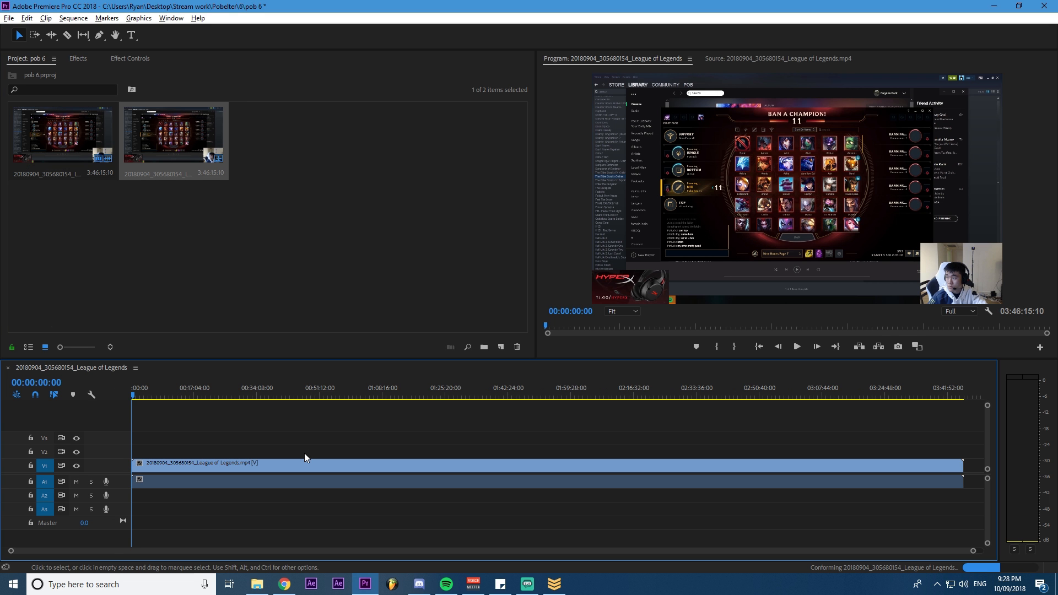
pyautogui.click(187, 395)
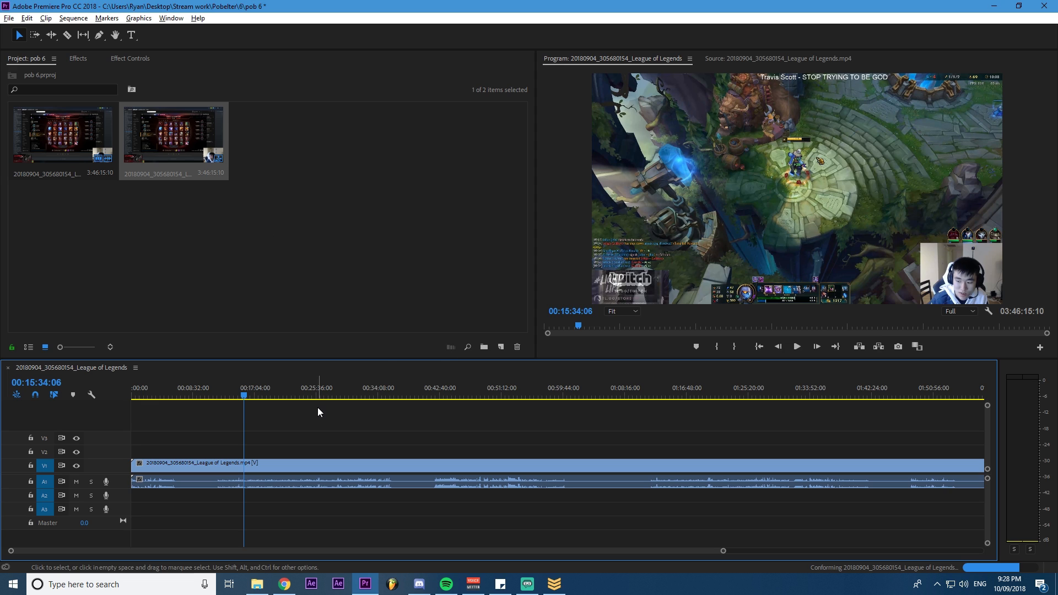
pyautogui.click(455, 386)
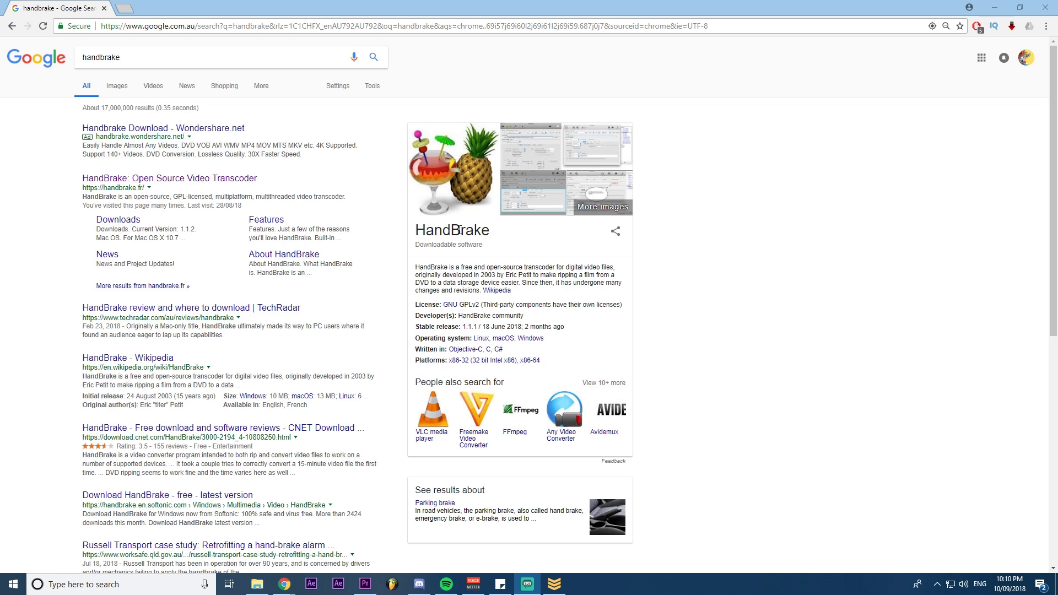
# Step: Launch HandBrake from the Start menu and choose to encode a single video file
pyautogui.click(170, 179)
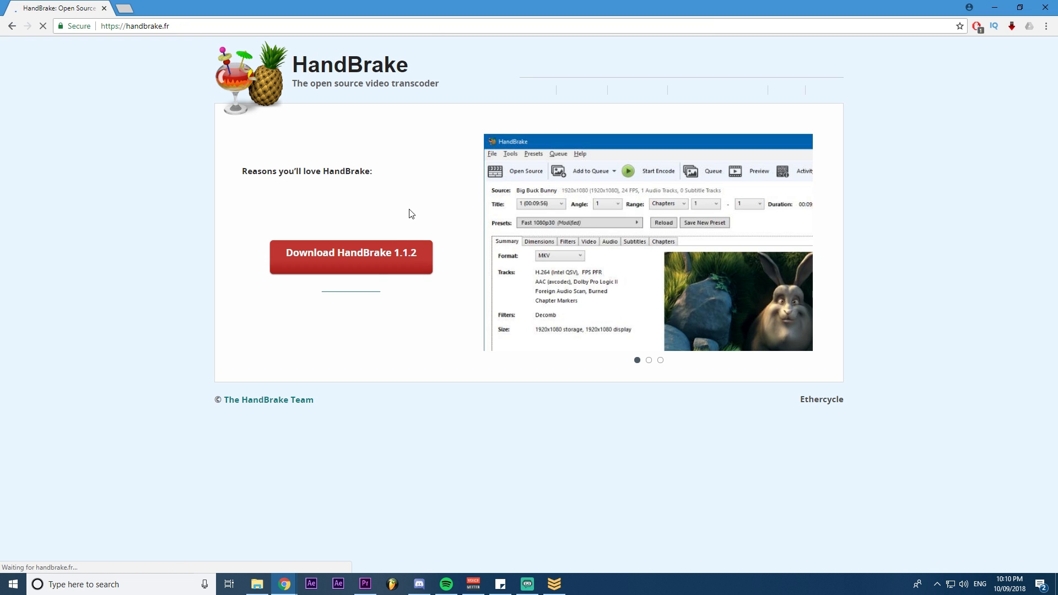
pyautogui.write('ha')
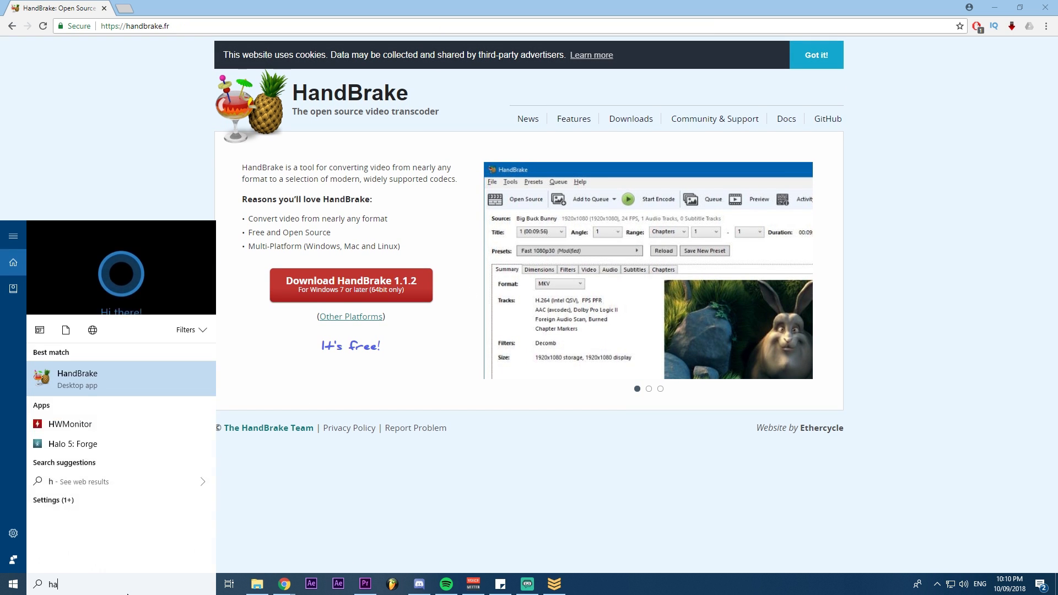
pyautogui.click(77, 378)
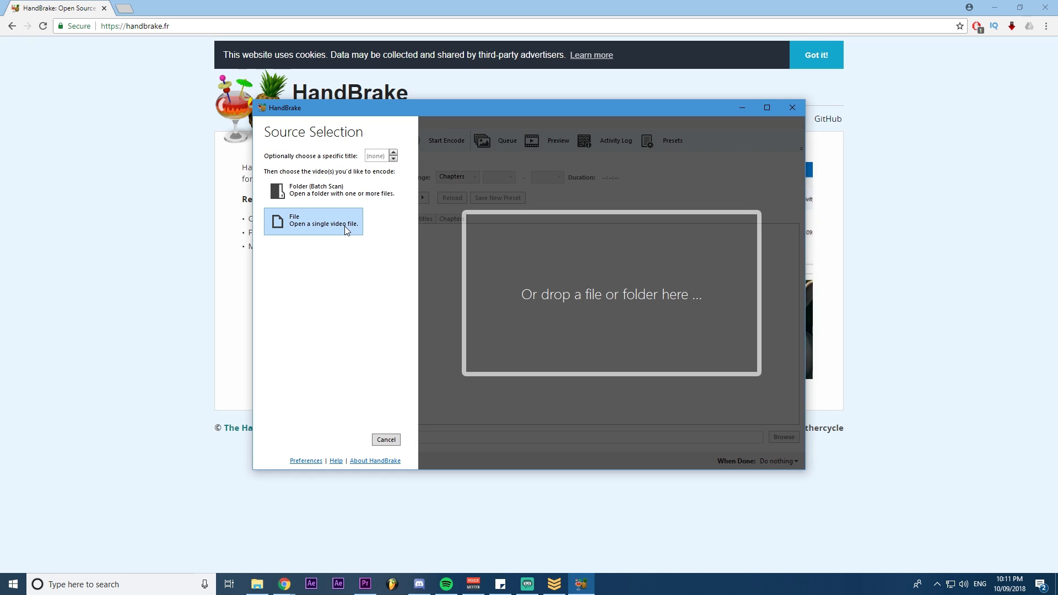
pyautogui.click(312, 221)
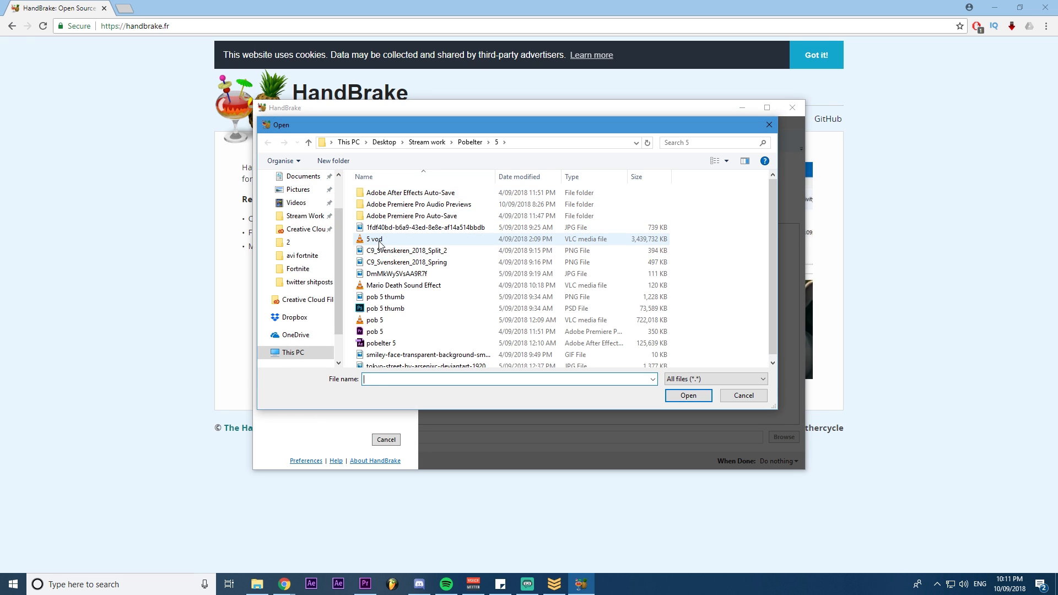
# Step: Load the 5 vod recording as HandBrake's source and show the preset list
pyautogui.click(374, 315)
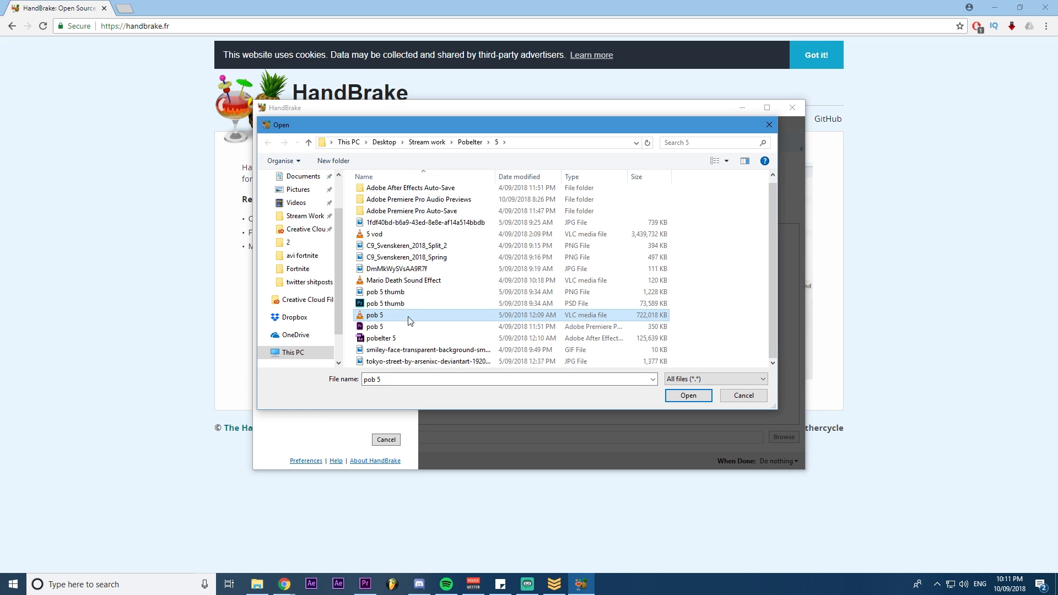
pyautogui.click(687, 396)
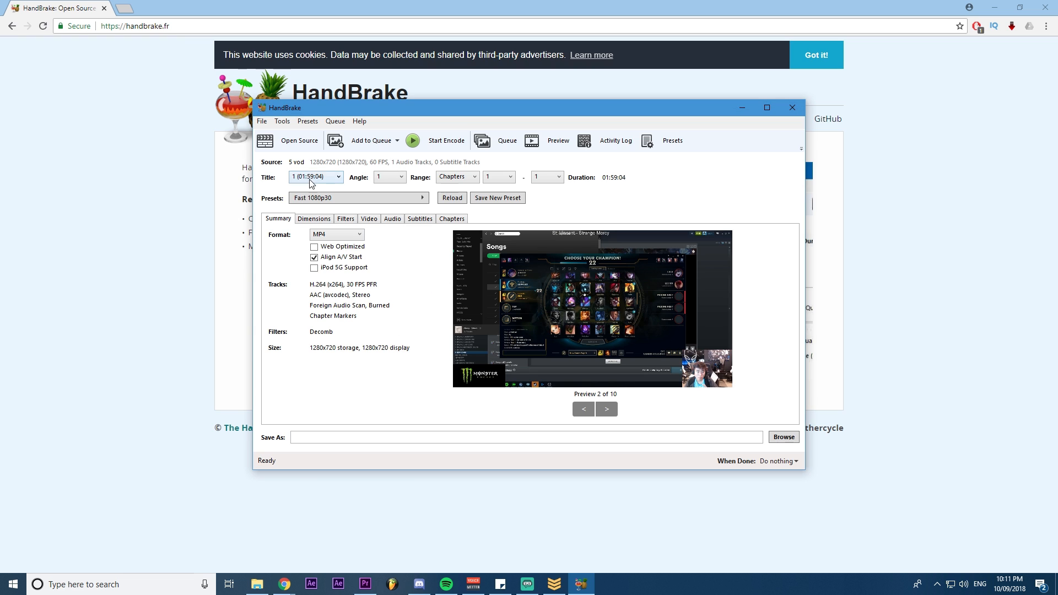
pyautogui.click(421, 198)
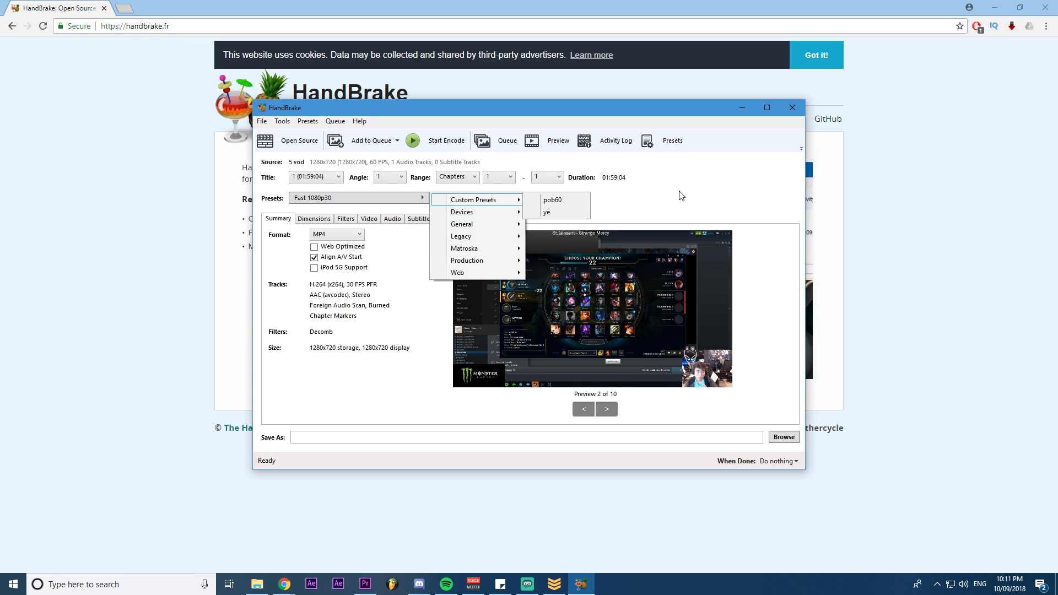
# Step: Apply the pob60 custom preset and confirm the video framerate stays at 60 fps
pyautogui.click(552, 199)
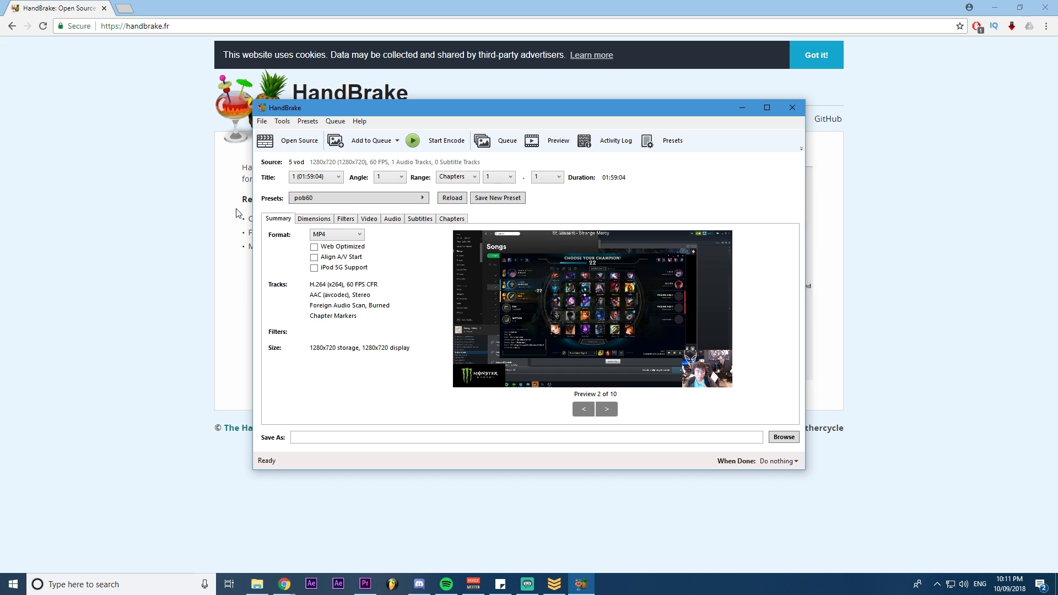
pyautogui.click(314, 218)
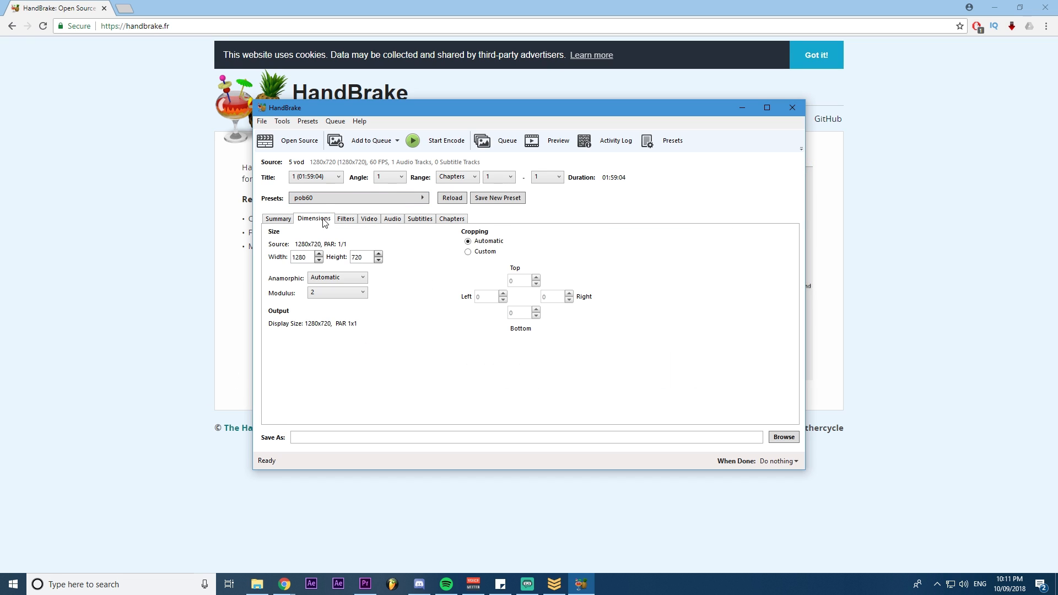
pyautogui.click(368, 218)
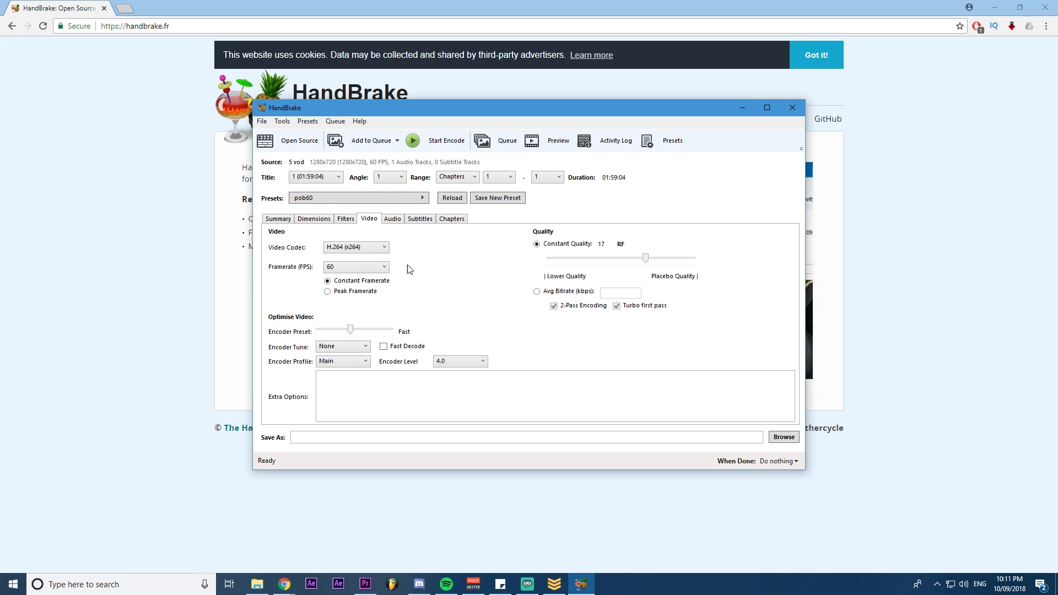
pyautogui.moveTo(362, 281)
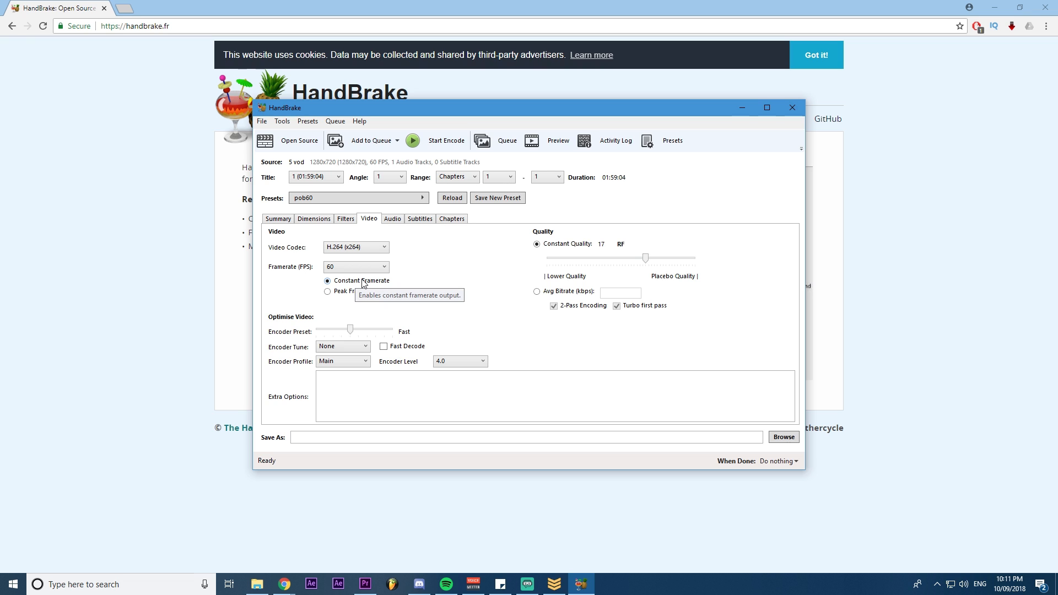
pyautogui.click(383, 267)
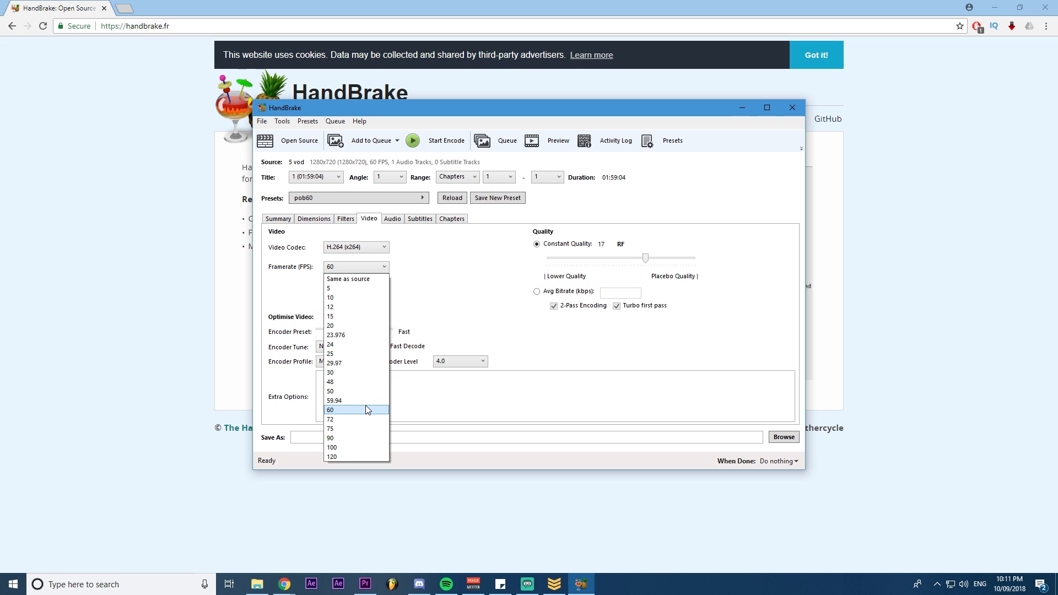
pyautogui.click(331, 410)
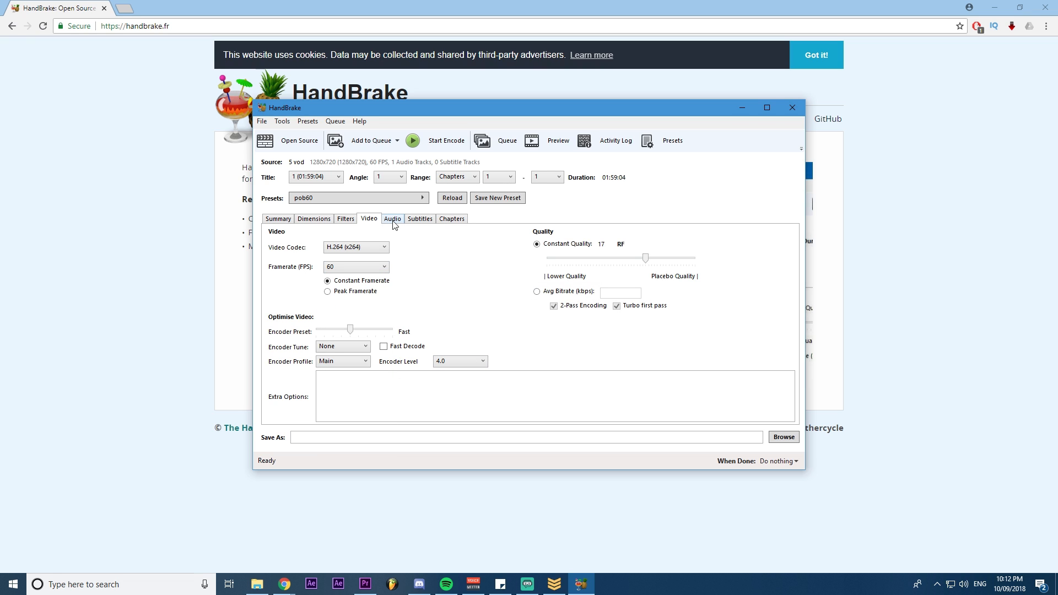
# Step: Raise the audio bitrate to 320 and review the subtitle, video and audio settings
pyautogui.click(393, 218)
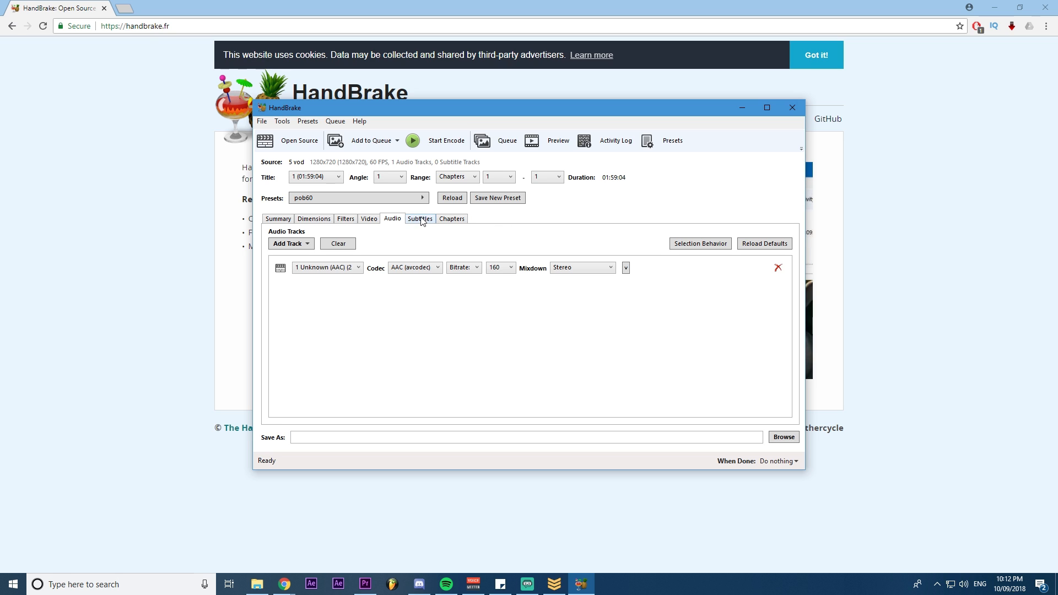
pyautogui.click(497, 267)
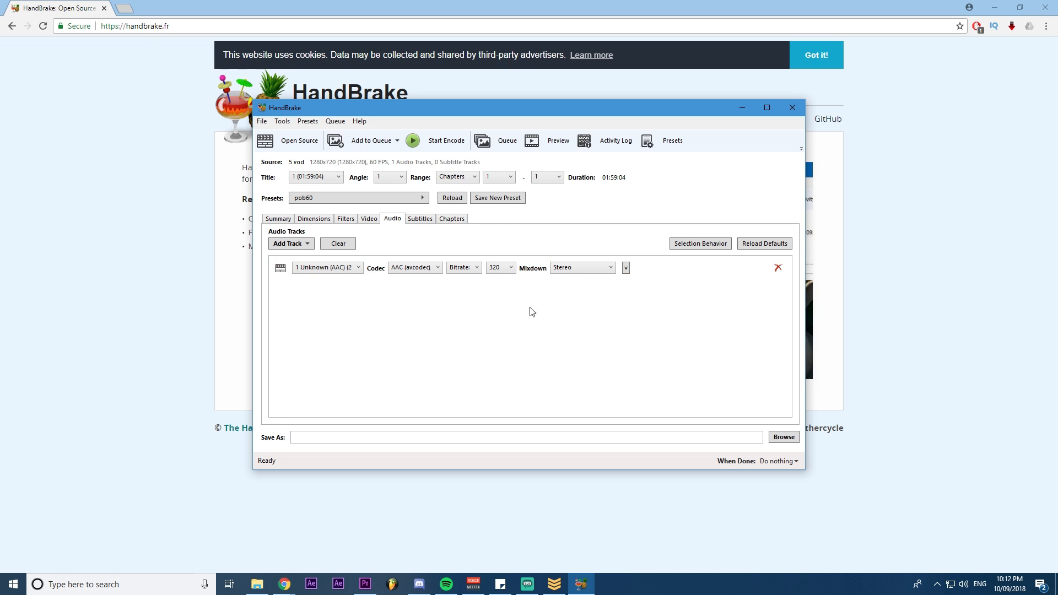
pyautogui.click(420, 218)
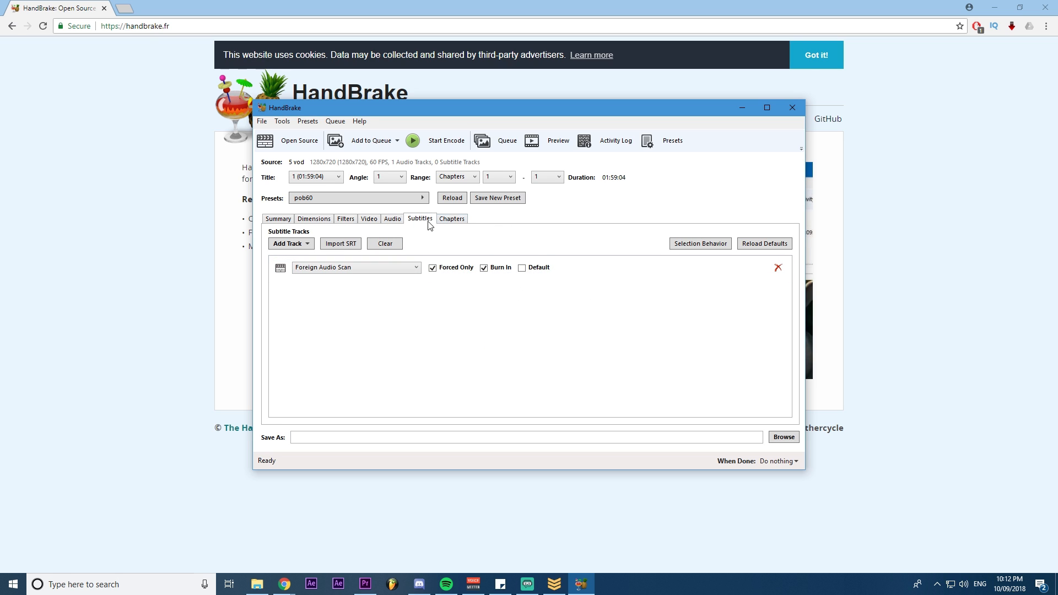
pyautogui.click(368, 218)
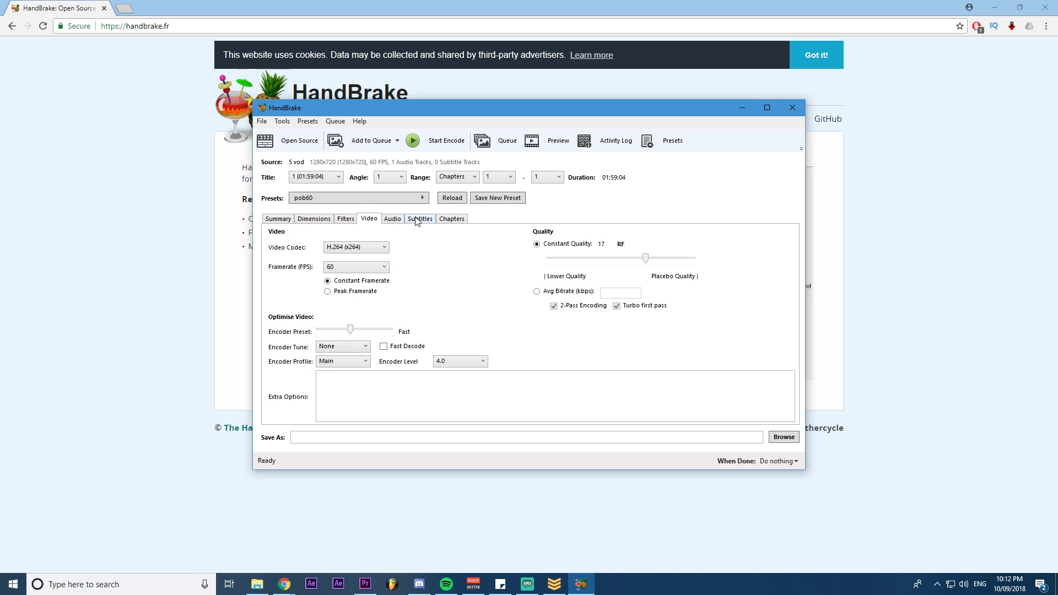
pyautogui.click(392, 219)
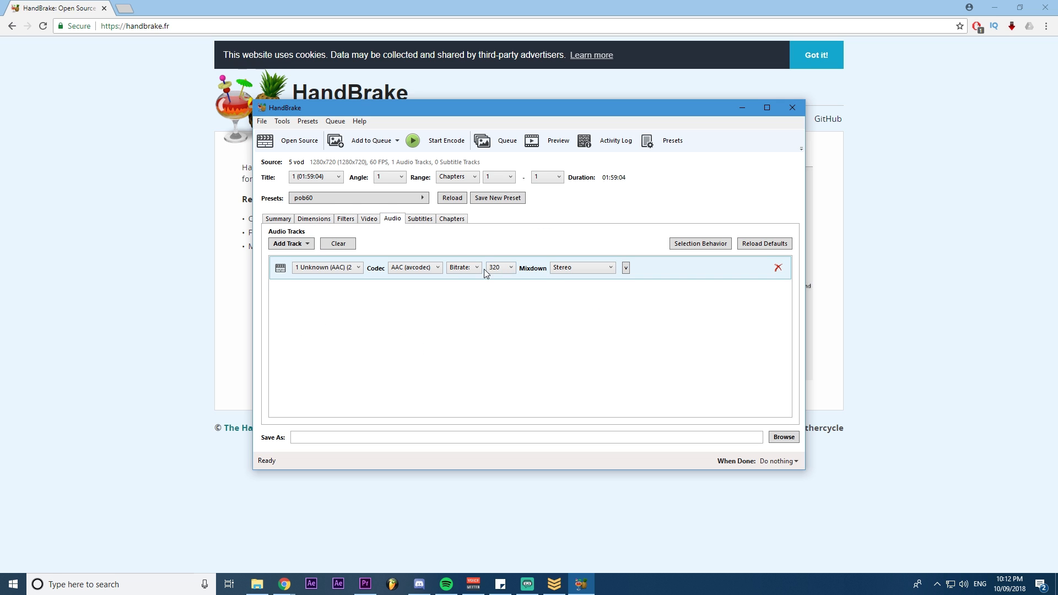
# Step: Set HandBrake's output file to cool vod 5 in the Pobelter 5 folder
pyautogui.click(782, 437)
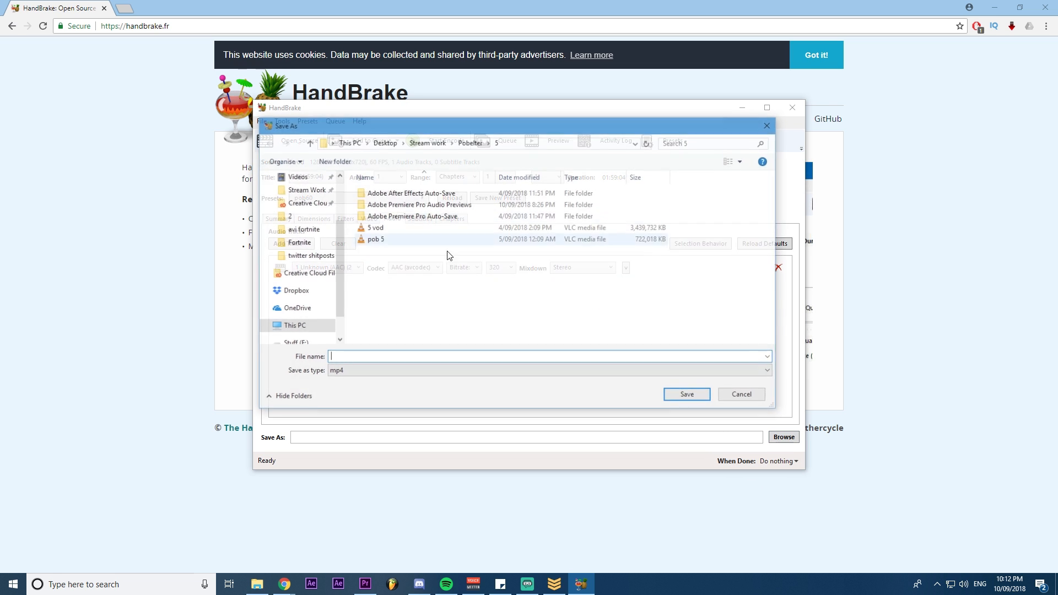
pyautogui.write('cool vod 5')
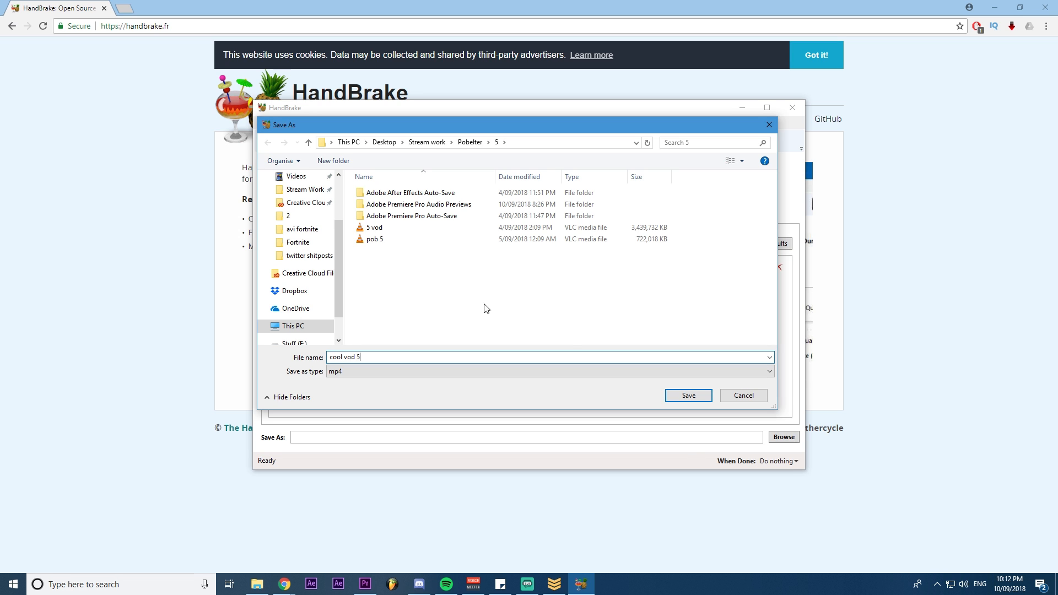
pyautogui.click(686, 396)
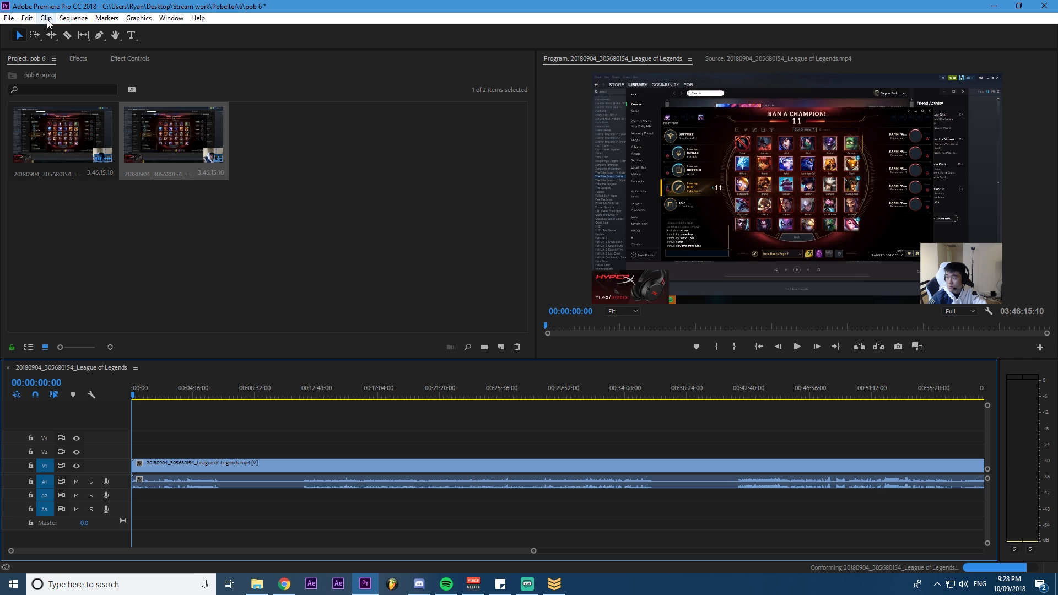
pyautogui.click(26, 19)
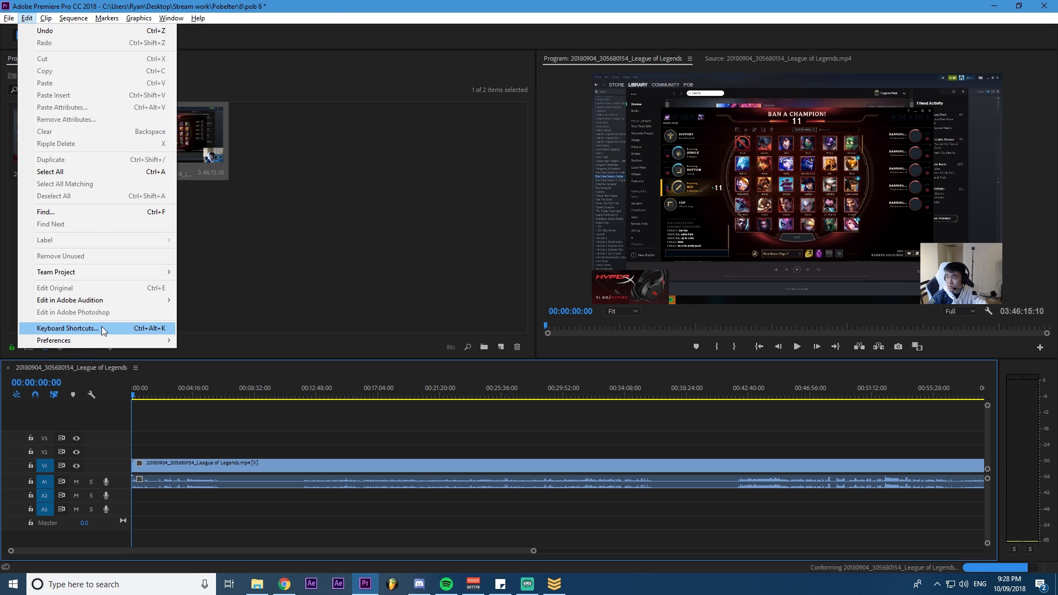
pyautogui.click(228, 299)
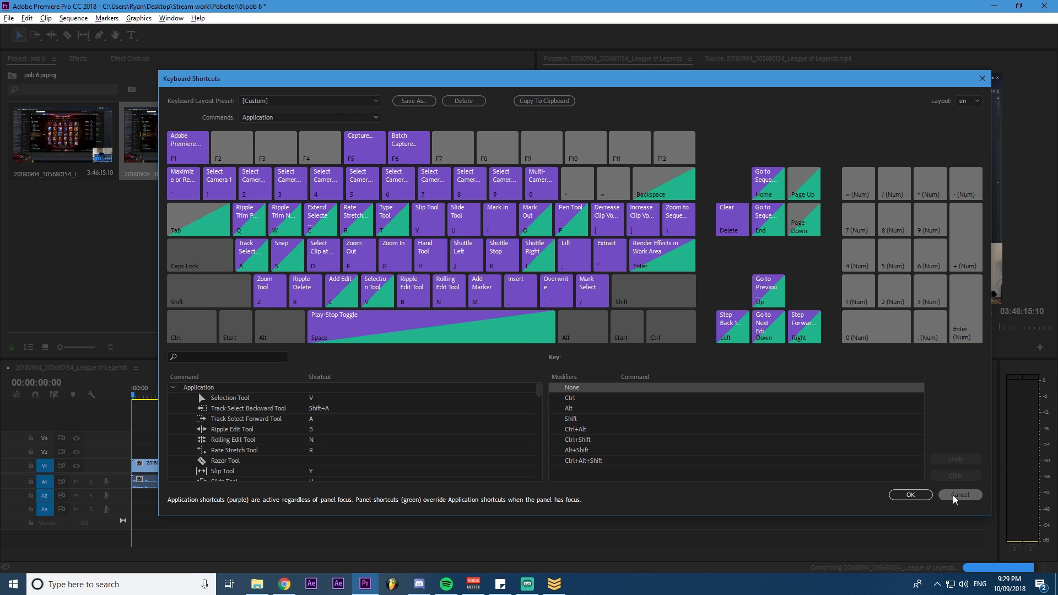
pyautogui.click(958, 495)
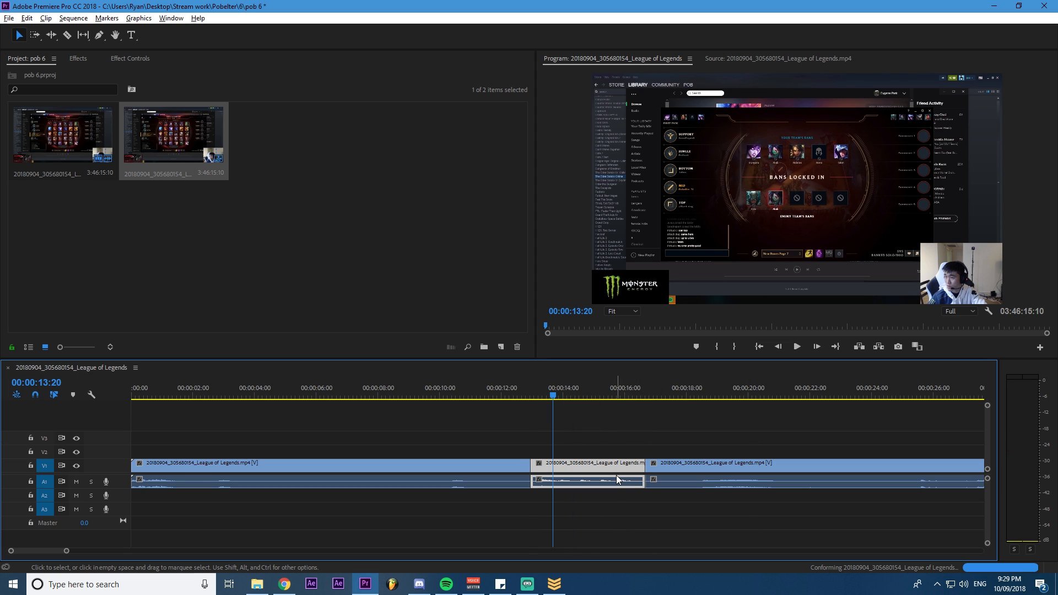
pyautogui.moveTo(581, 461)
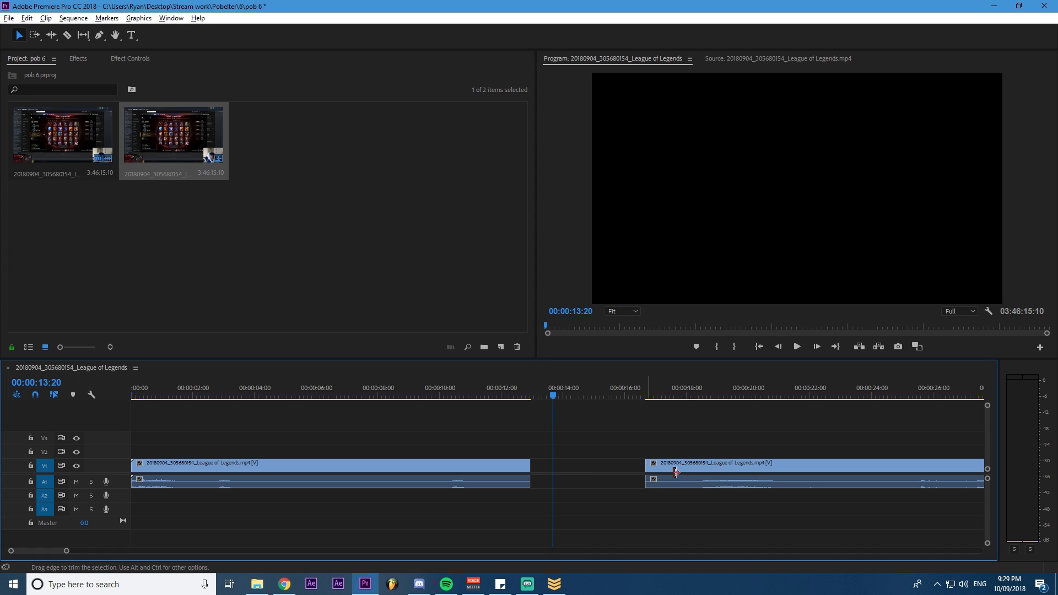
# Step: Drag the following clip left to close the gap left by the deleted section
pyautogui.moveTo(674, 465); pyautogui.dragTo(635, 466)
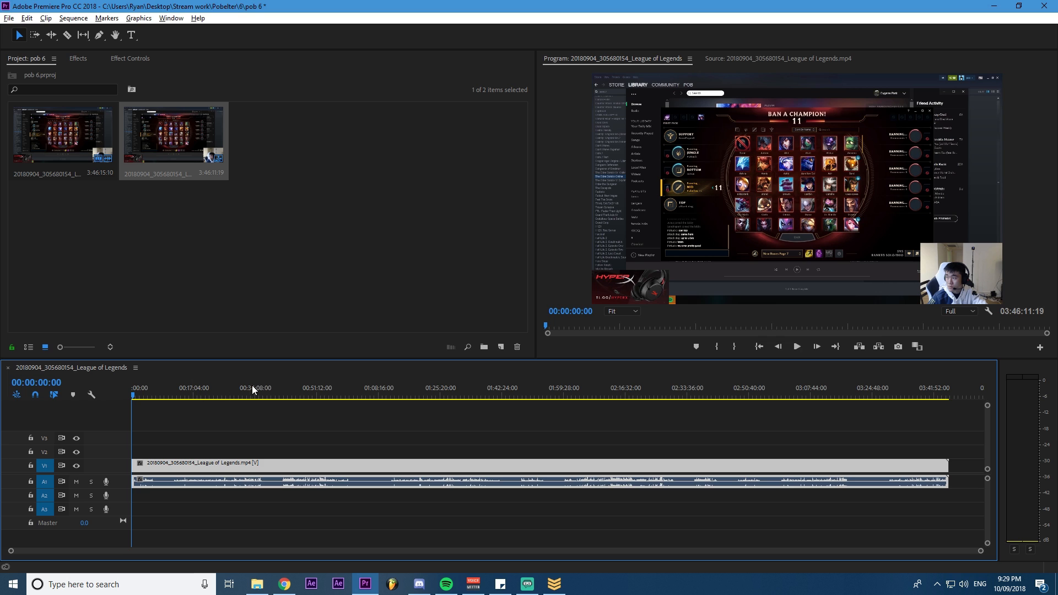
pyautogui.click(382, 387)
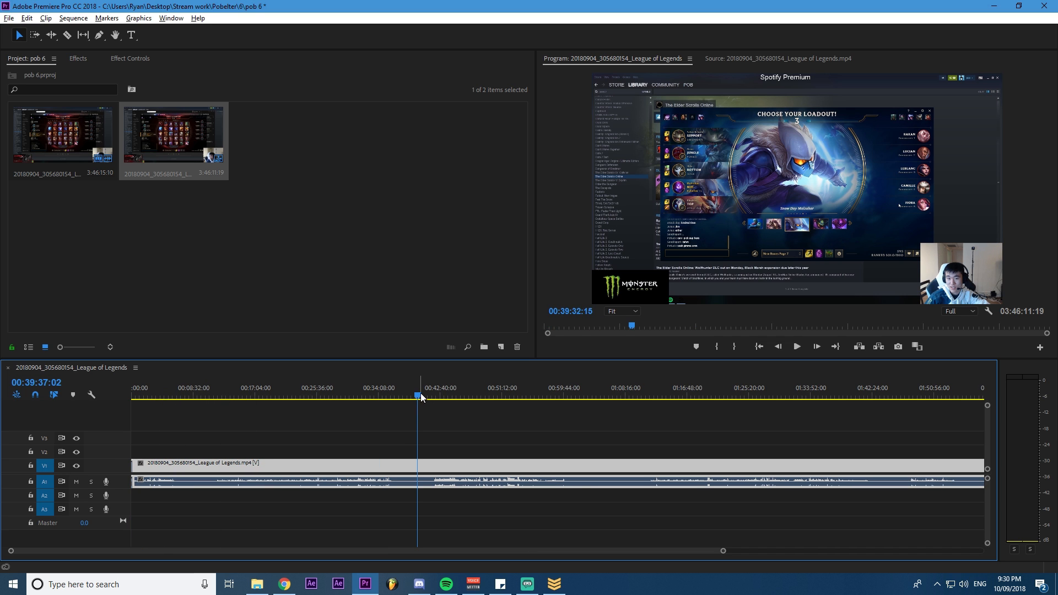
pyautogui.click(583, 395)
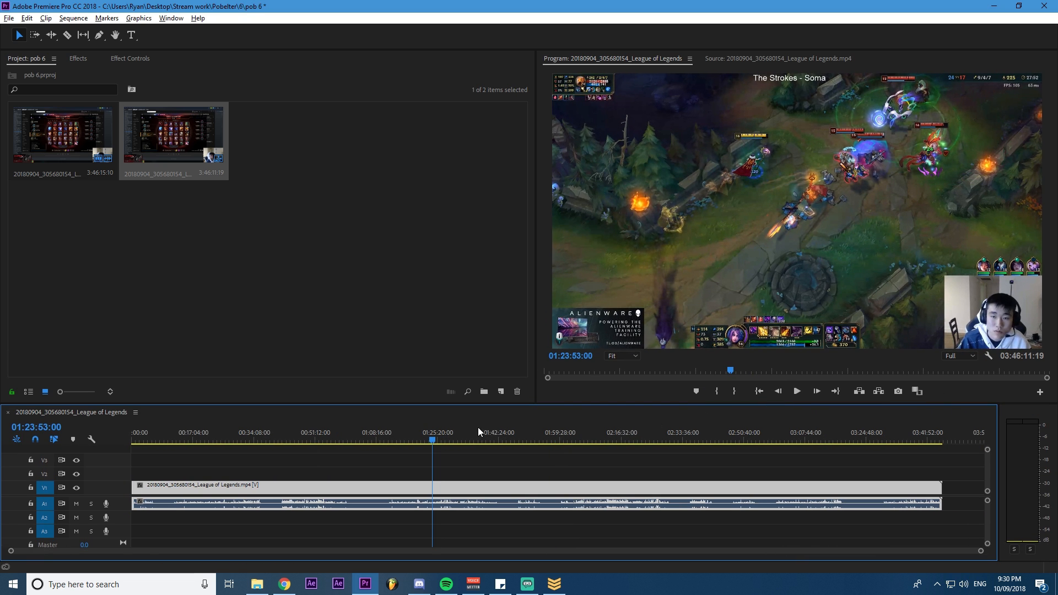
pyautogui.click(466, 440)
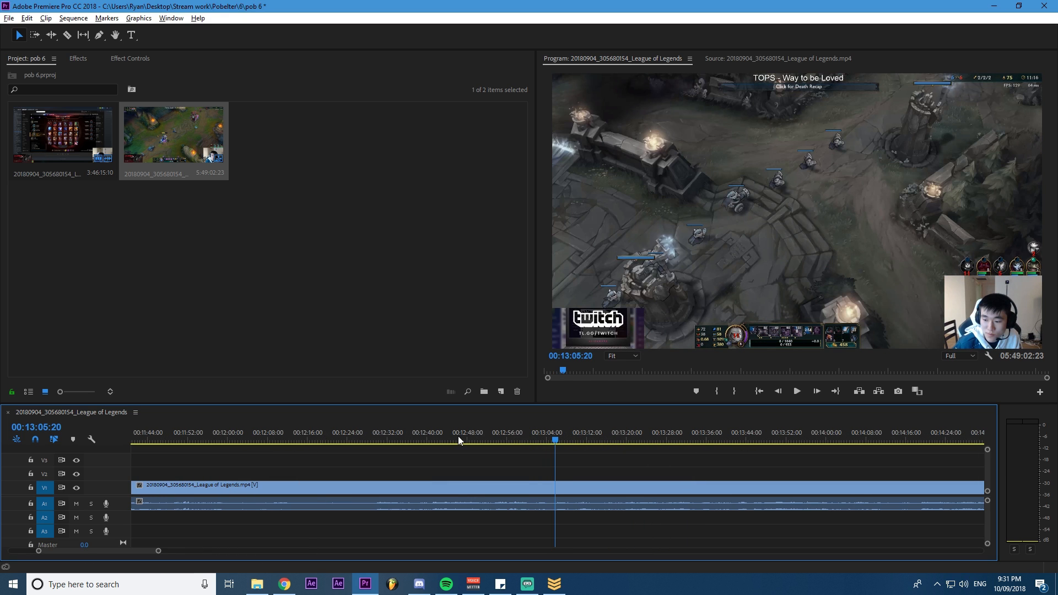
# Step: Jump through the stream footage picking highlight moments, then preview the trimmed clips from the start
pyautogui.click(456, 440)
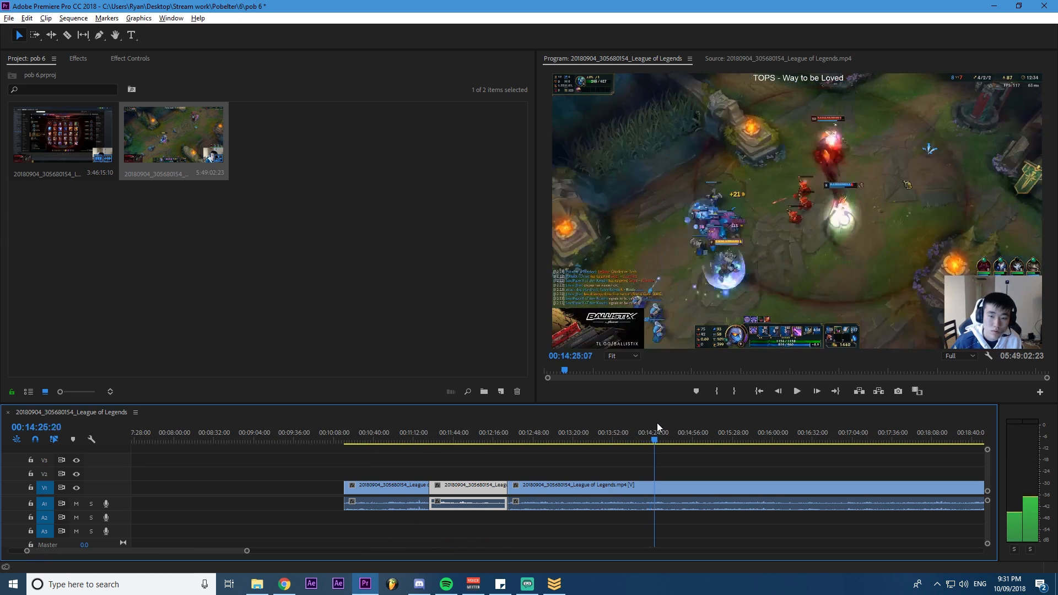
pyautogui.click(541, 439)
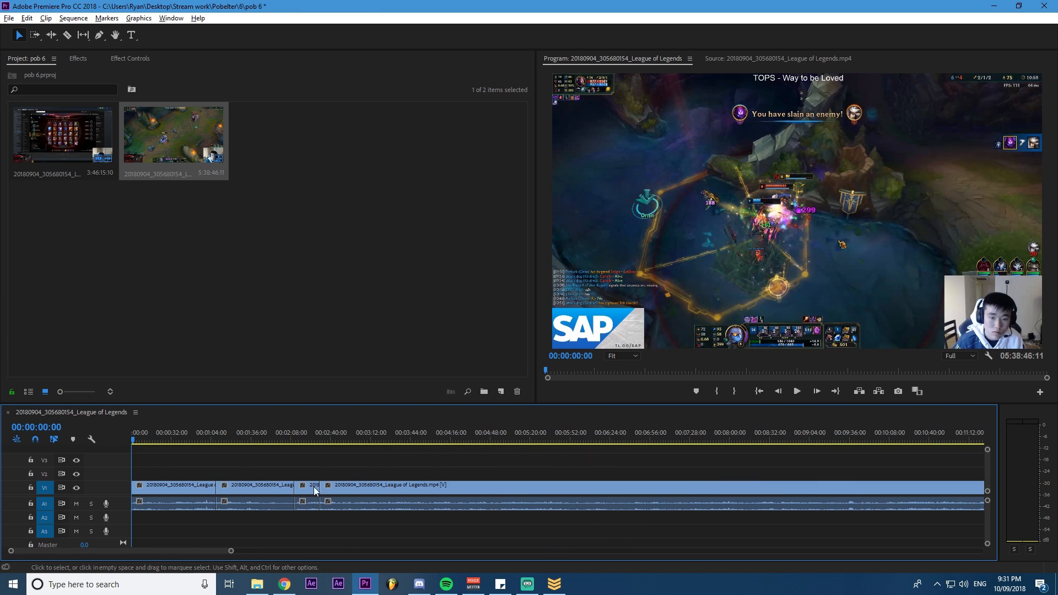
pyautogui.click(596, 439)
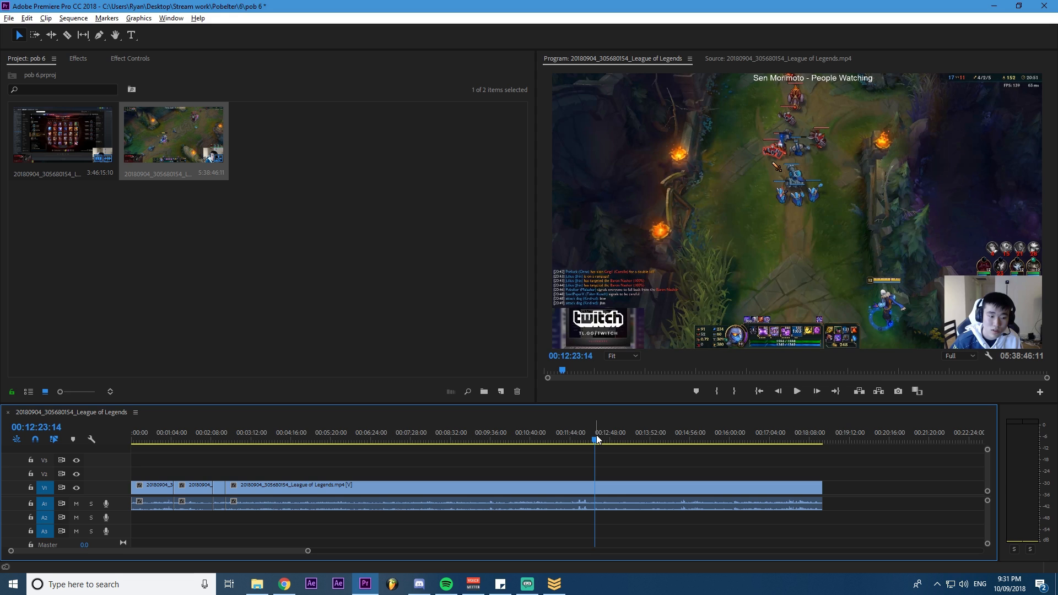
pyautogui.click(506, 440)
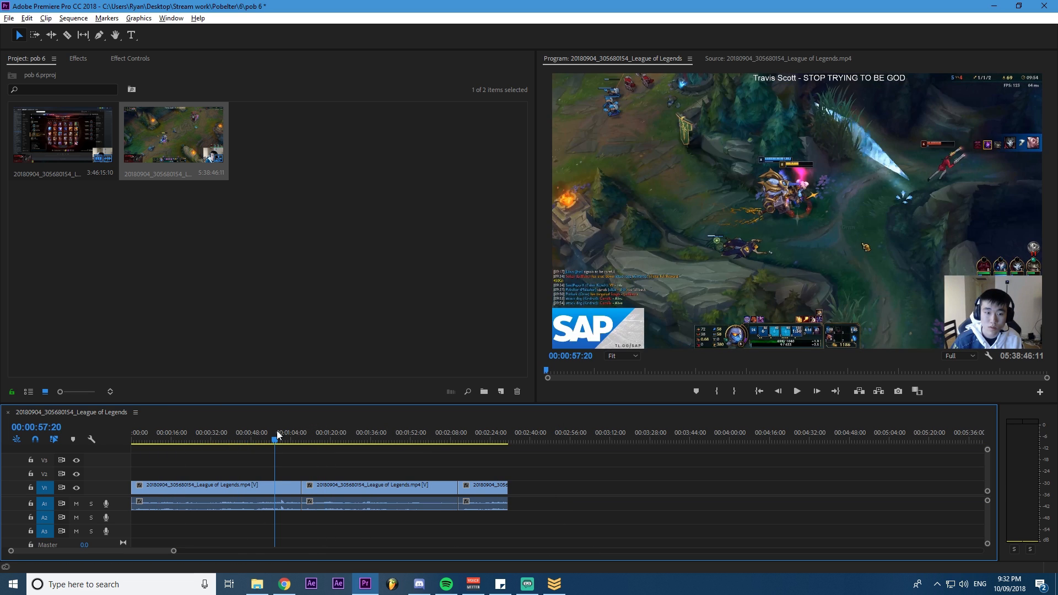
pyautogui.moveTo(274, 432); pyautogui.dragTo(467, 442)
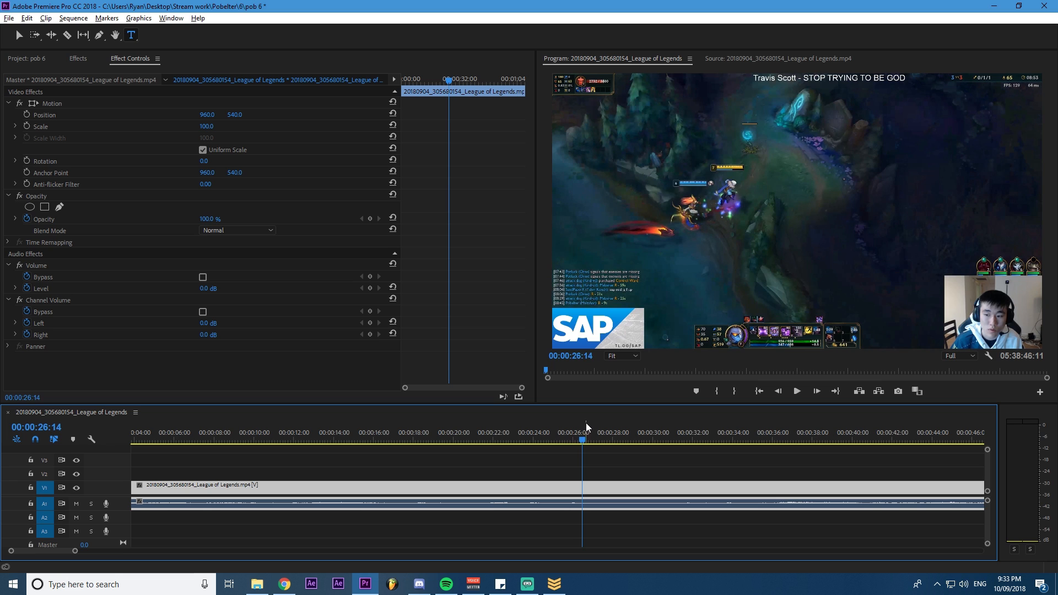
pyautogui.moveTo(587, 423)
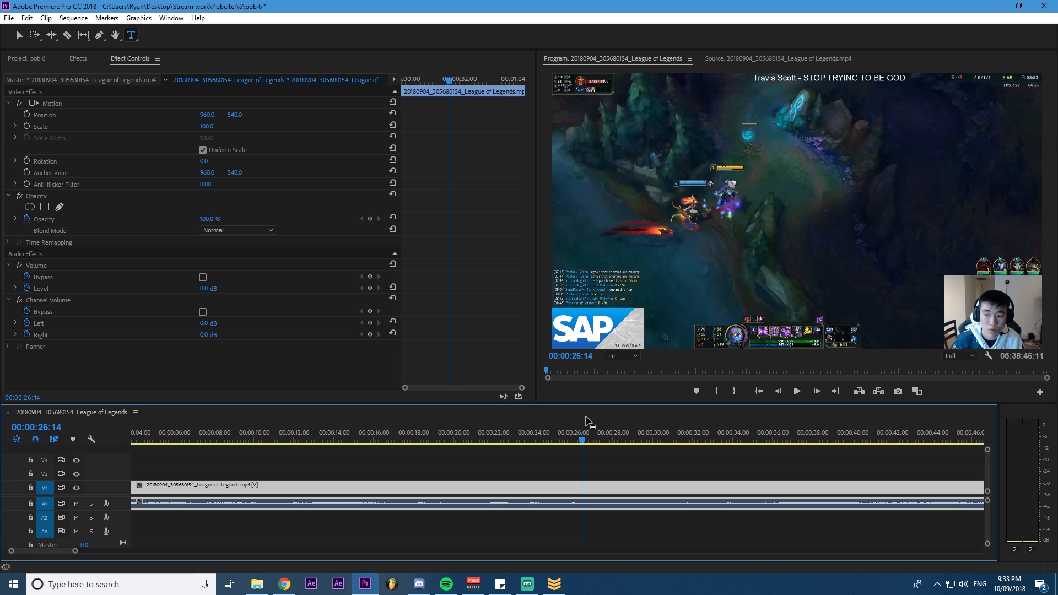
pyautogui.moveTo(618, 430)
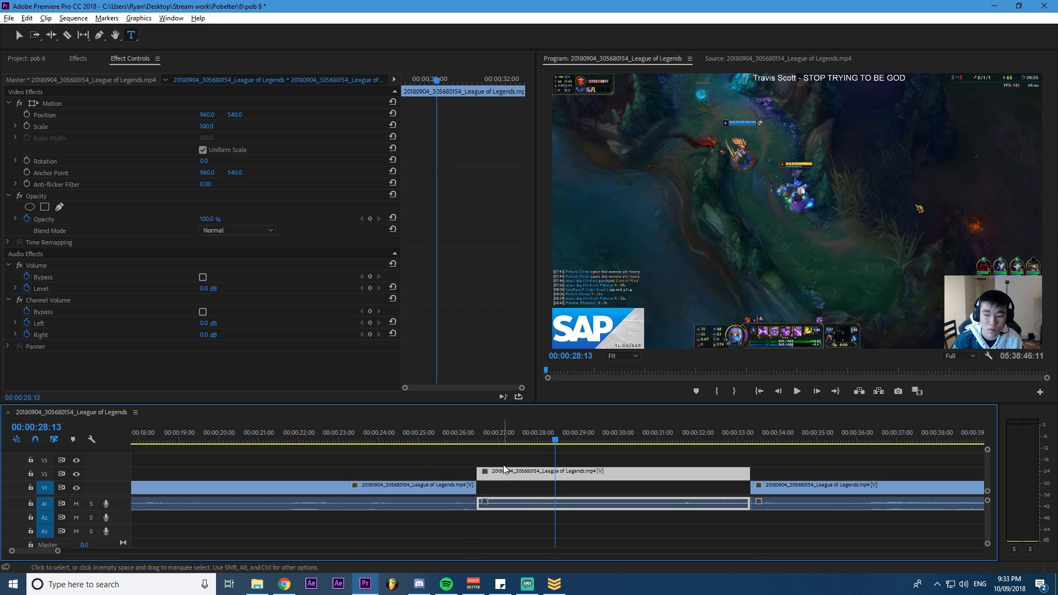
pyautogui.moveTo(514, 471)
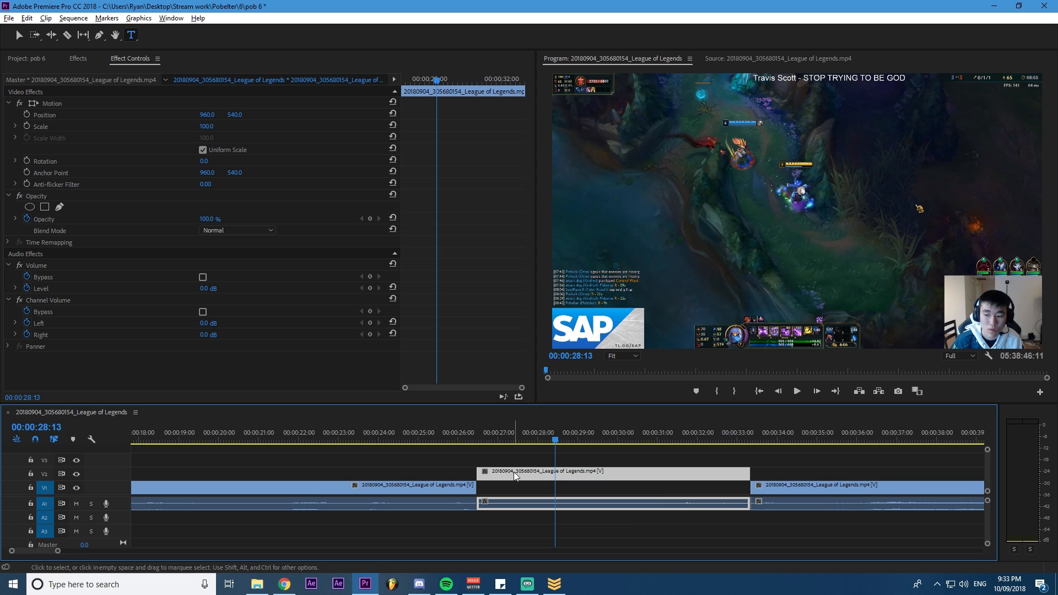
pyautogui.moveTo(516, 474)
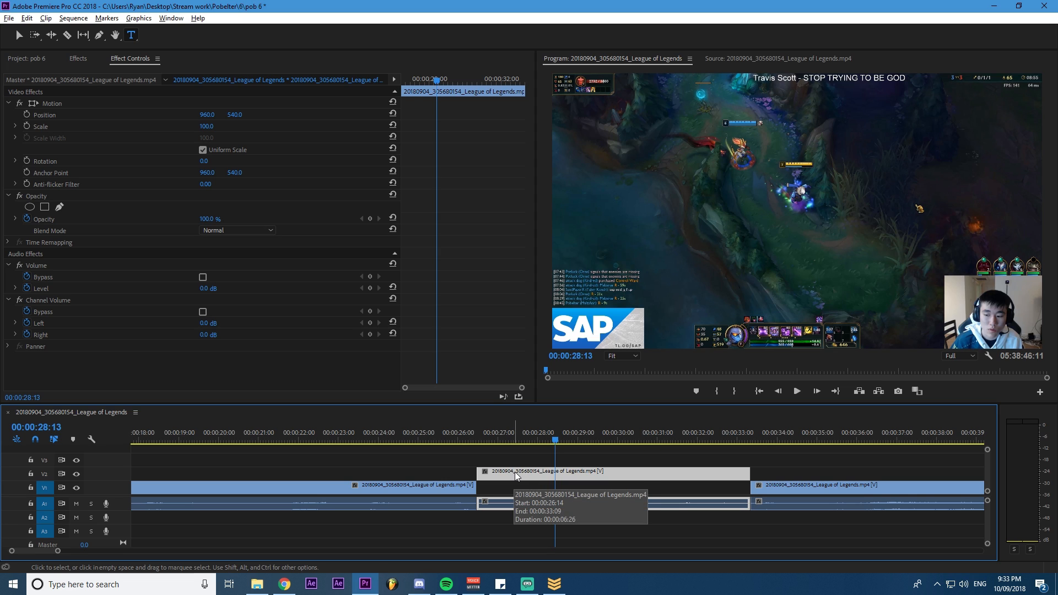
# Step: Bring up the context menu of the separated six-second clip near 00:00:26
pyautogui.rightClick(516, 476)
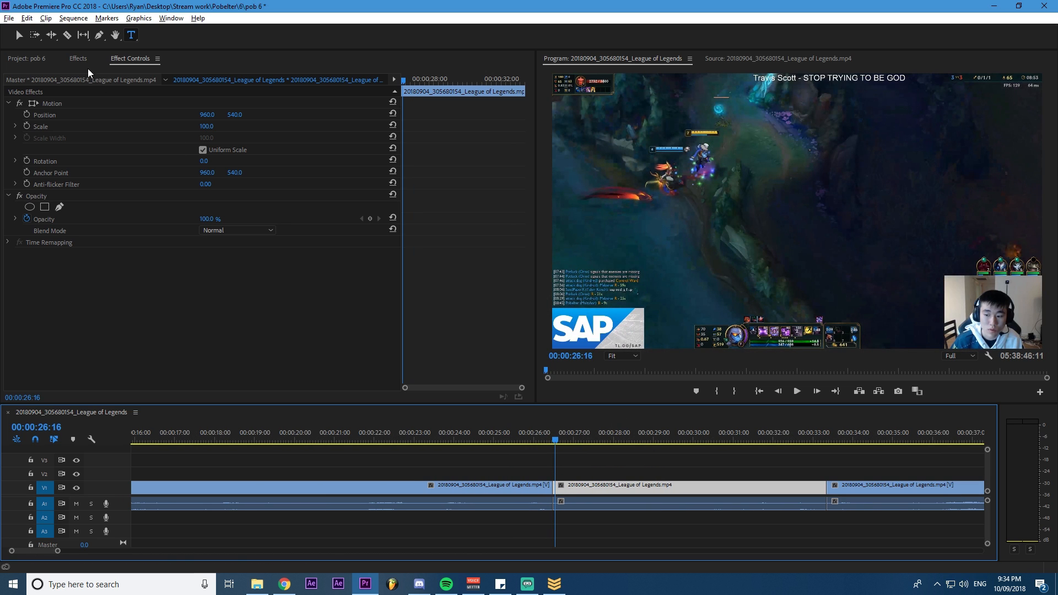
# Step: Show the Effects panel with the 'yea' presets bin expanded
pyautogui.click(78, 58)
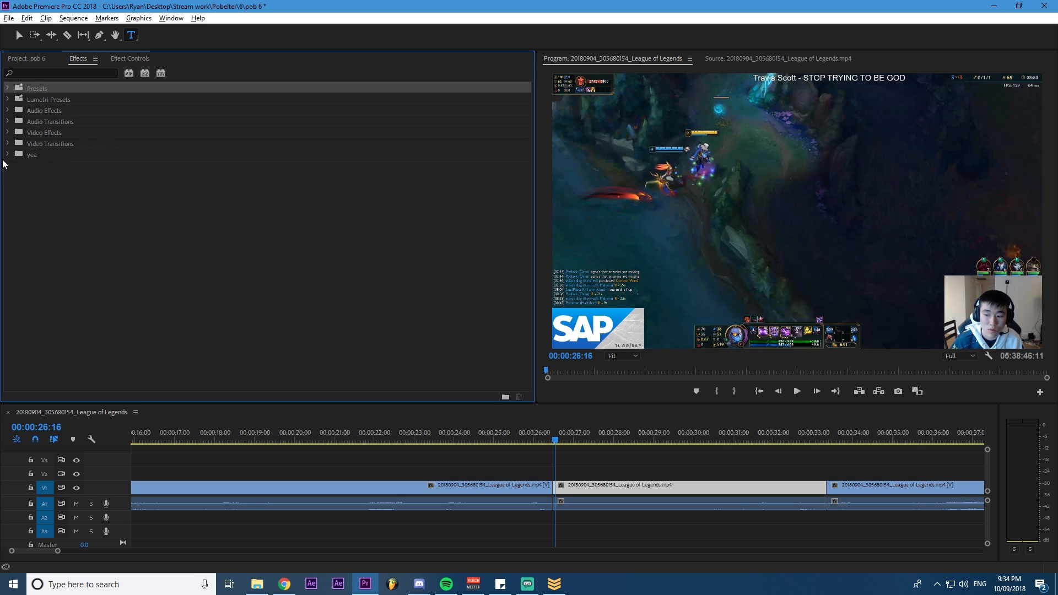
pyautogui.click(7, 154)
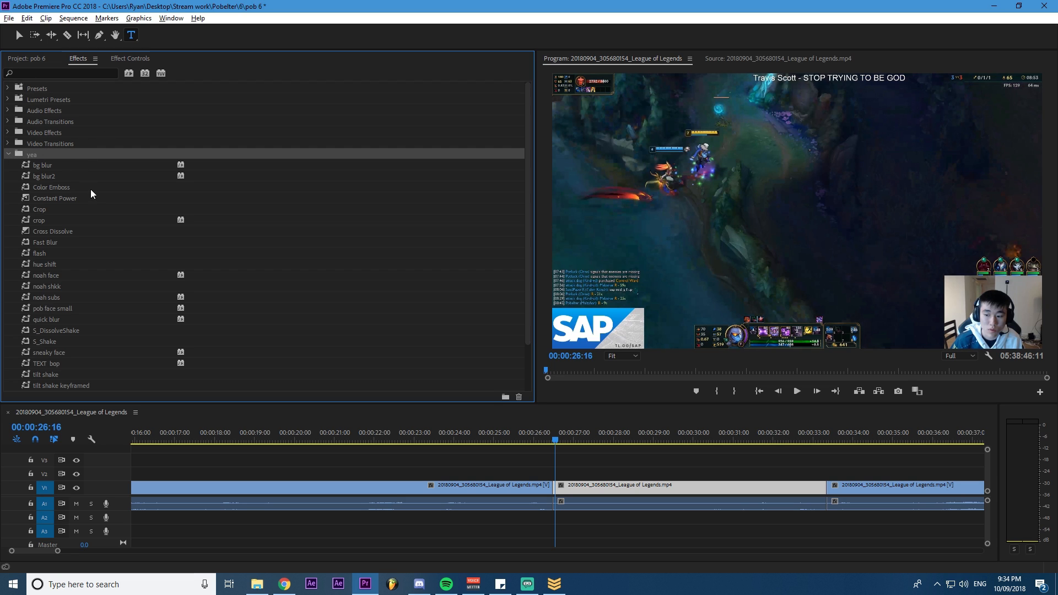
pyautogui.moveTo(73, 222)
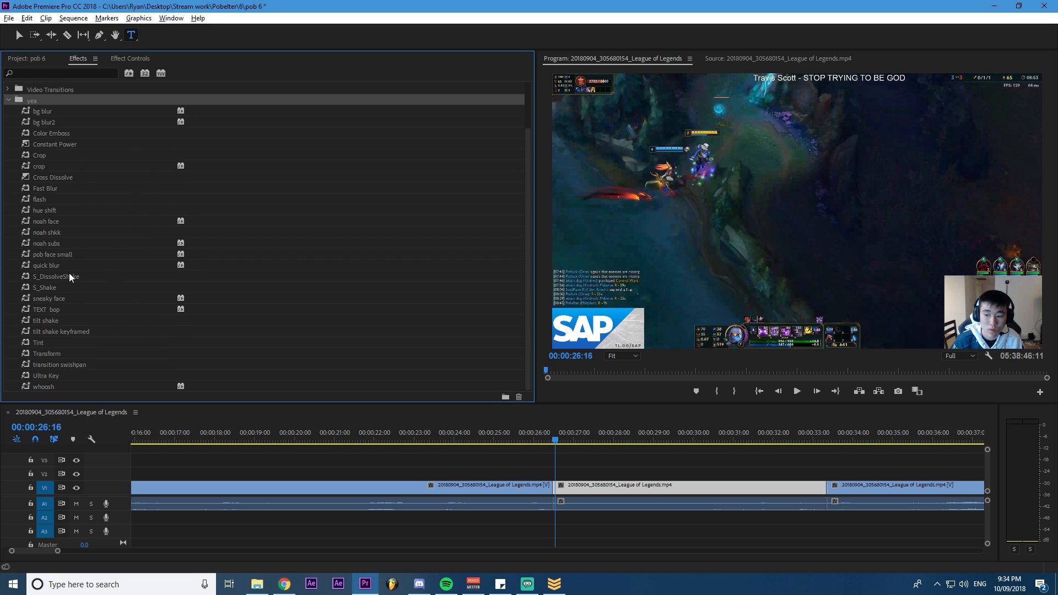
pyautogui.click(23, 58)
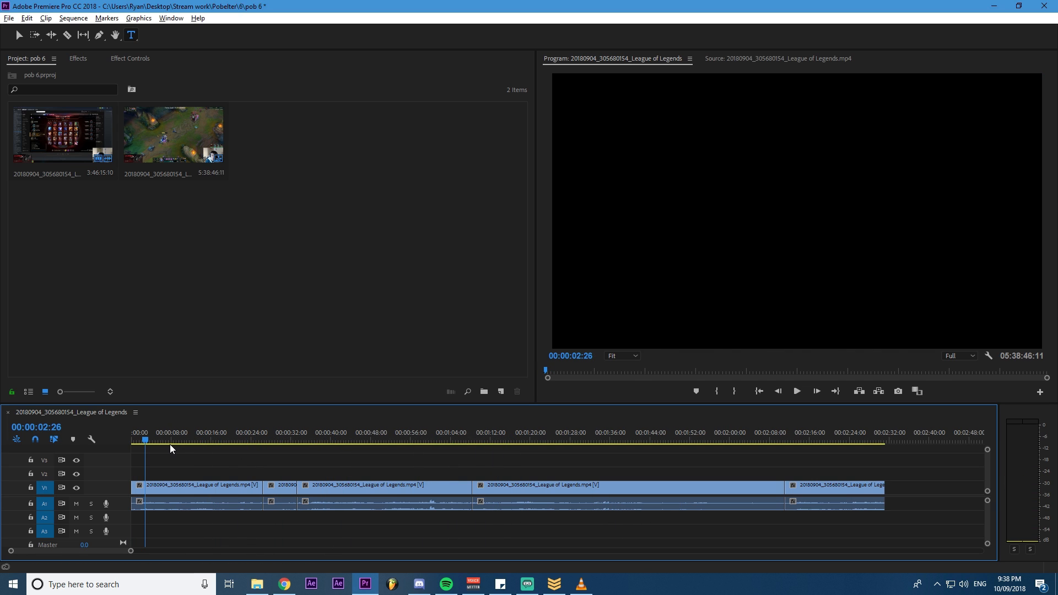
# Step: Move the playhead to the short kill clip near 00:00:28 and select it
pyautogui.click(331, 439)
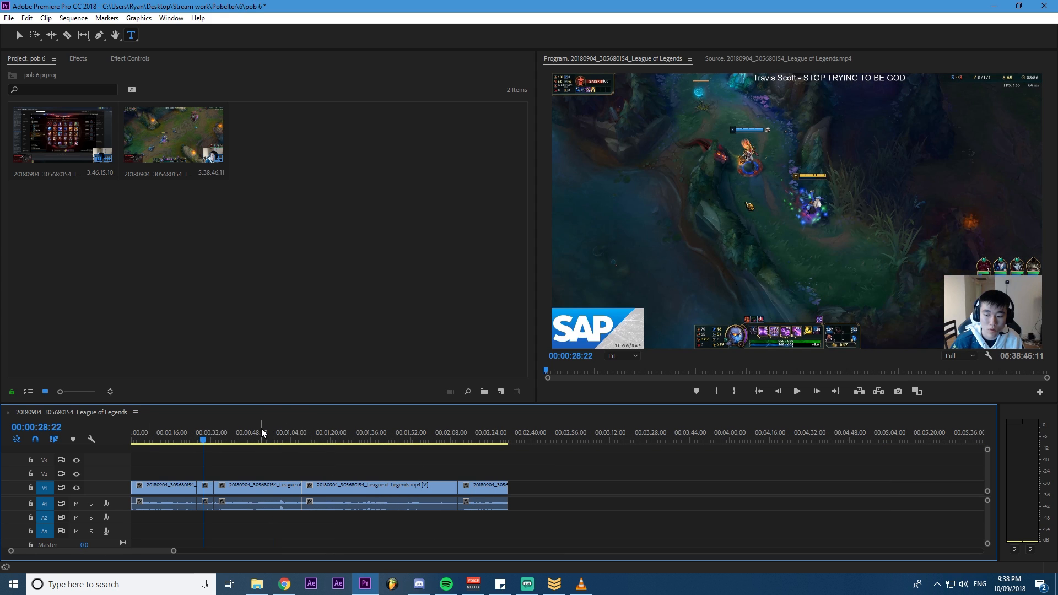
pyautogui.moveTo(260, 433)
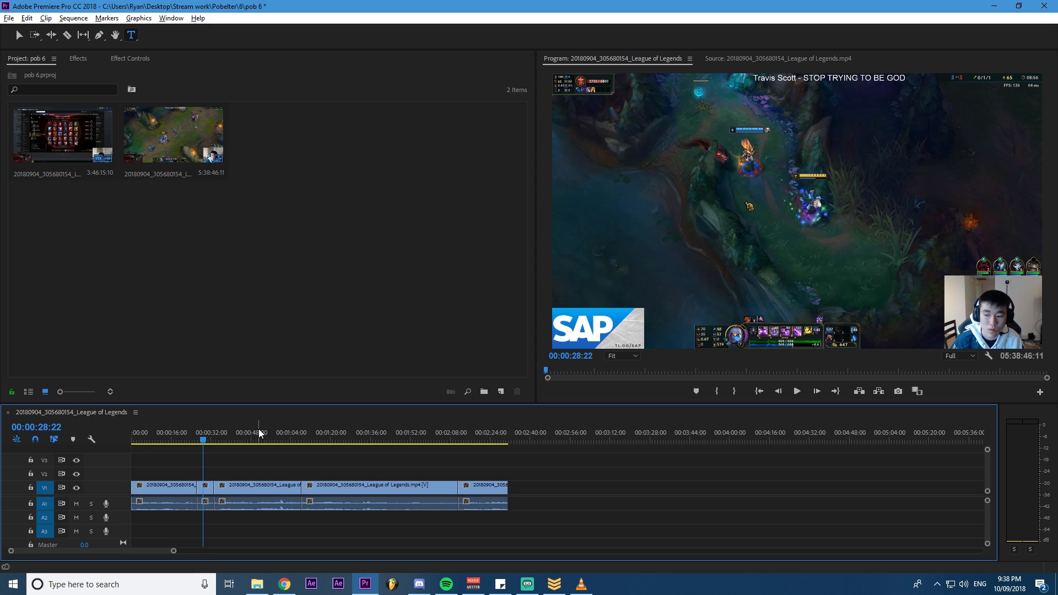
pyautogui.moveTo(197, 434)
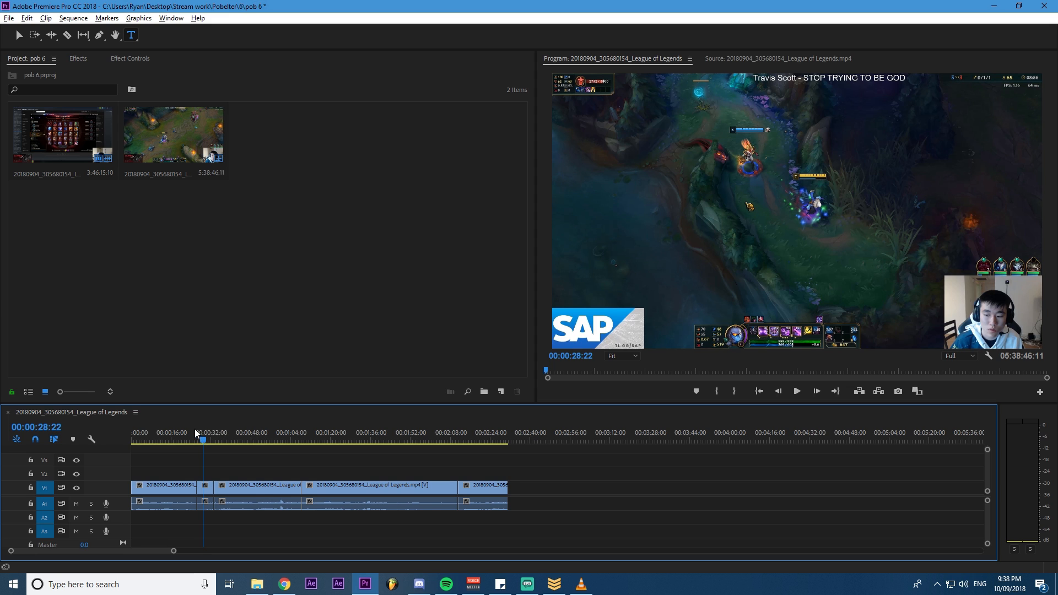
pyautogui.click(297, 439)
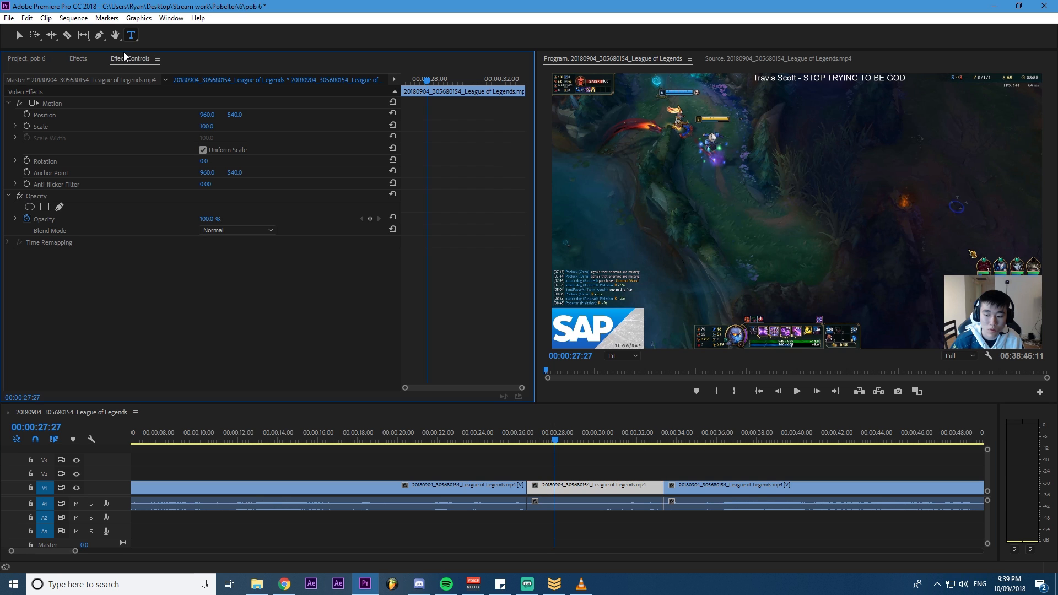
# Step: Search the Effects panel for 'swish' to find S_SwishPan for the 27-second clip
pyautogui.click(77, 58)
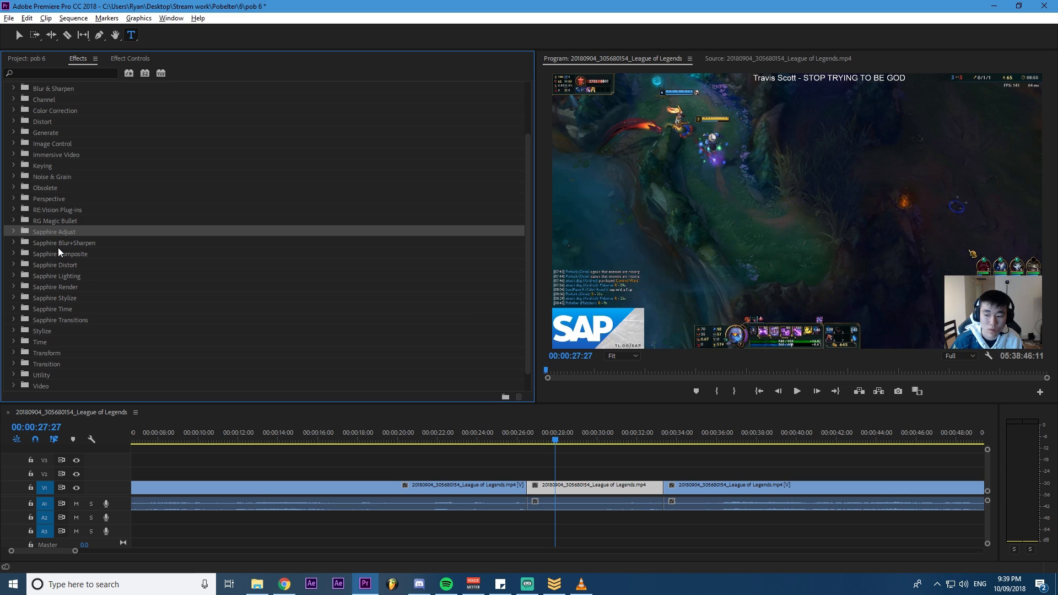
pyautogui.moveTo(70, 244)
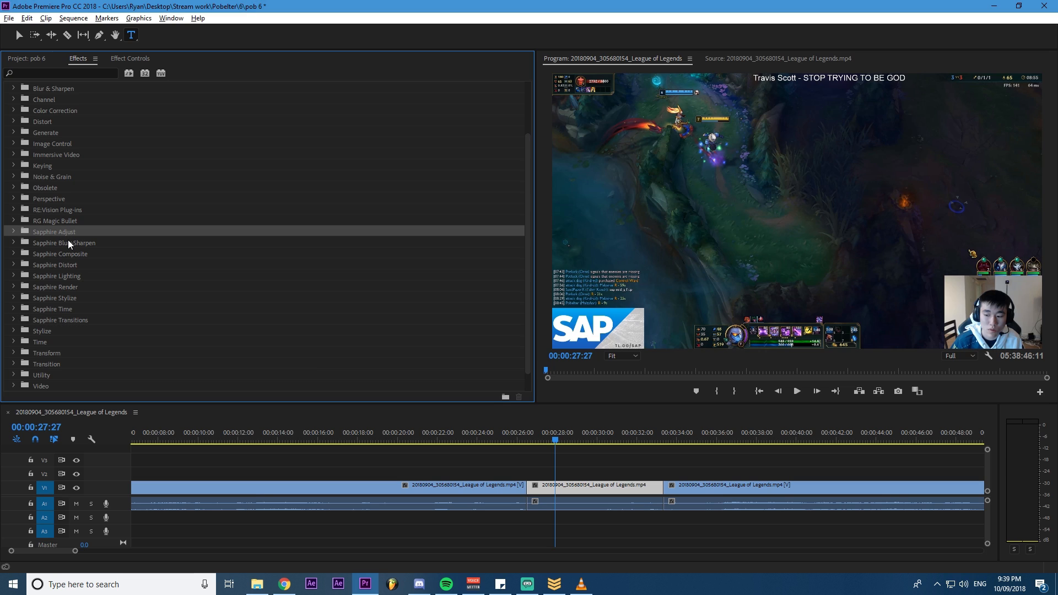
pyautogui.moveTo(186, 240)
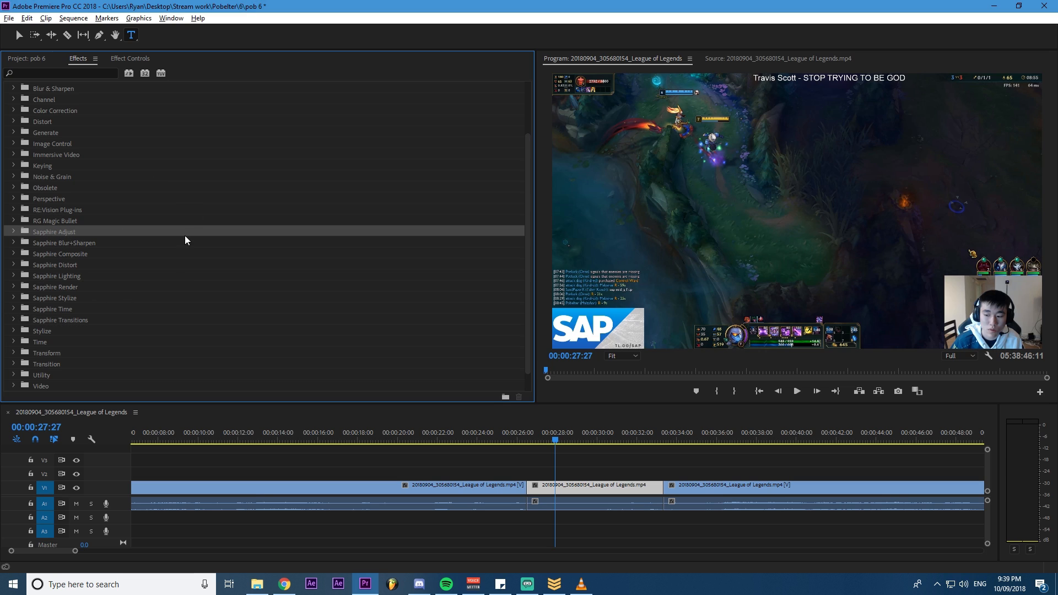
pyautogui.moveTo(158, 318)
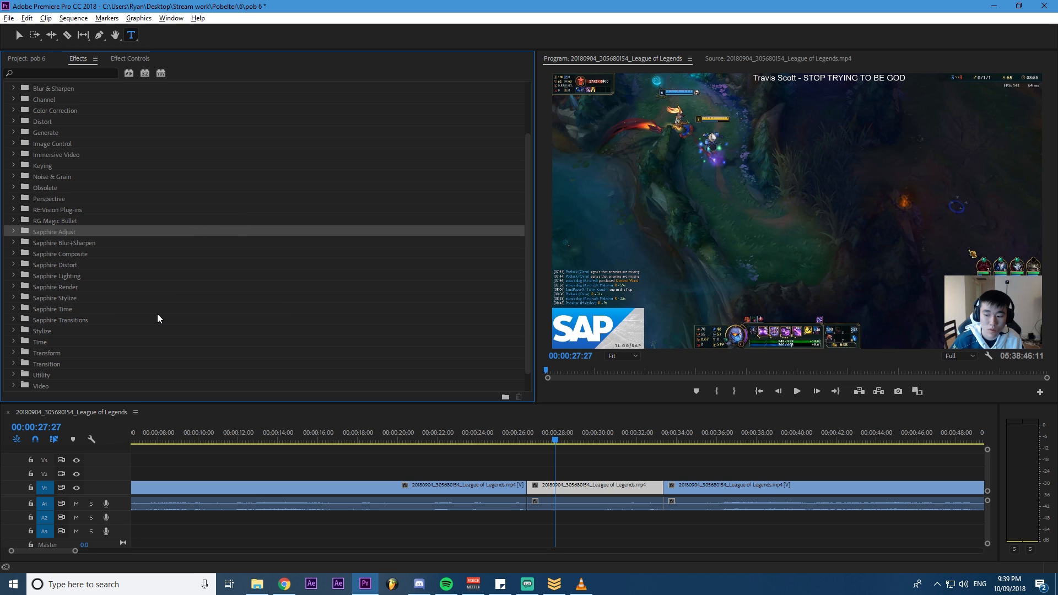
pyautogui.write('swish')
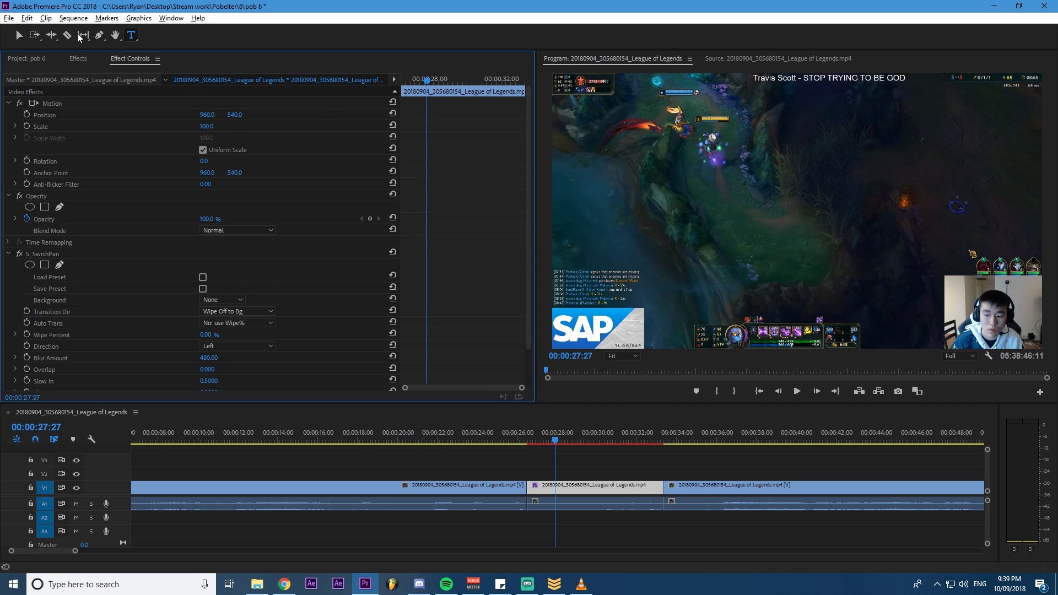
pyautogui.click(77, 58)
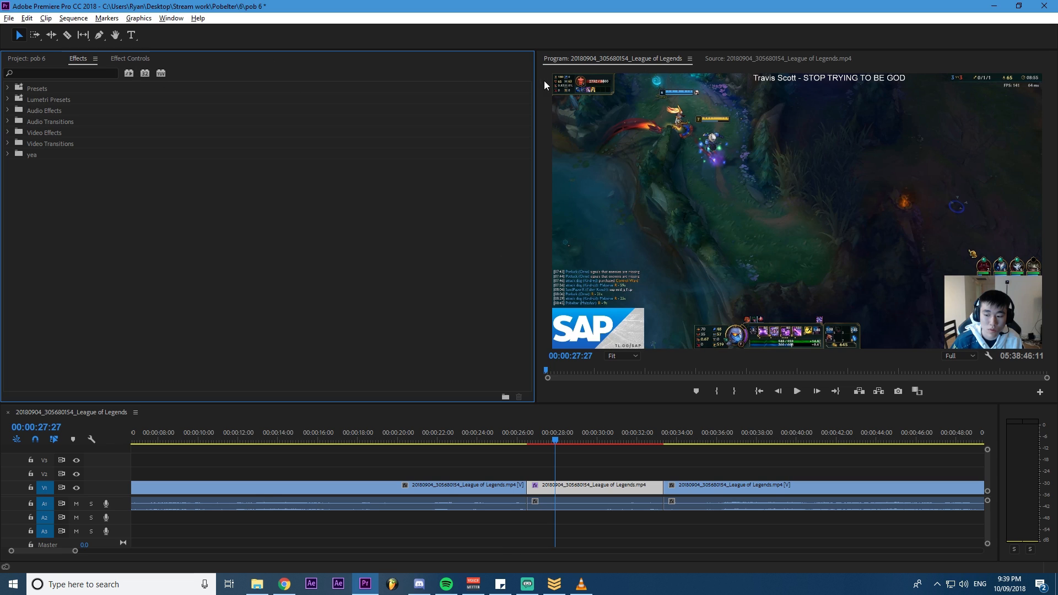
pyautogui.moveTo(11, 65)
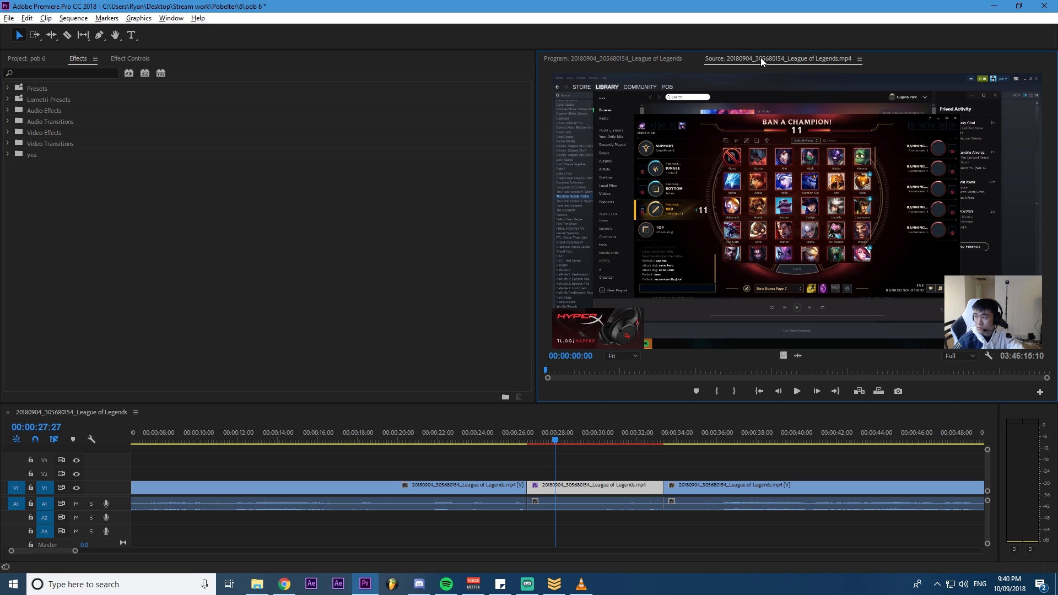
# Step: Browse the Help and Window menus, docking and then closing the Media Browser panel
pyautogui.click(197, 17)
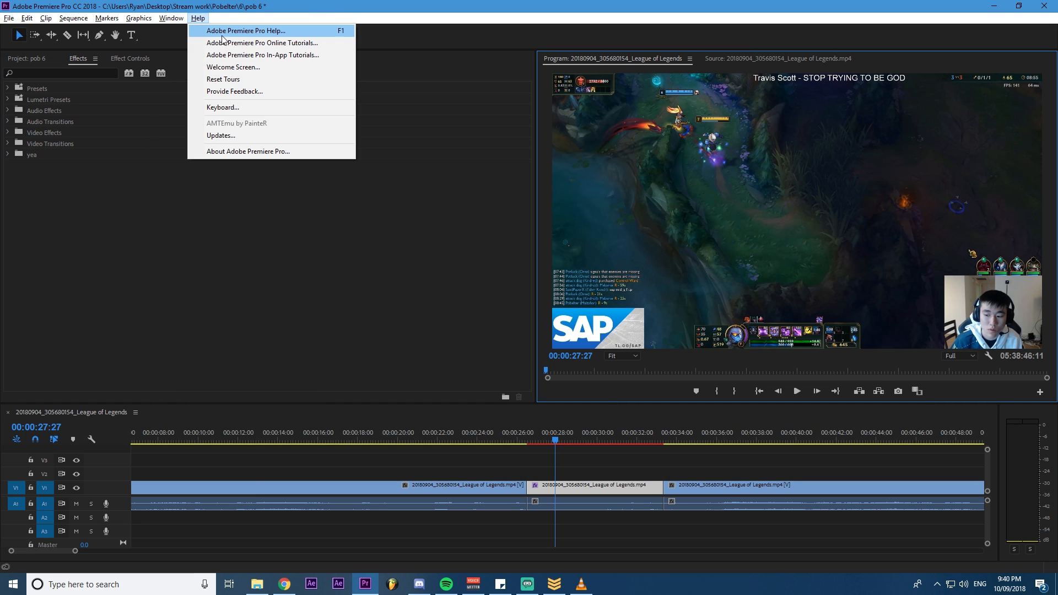
pyautogui.click(171, 18)
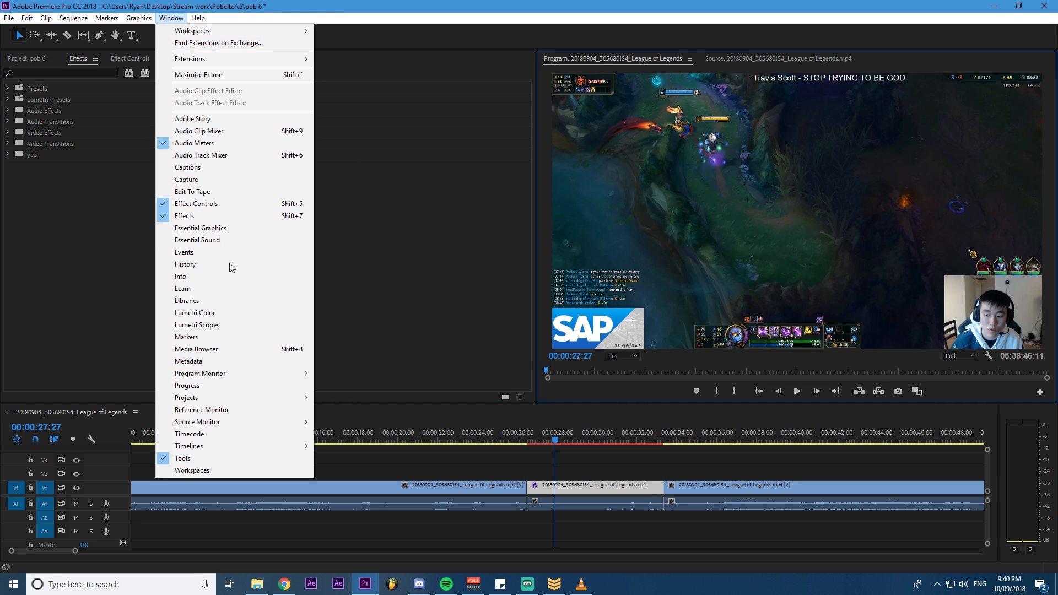
pyautogui.moveTo(197, 324)
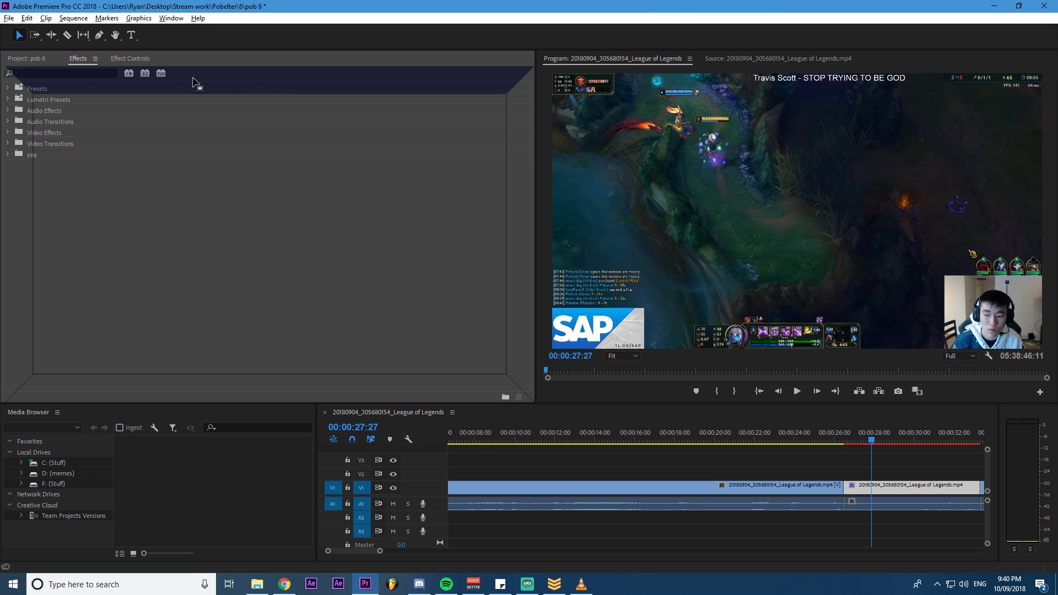
pyautogui.click(130, 59)
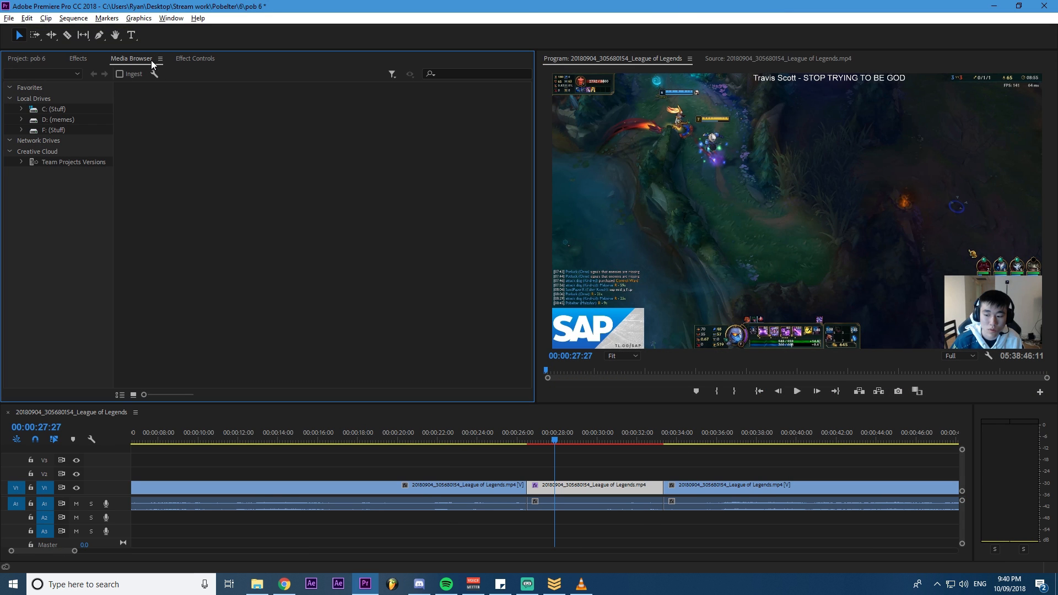
pyautogui.click(128, 59)
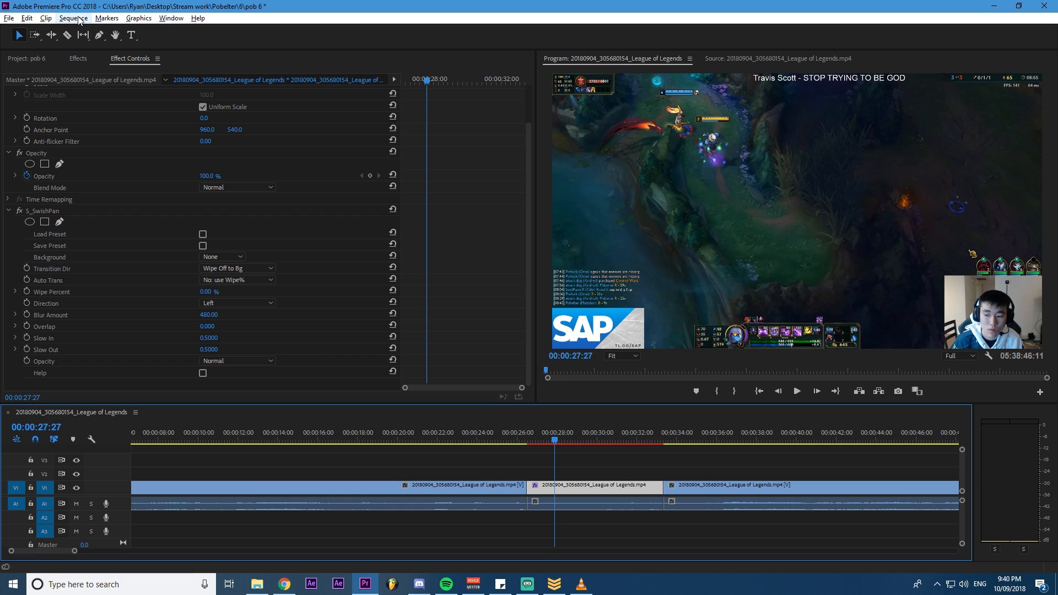
# Step: Confirm Sequence Settings at 60.00 fps timebase with 60 fps Timecode display
pyautogui.click(73, 17)
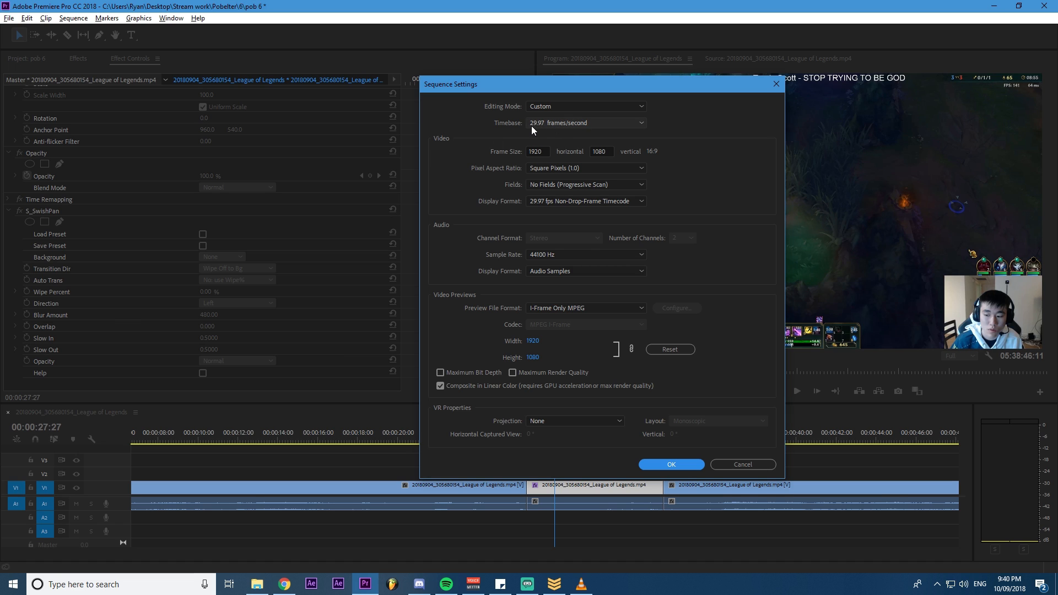
pyautogui.click(584, 122)
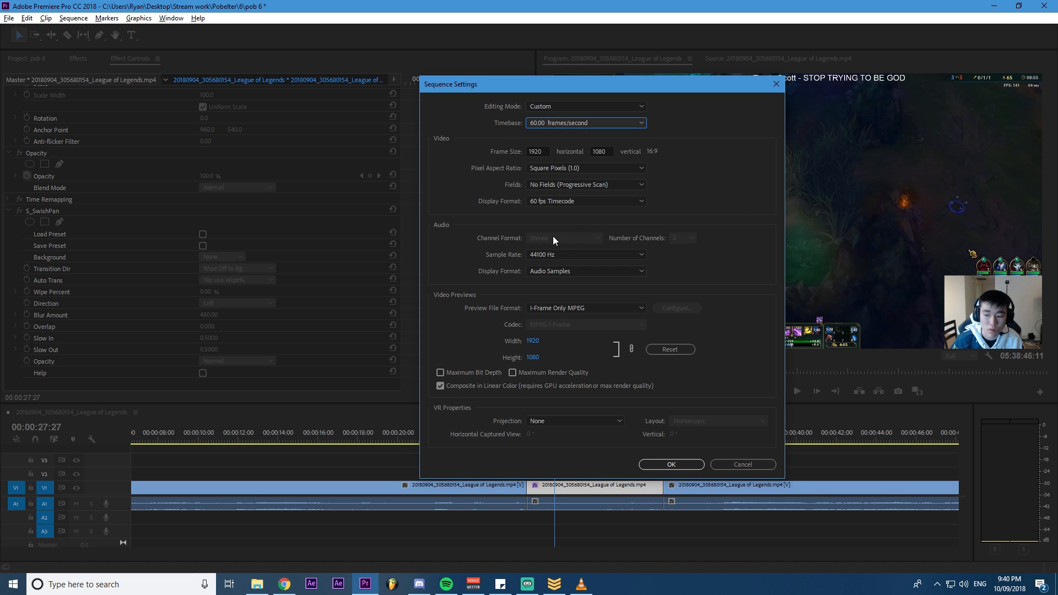
pyautogui.moveTo(515, 200)
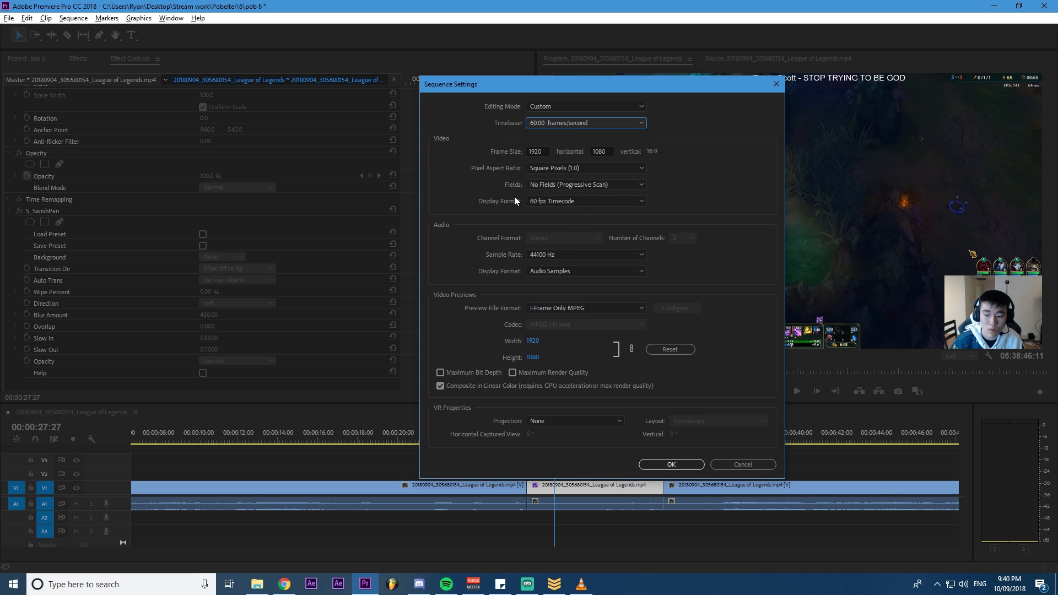
pyautogui.click(584, 200)
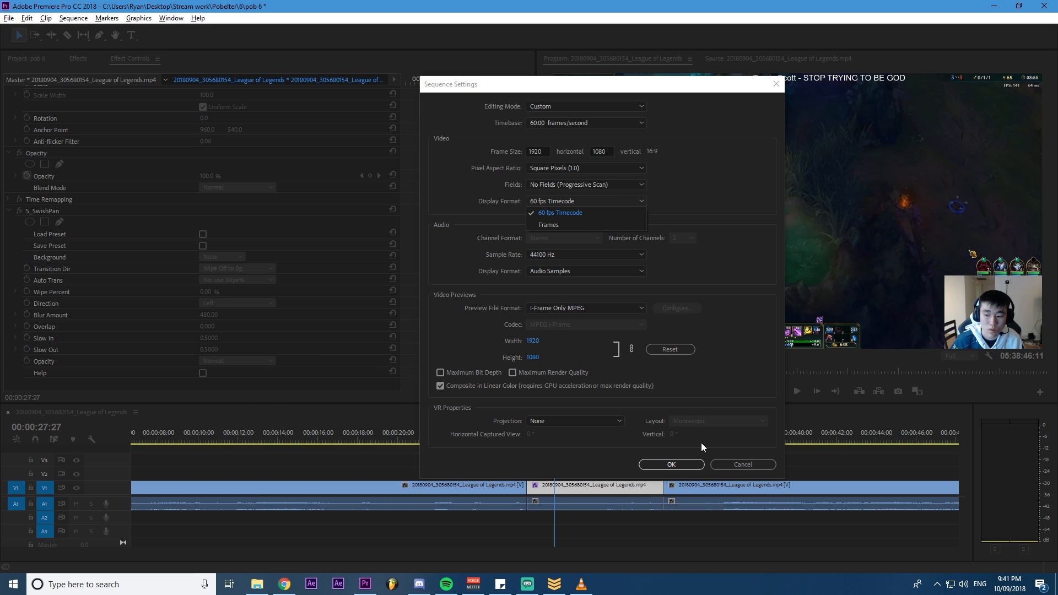
pyautogui.click(671, 464)
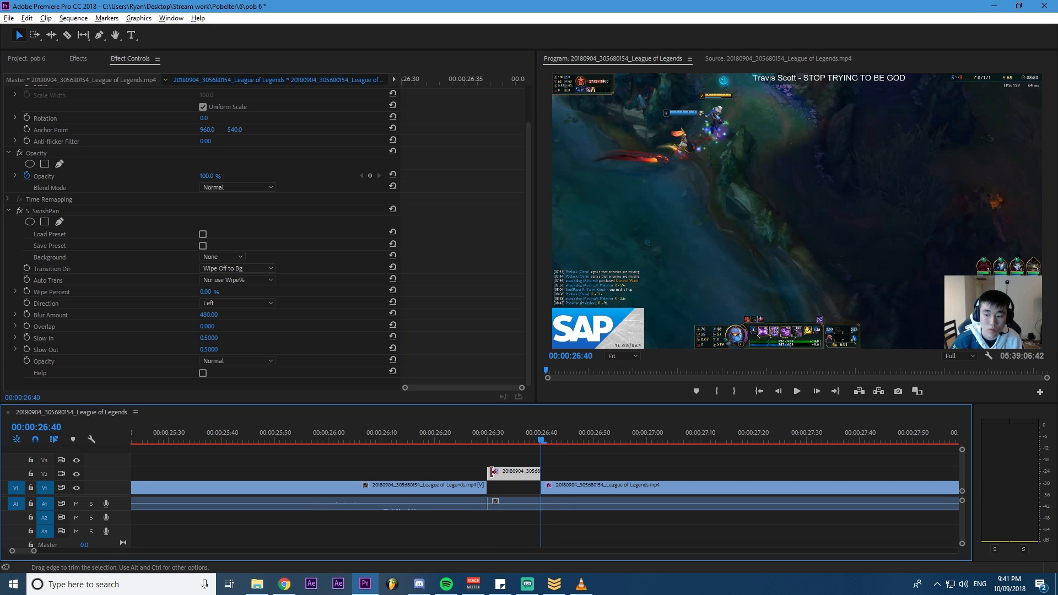
# Step: Keyframe S_SwishPan Wipe Percent from 98% down to 29.40% across the swipe, then switch to File Explorer
pyautogui.moveTo(494, 473); pyautogui.dragTo(438, 473)
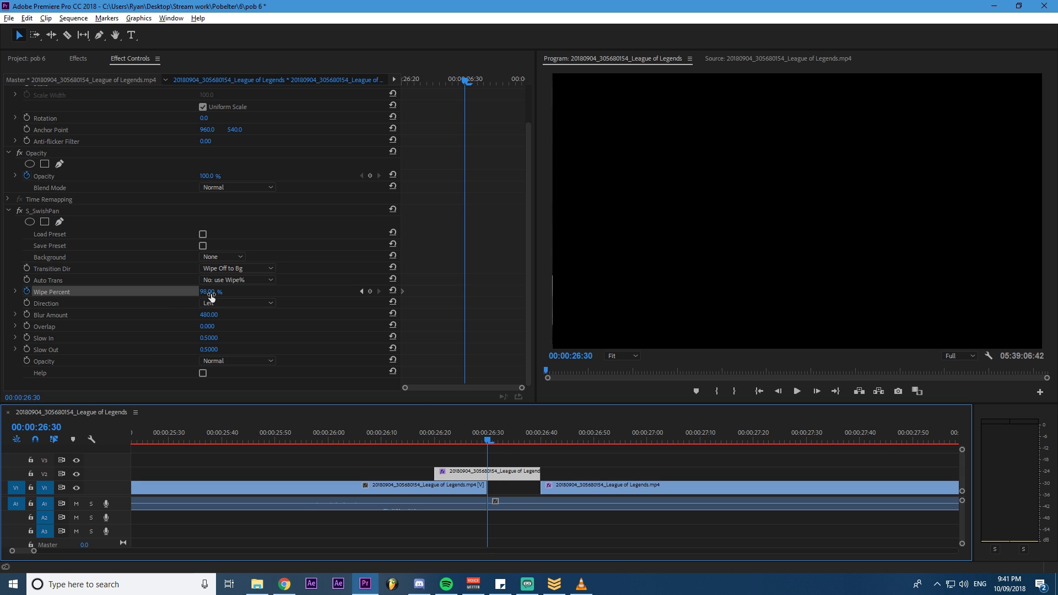
pyautogui.moveTo(487, 439); pyautogui.dragTo(473, 439)
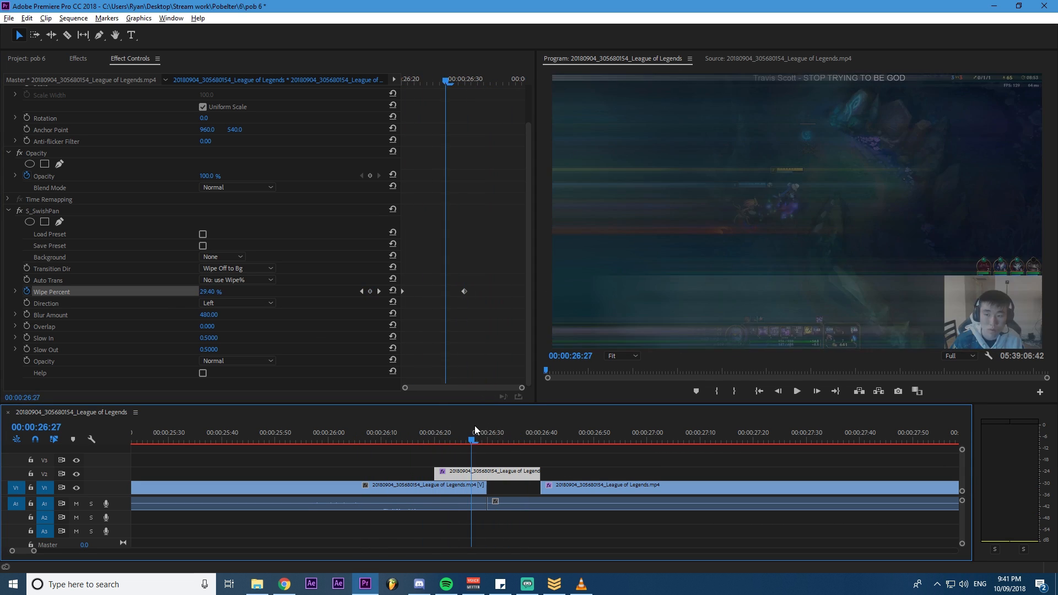
pyautogui.click(254, 584)
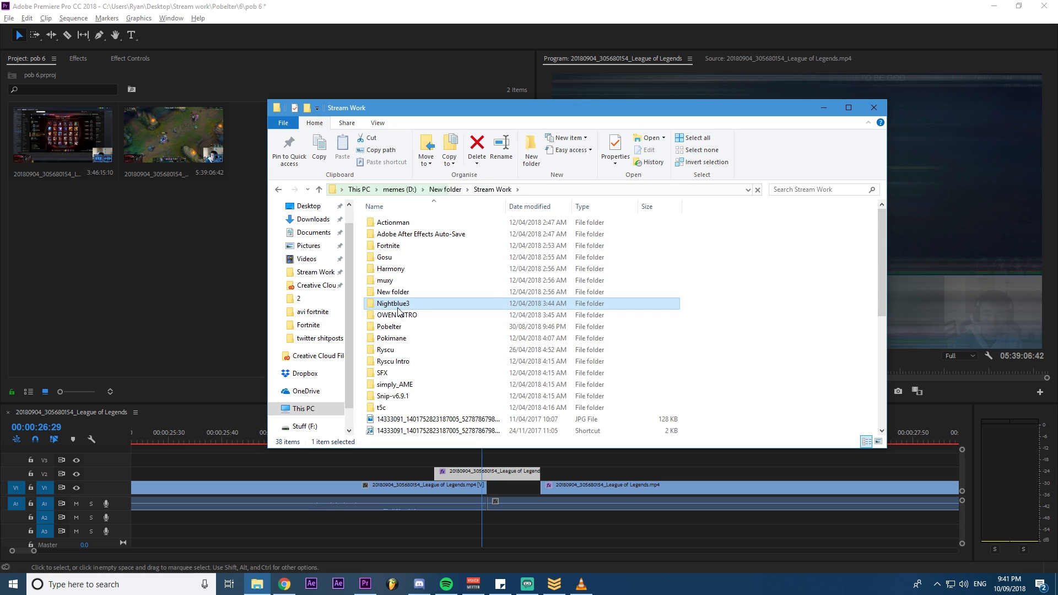
# Step: Search the Nightblue3 assets folder for 'nope', then switch to the web browser
pyautogui.doubleClick(392, 303)
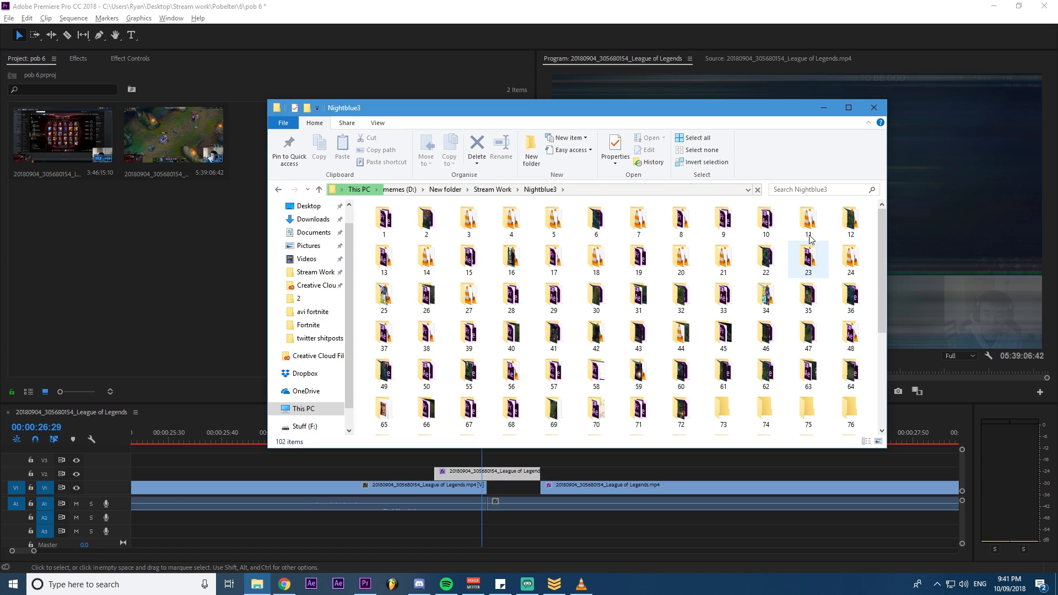
pyautogui.click(810, 188)
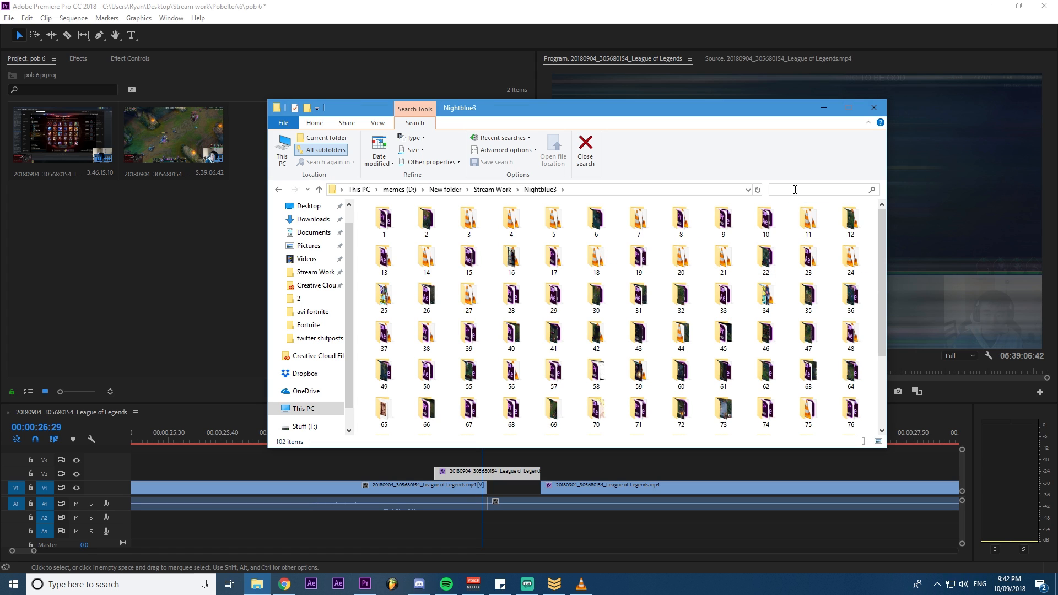
pyautogui.write('nope')
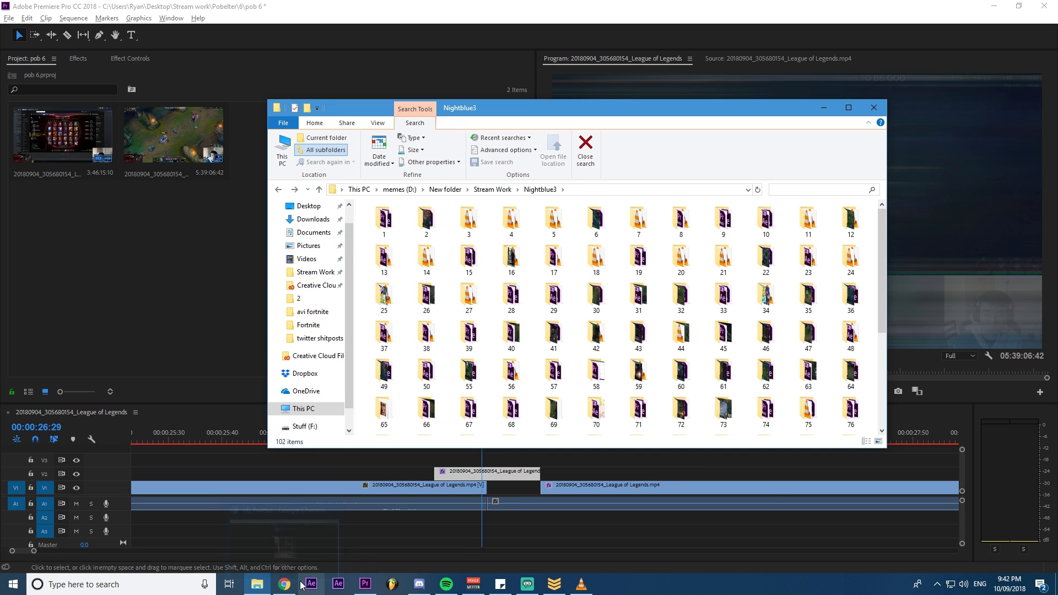
pyautogui.click(284, 584)
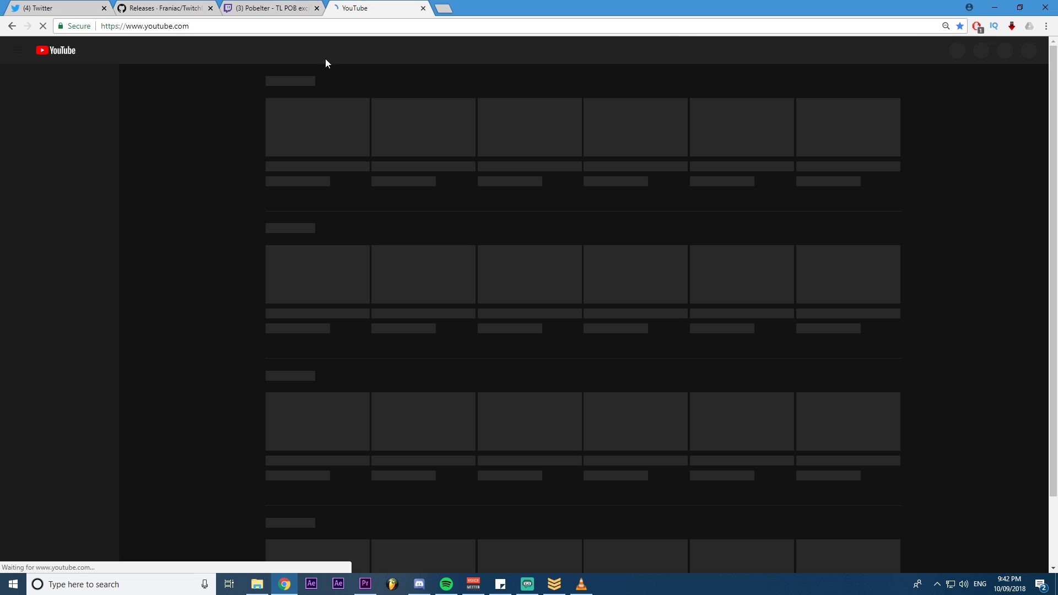
# Step: Search YouTube for 'nope' to reach the TF2 Nope sound effect, then return to the assets folder
pyautogui.click(490, 50)
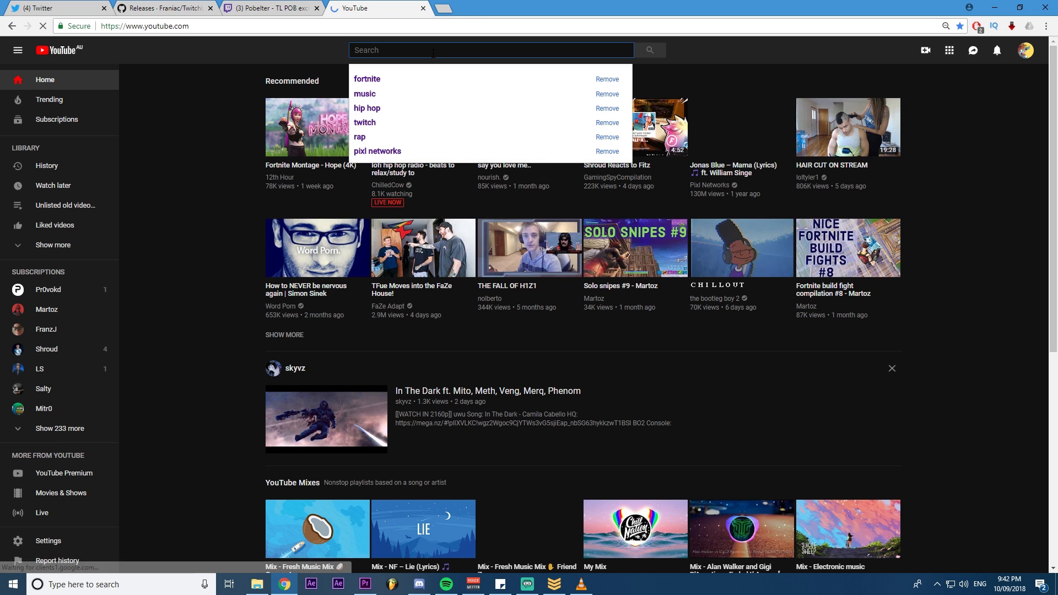
pyautogui.write('nope')
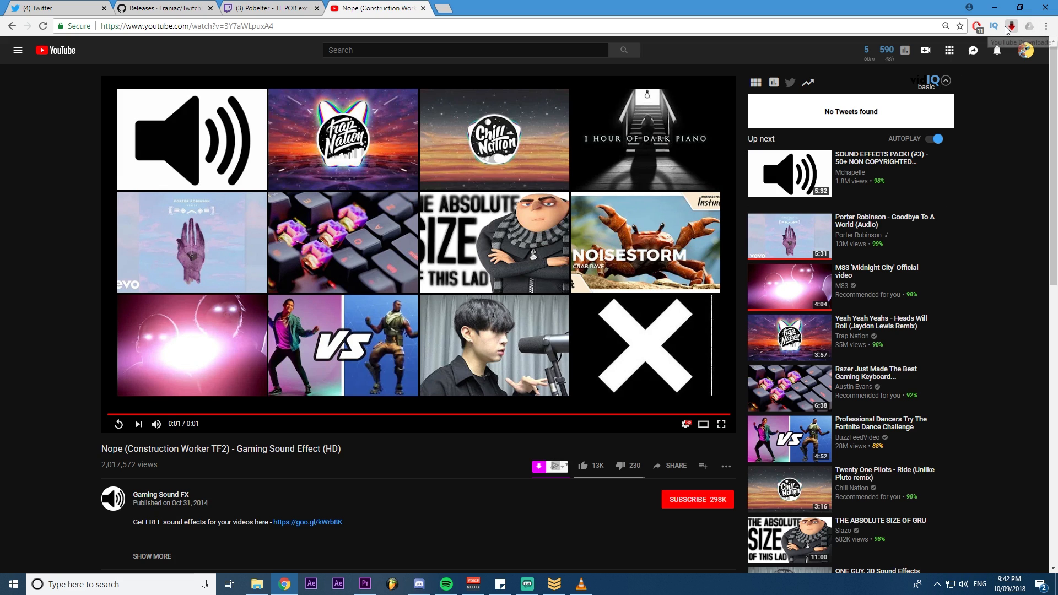
pyautogui.moveTo(1011, 27)
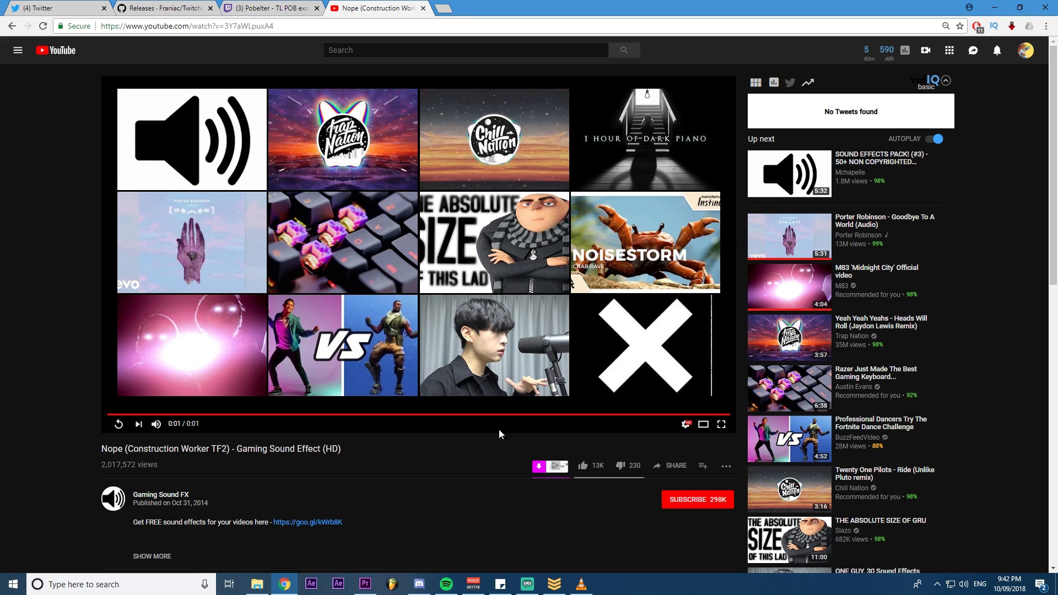
pyautogui.moveTo(290, 131)
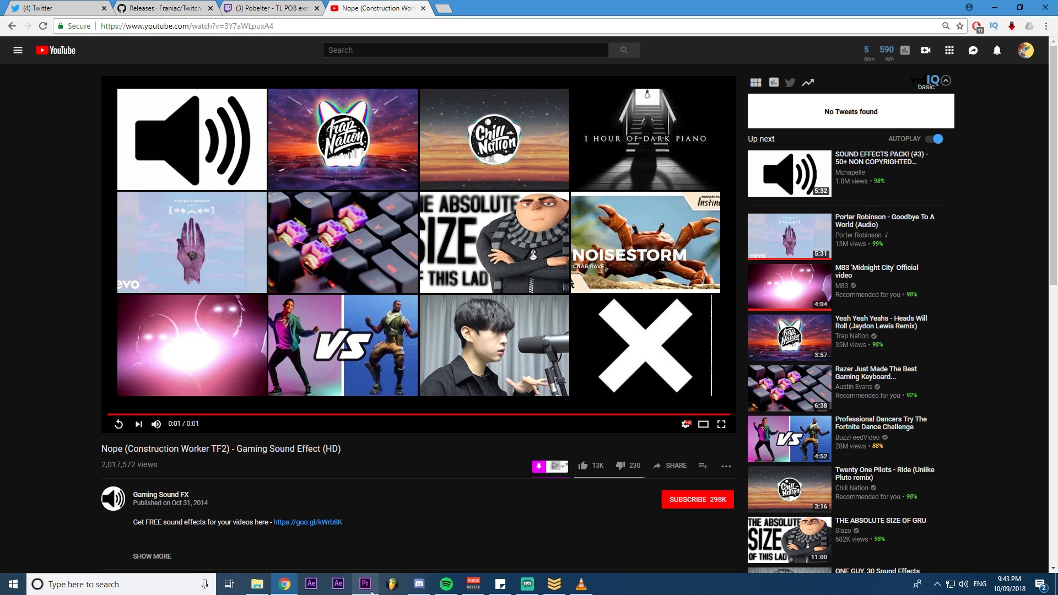
pyautogui.click(364, 584)
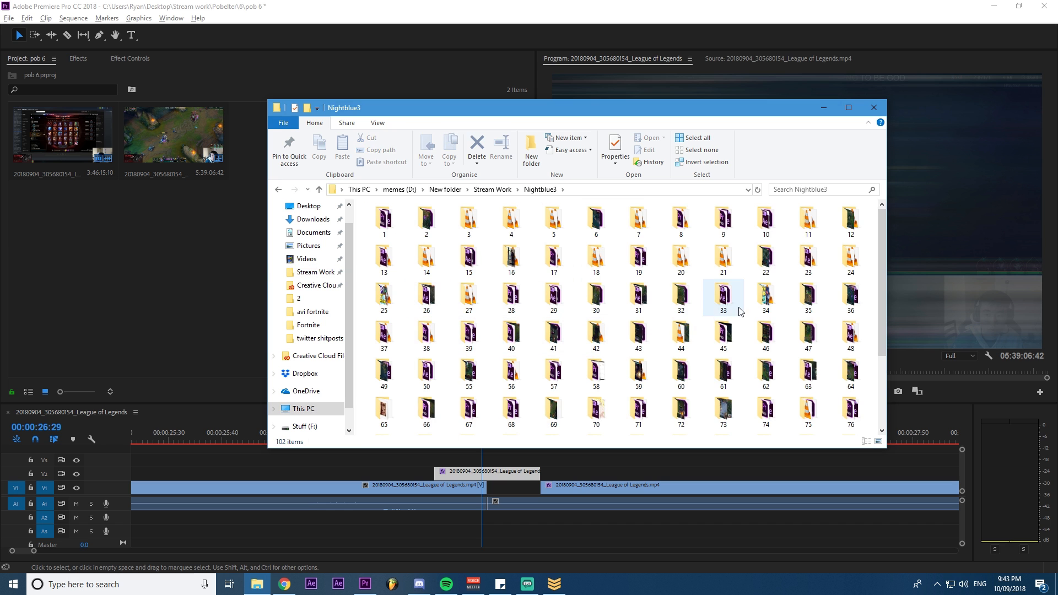
# Step: Import the Nightblue starter pack folder from Nightblue3 as an 11-item project bin
pyautogui.scroll(-3)
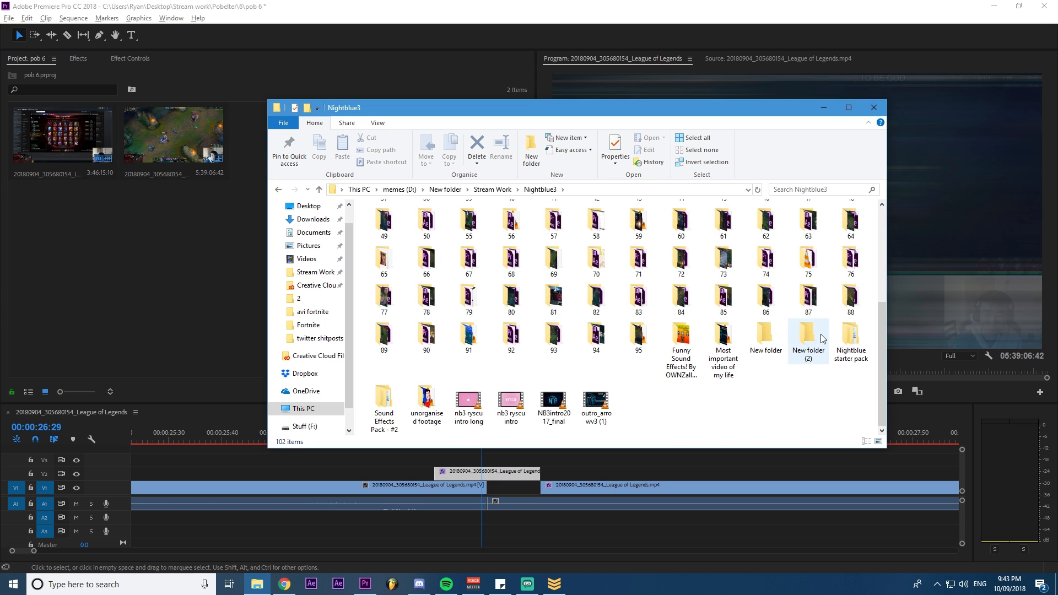
pyautogui.doubleClick(851, 341)
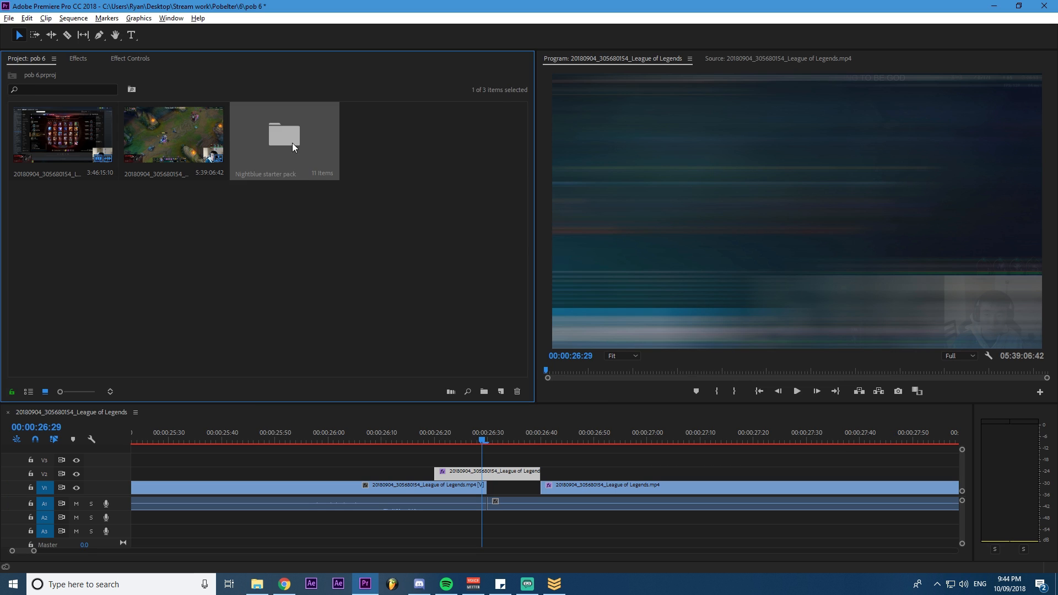
# Step: Preview short woosh sound effect.mp3 from the Nightblue bin and place it under the 26-second swipe cut
pyautogui.doubleClick(284, 133)
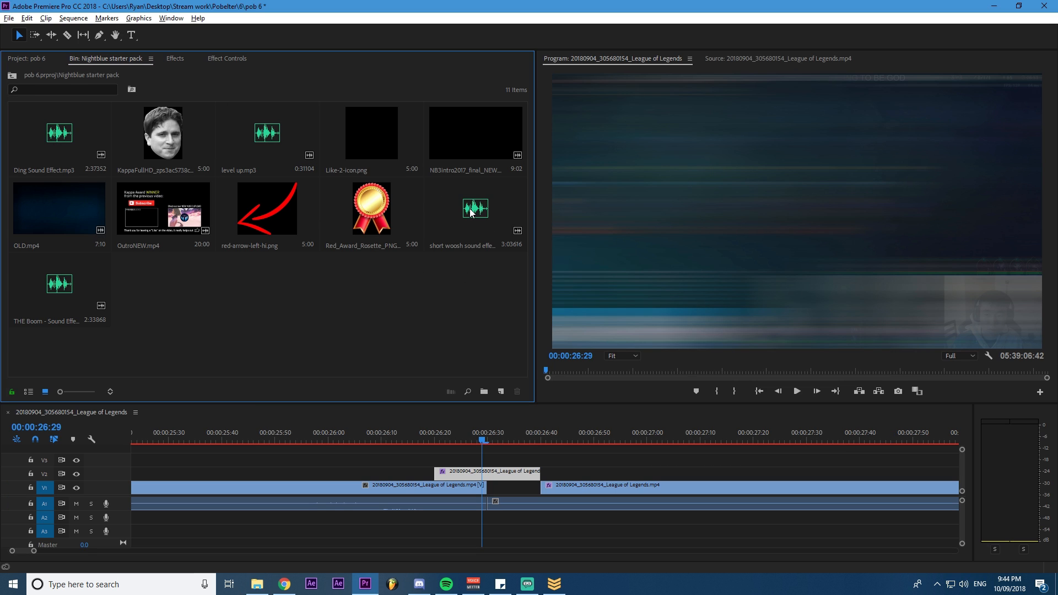
pyautogui.doubleClick(475, 208)
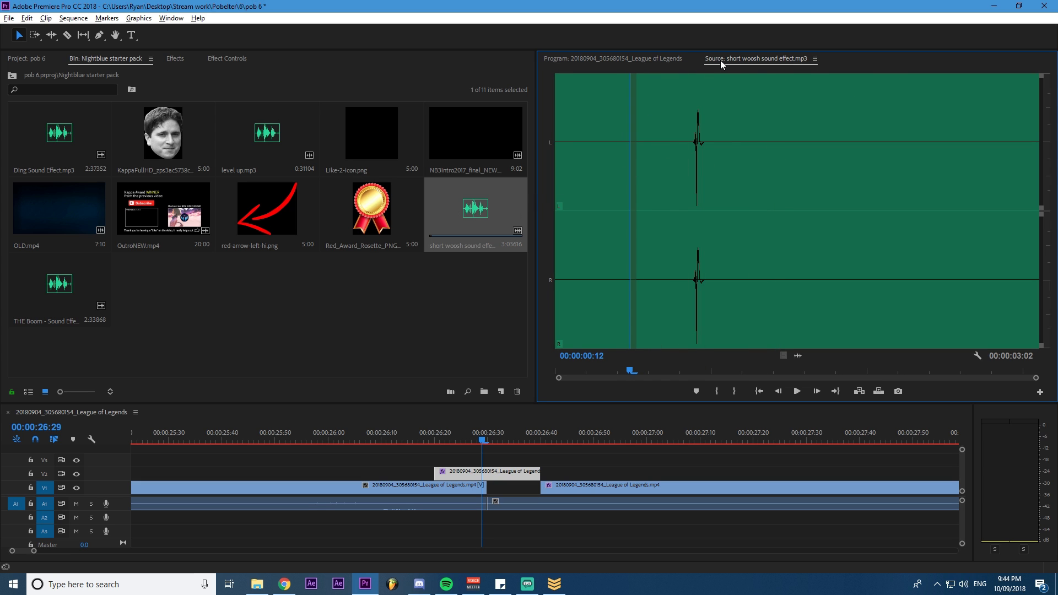
pyautogui.click(171, 19)
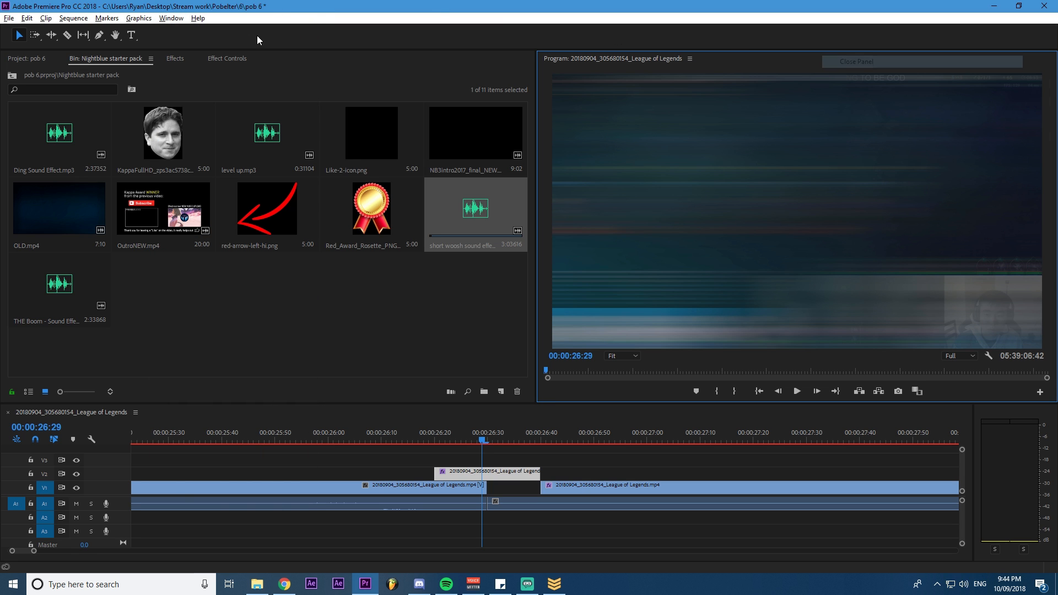
pyautogui.click(171, 18)
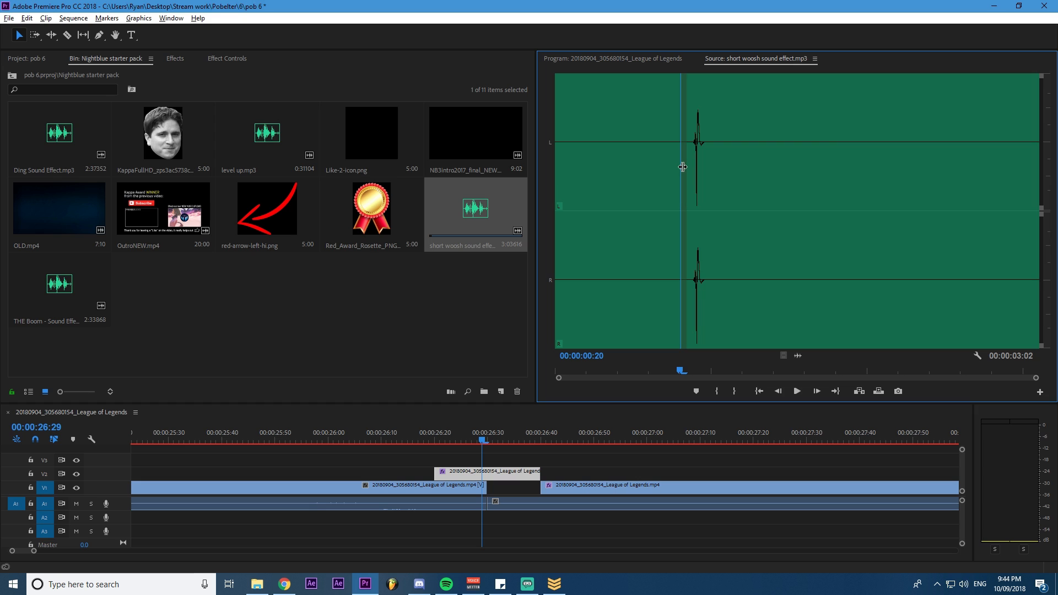
pyautogui.moveTo(682, 166); pyautogui.dragTo(707, 161)
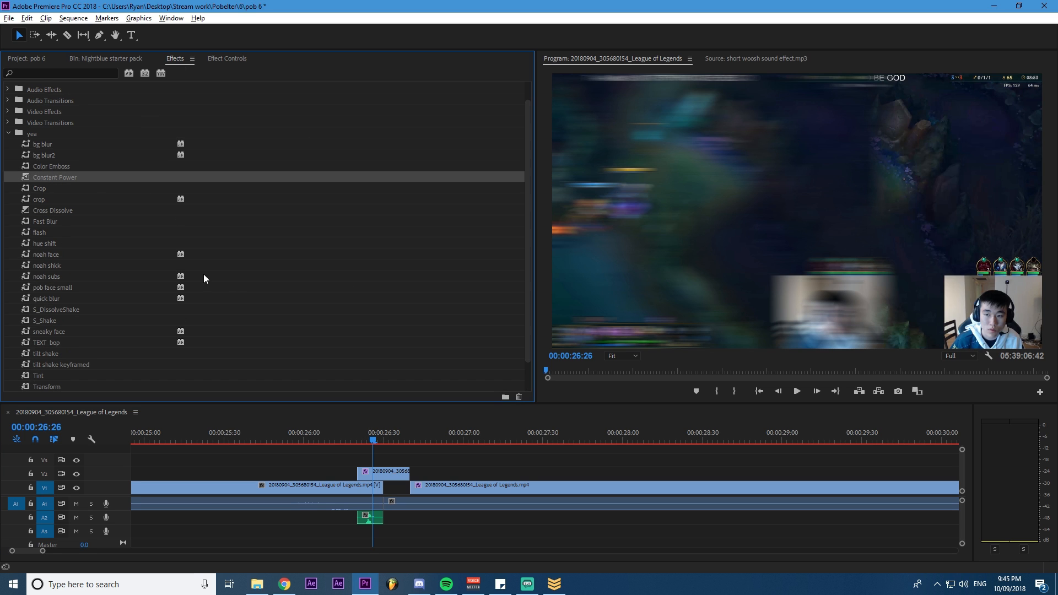
# Step: Apply a Constant Power crossfade to the gameplay audio across the 26-second swipe cut
pyautogui.click(426, 440)
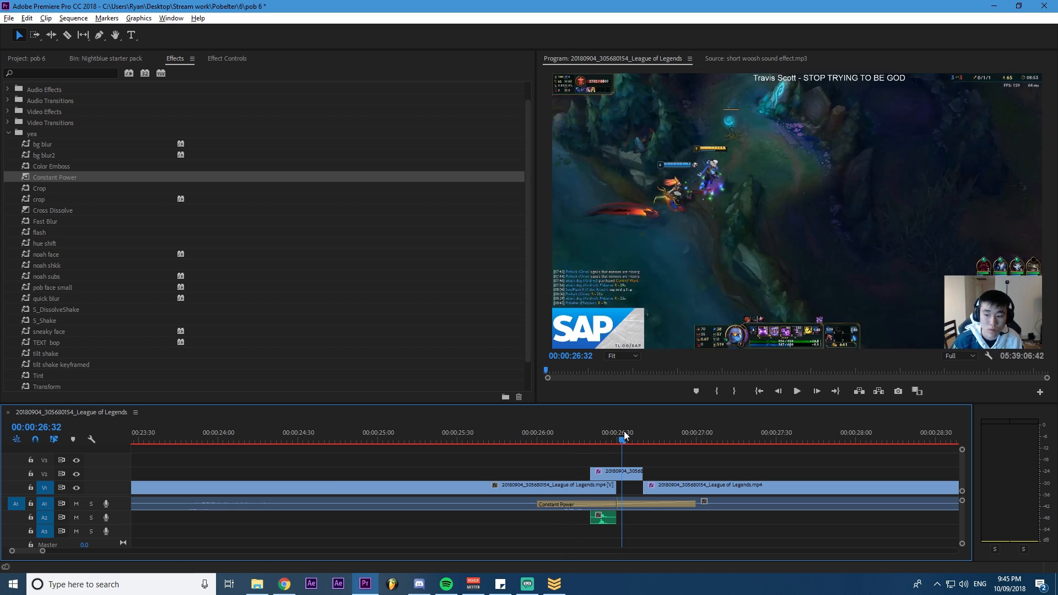
pyautogui.click(796, 390)
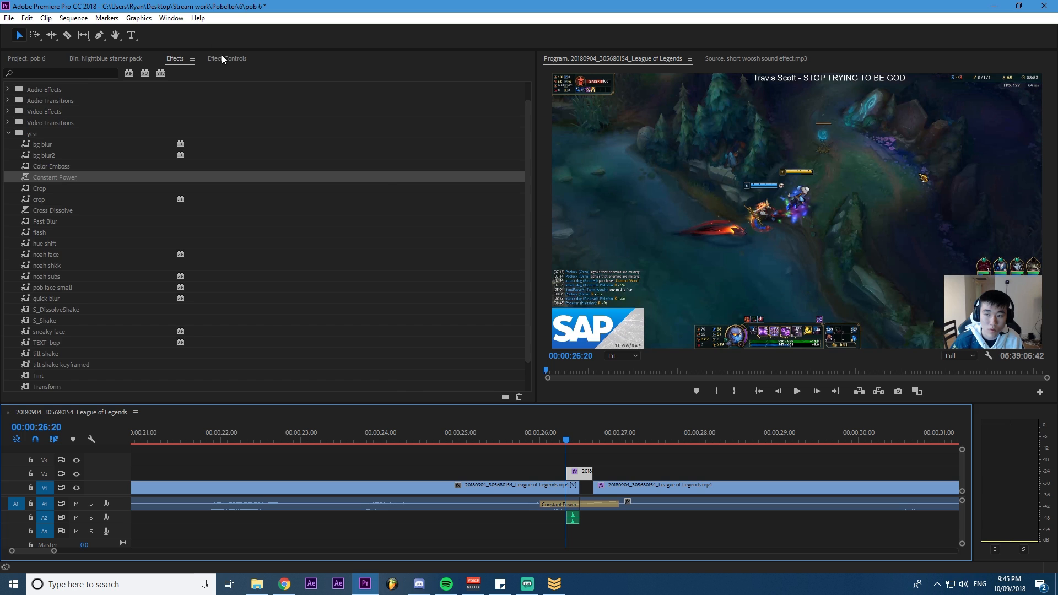
# Step: Keyframe the V2 overlay clip's Position to 640, 360 so it slides during the swipe
pyautogui.click(227, 58)
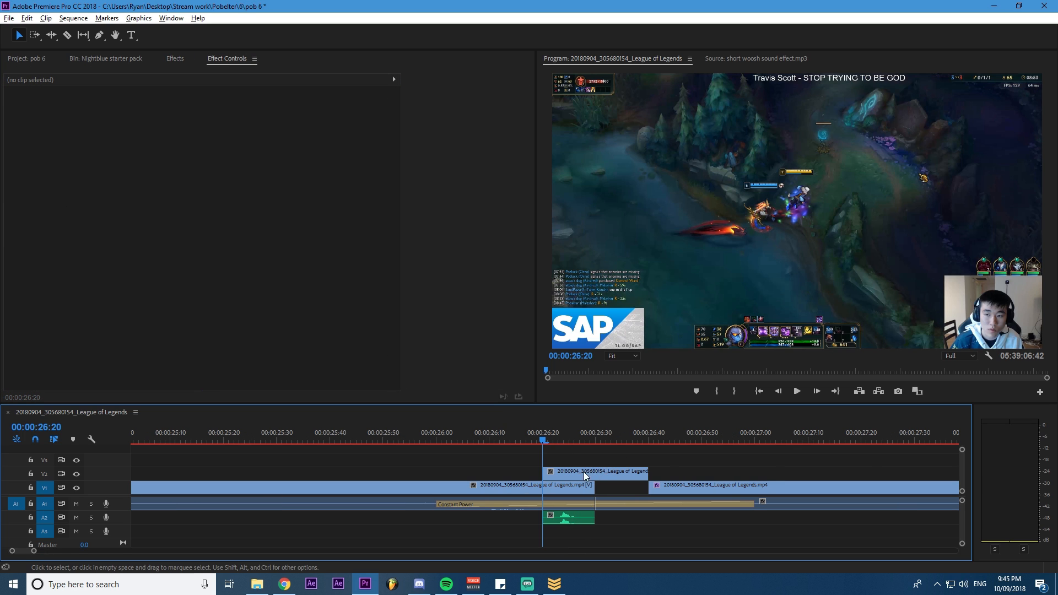
pyautogui.click(594, 470)
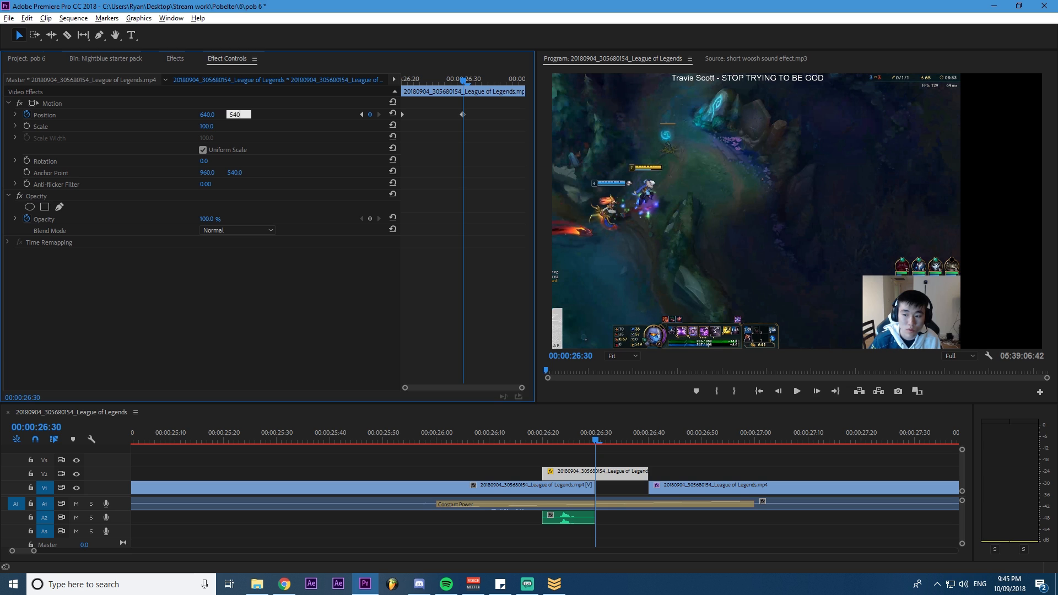
pyautogui.write('360')
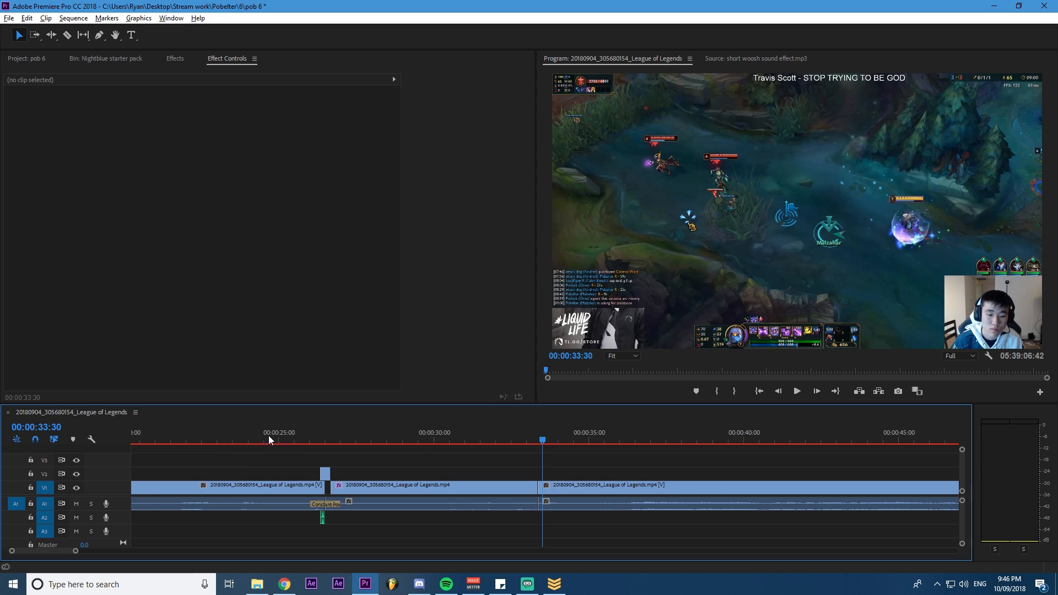
# Step: Add a second audio crossfade near the 33-second cut, then return to the Nightblue3 folder
pyautogui.click(175, 58)
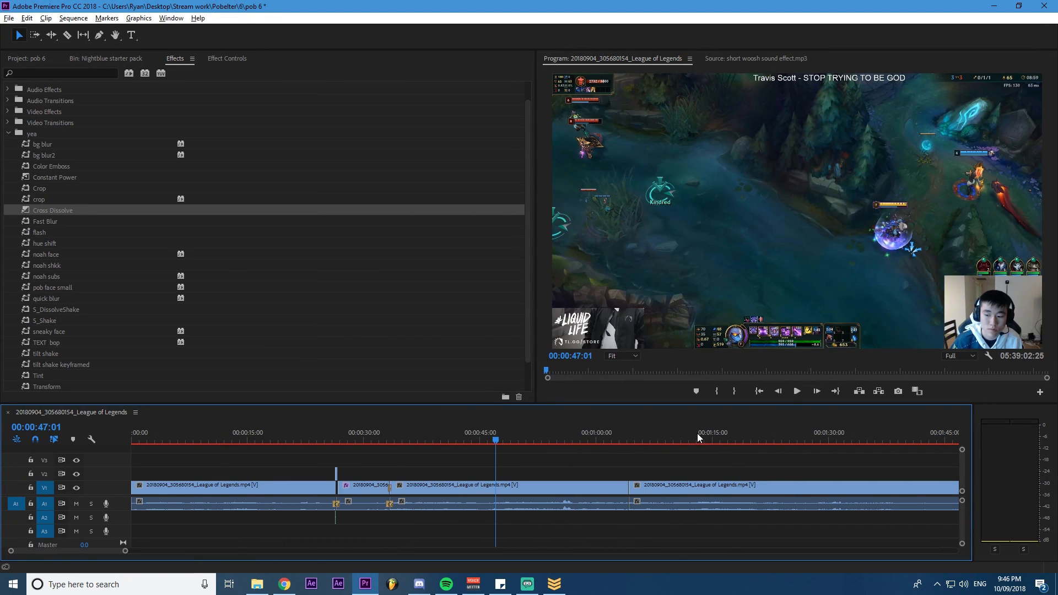
pyautogui.click(105, 59)
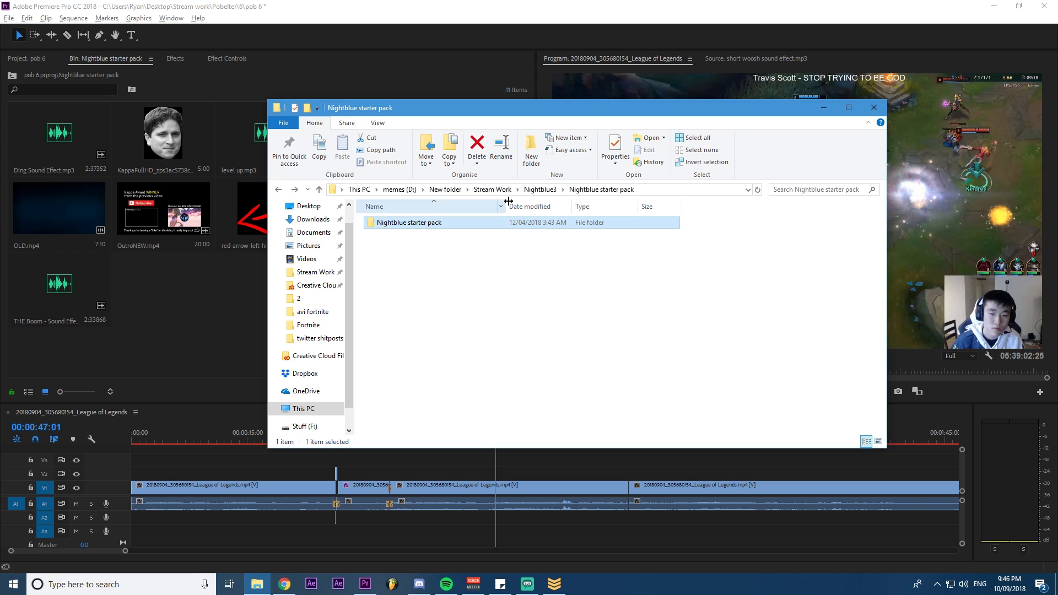
# Step: Search Nightblue3 for 'please' to find the Please Stand By 1080 HD clip for the bin
pyautogui.click(803, 188)
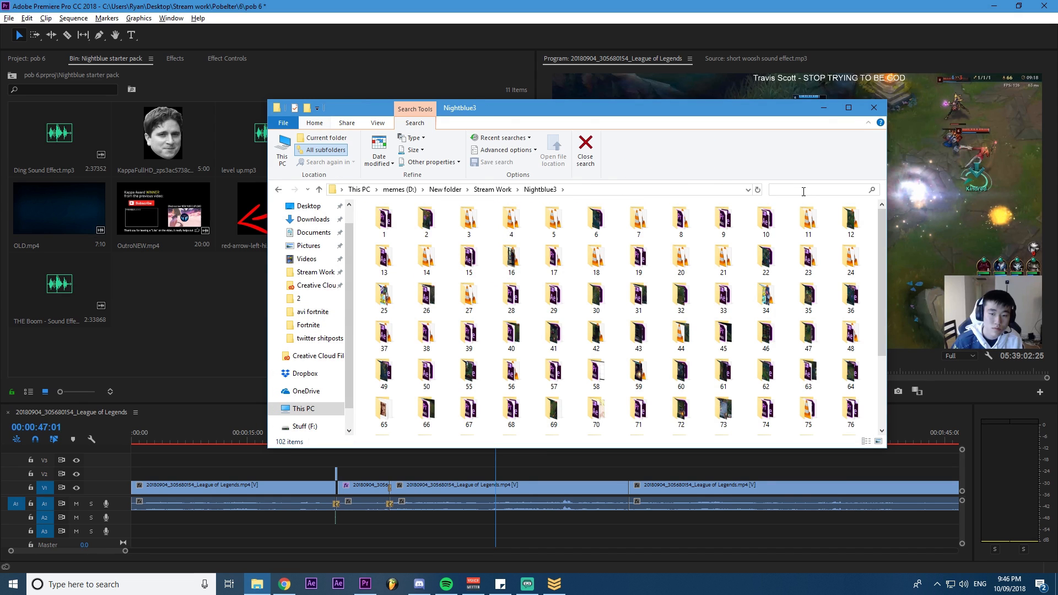
pyautogui.write('please')
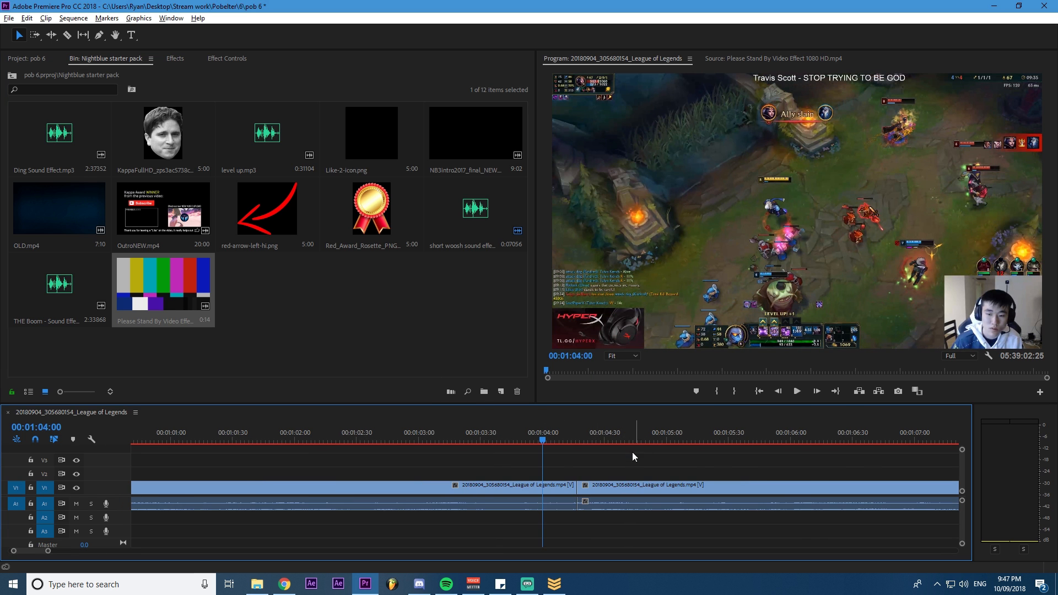
# Step: Play the pob 6 sequence through the highlight clips to about 2:05
pyautogui.click(613, 439)
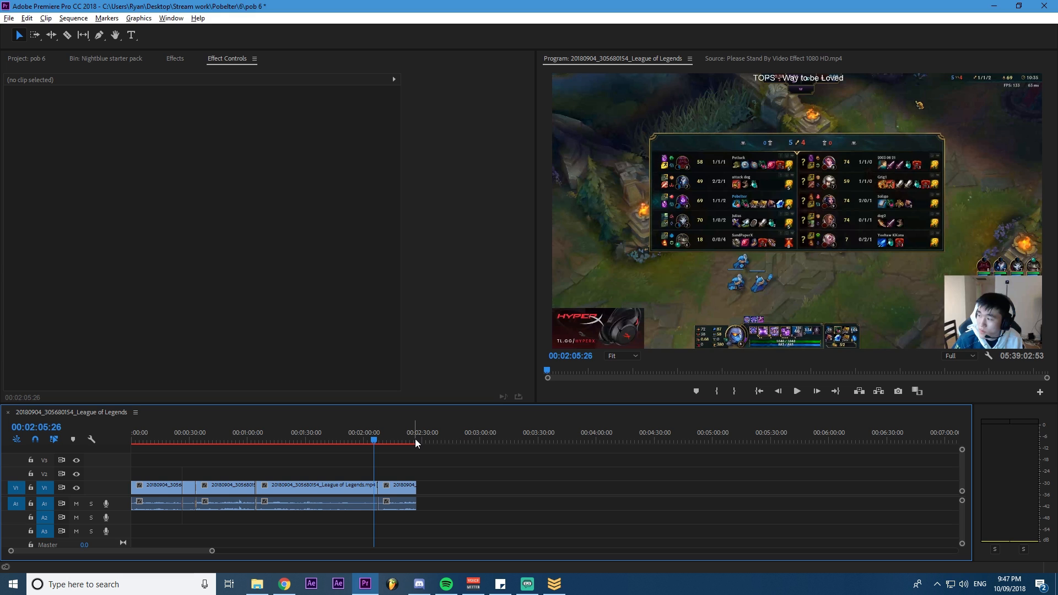
pyautogui.moveTo(289, 435)
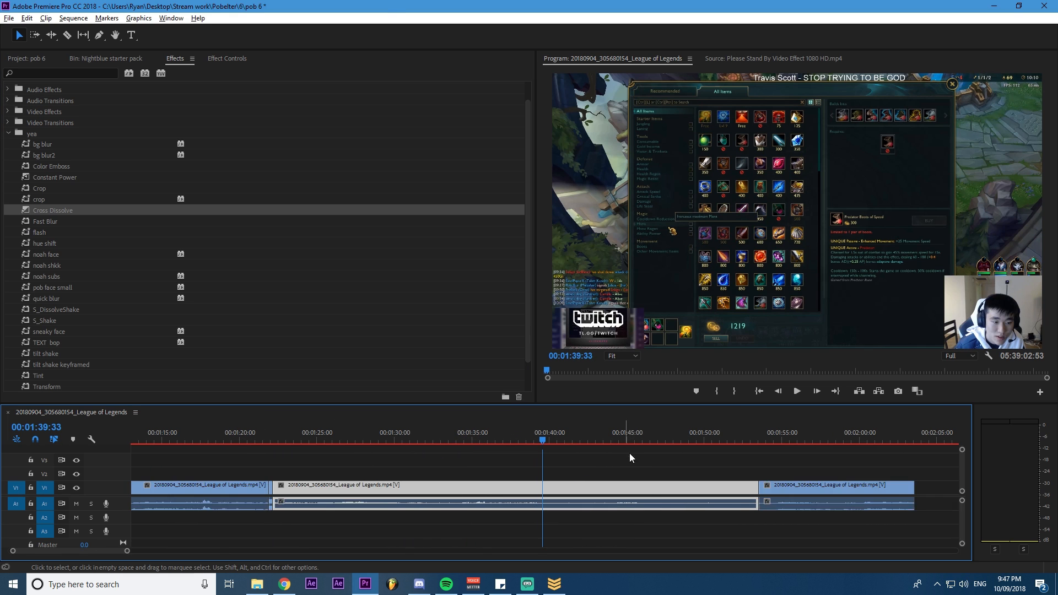
# Step: Inspect the 2:07 V2 clip's Position keyframes, setting X to 331 at the later keyframe
pyautogui.click(227, 59)
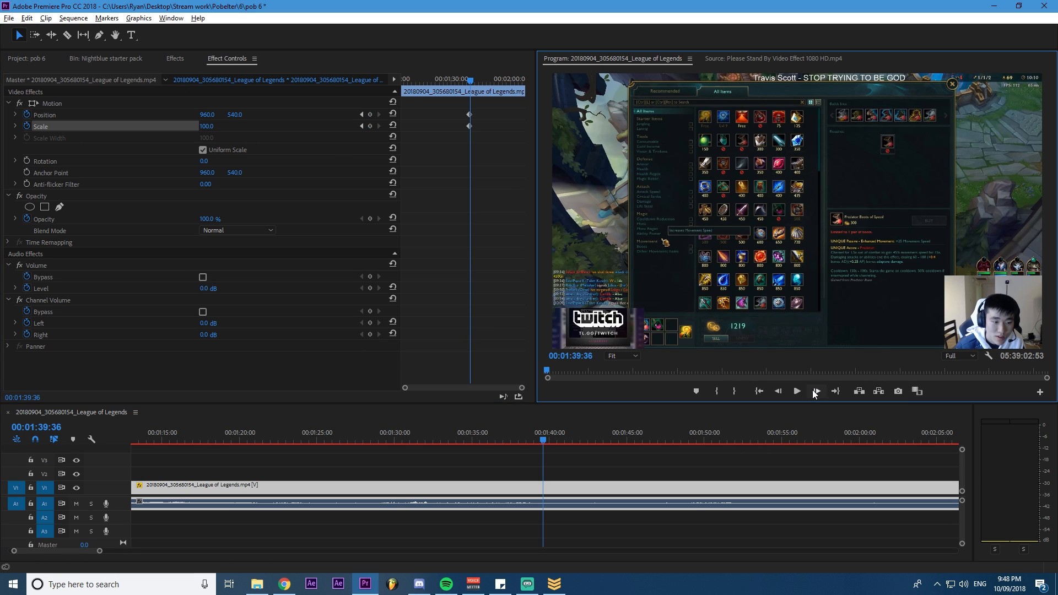
pyautogui.click(813, 390)
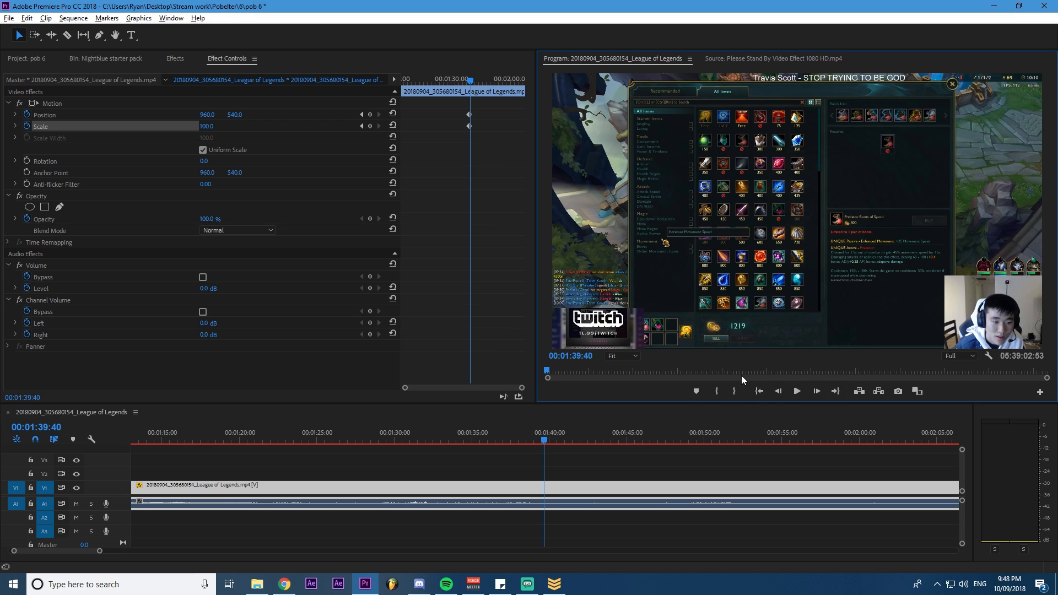
pyautogui.moveTo(212, 127)
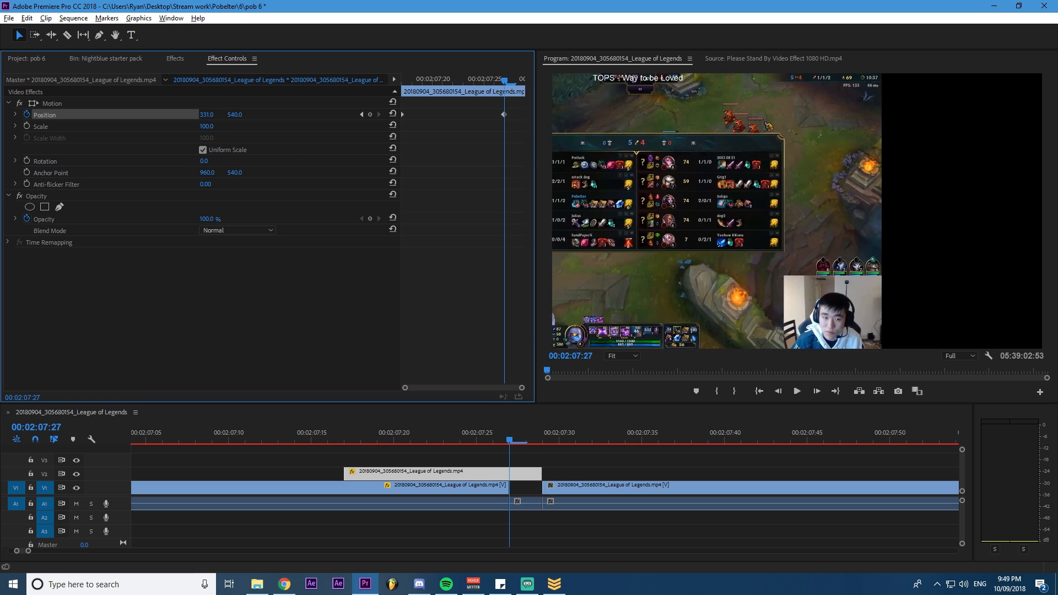
# Step: Apply Directional Blur at 90° to the V2 swipe clip and set Blur Length starting from 0.0
pyautogui.moveTo(509, 440); pyautogui.dragTo(343, 439)
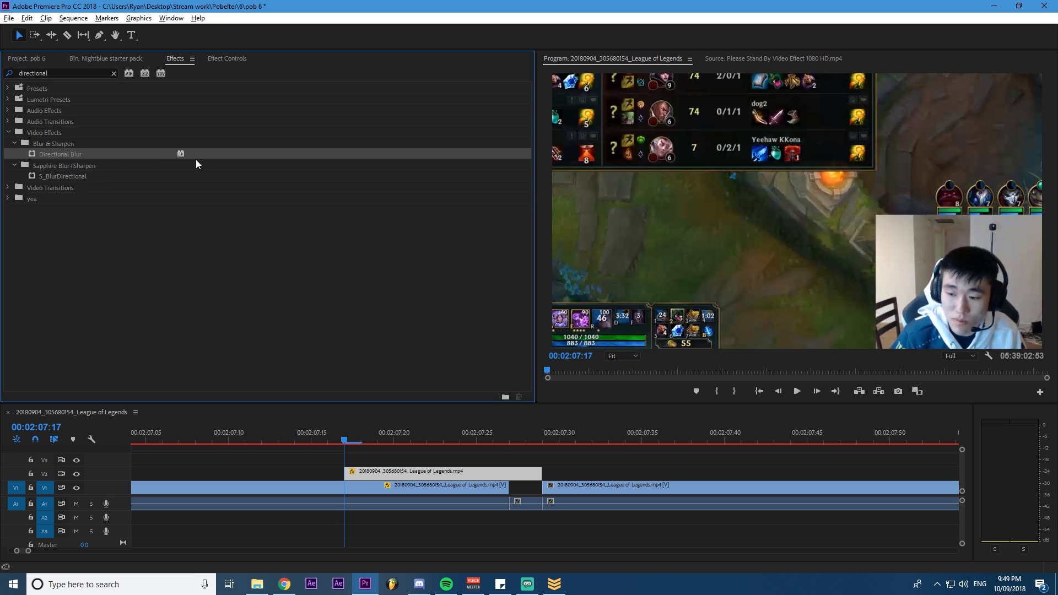
pyautogui.click(227, 59)
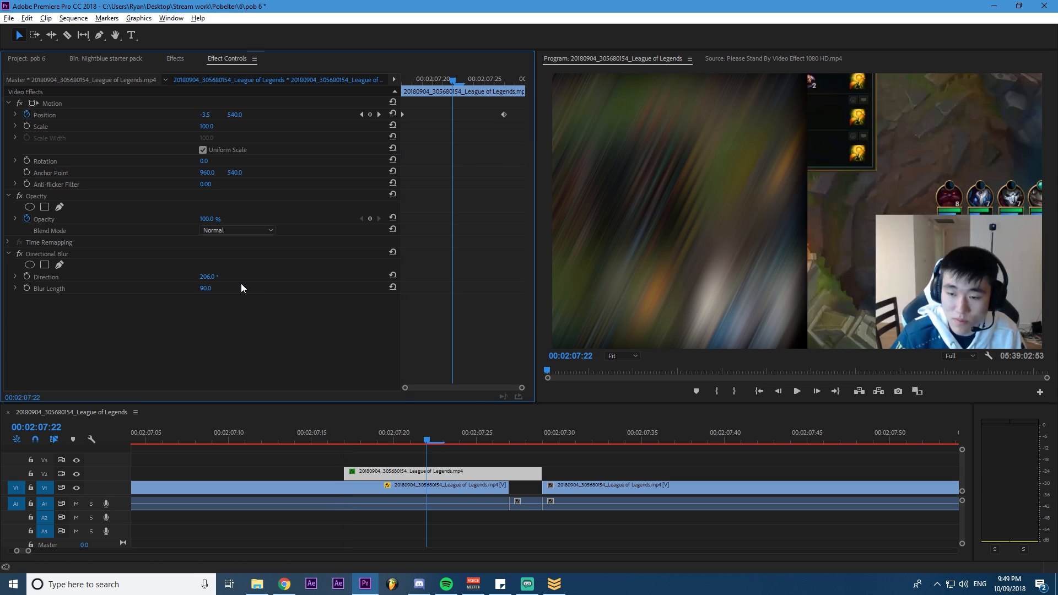
pyautogui.doubleClick(206, 288)
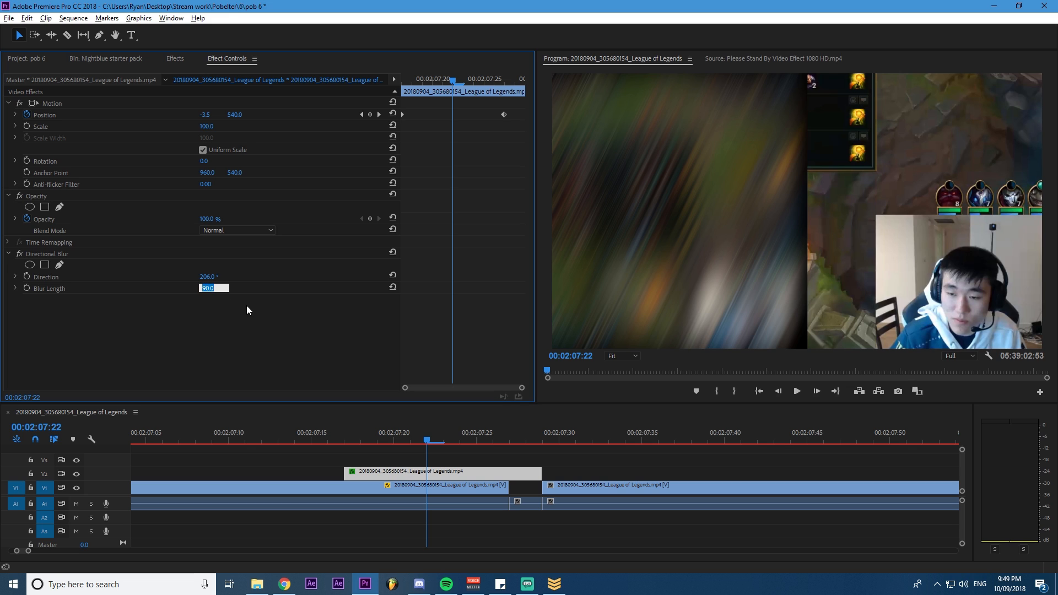
pyautogui.write('0.0')
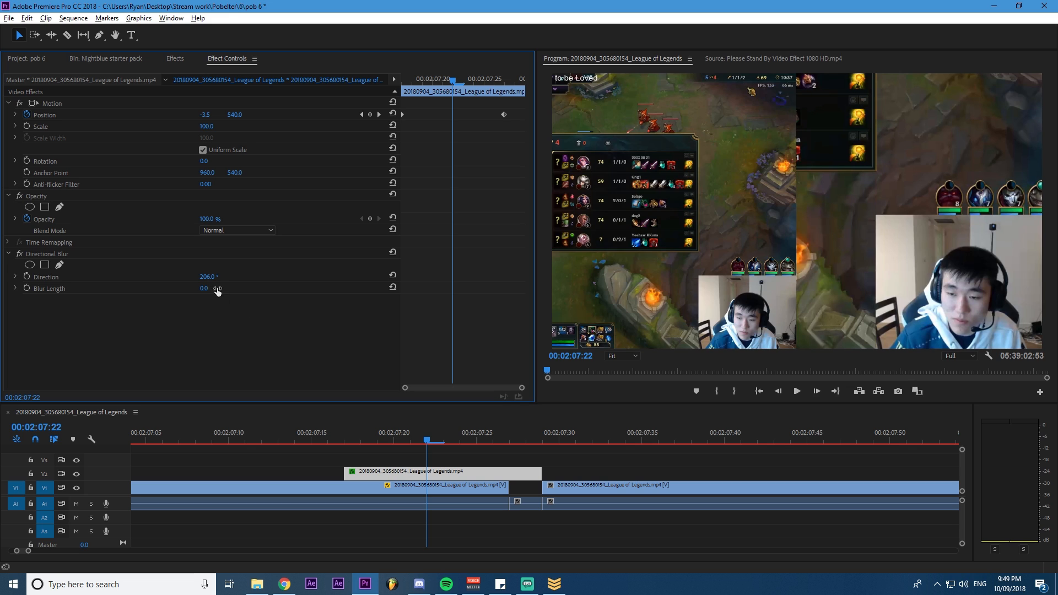
pyautogui.moveTo(206, 288); pyautogui.dragTo(206, 276)
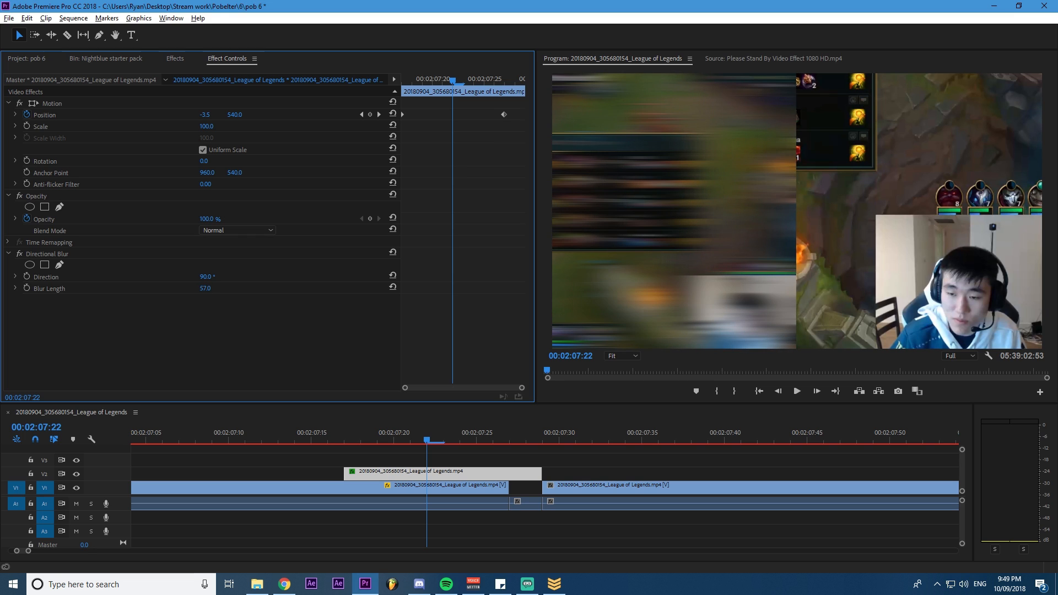
# Step: Keyframe Blur Length to rise from zero through the swipe and scrub to preview the smear
pyautogui.click(346, 440)
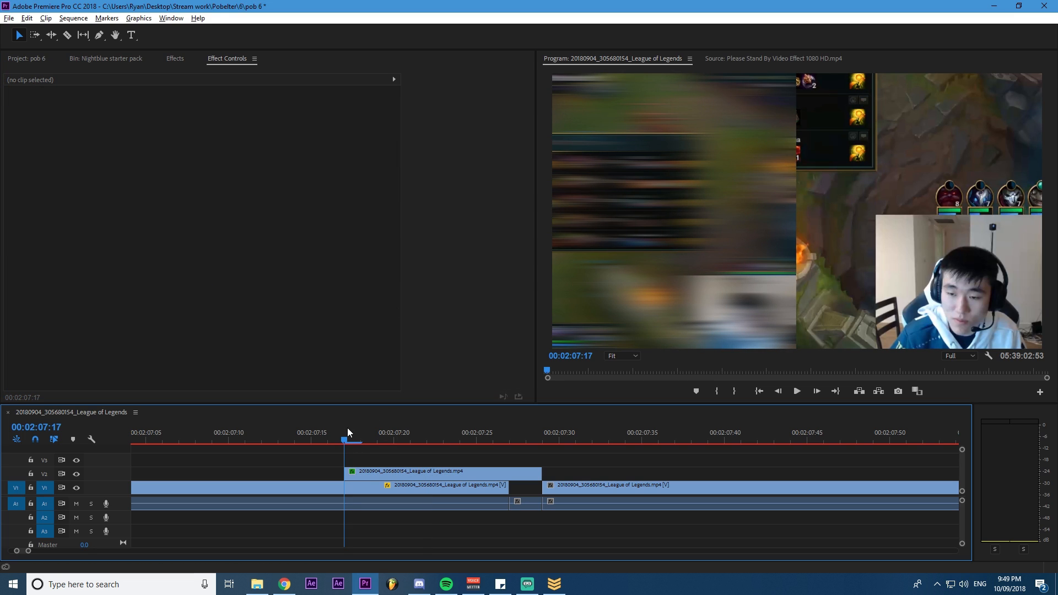
pyautogui.click(425, 485)
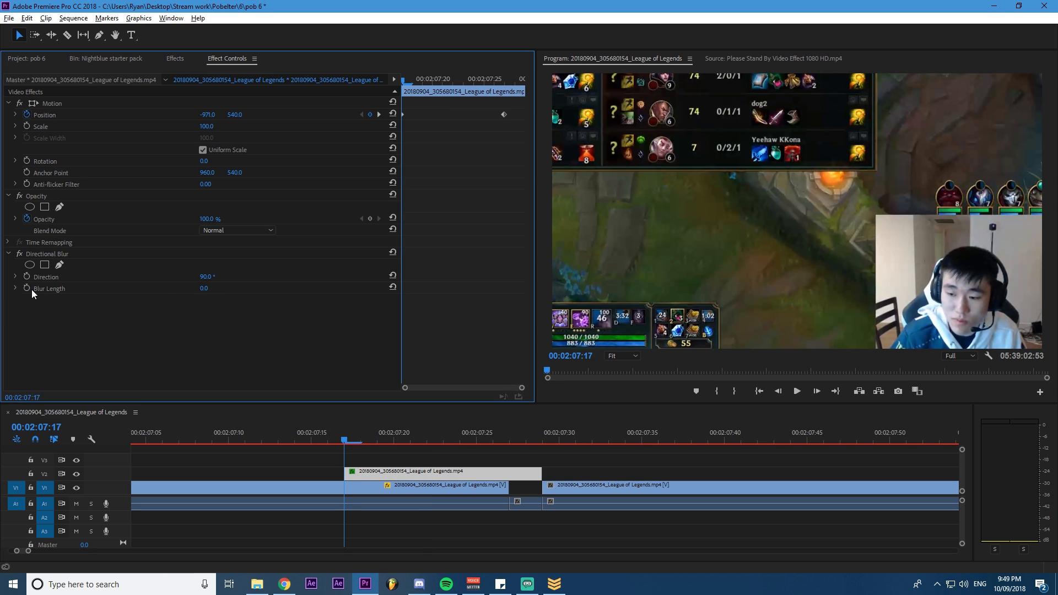
pyautogui.click(206, 287)
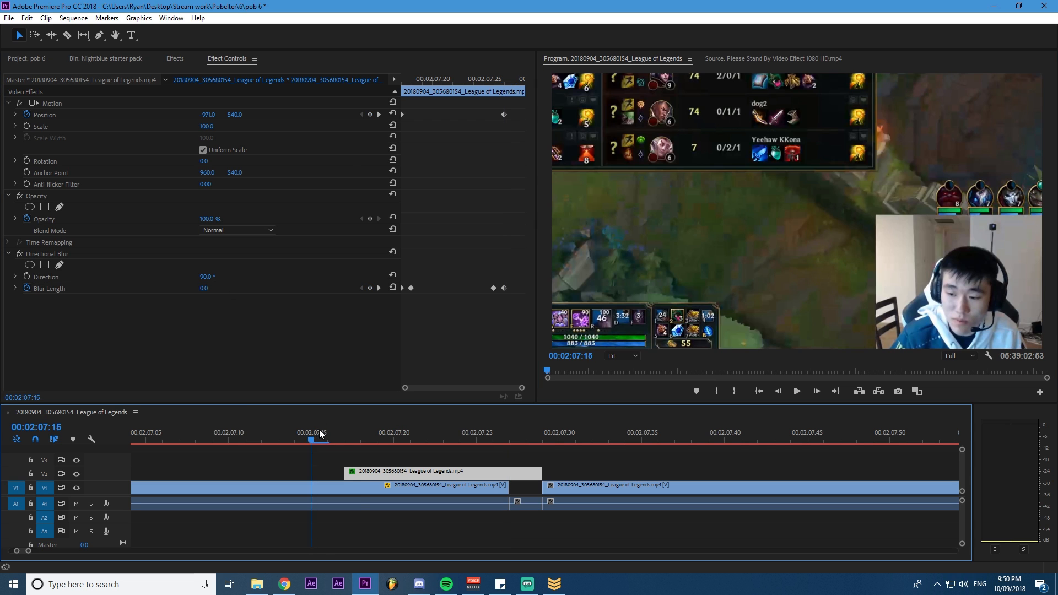
pyautogui.click(458, 441)
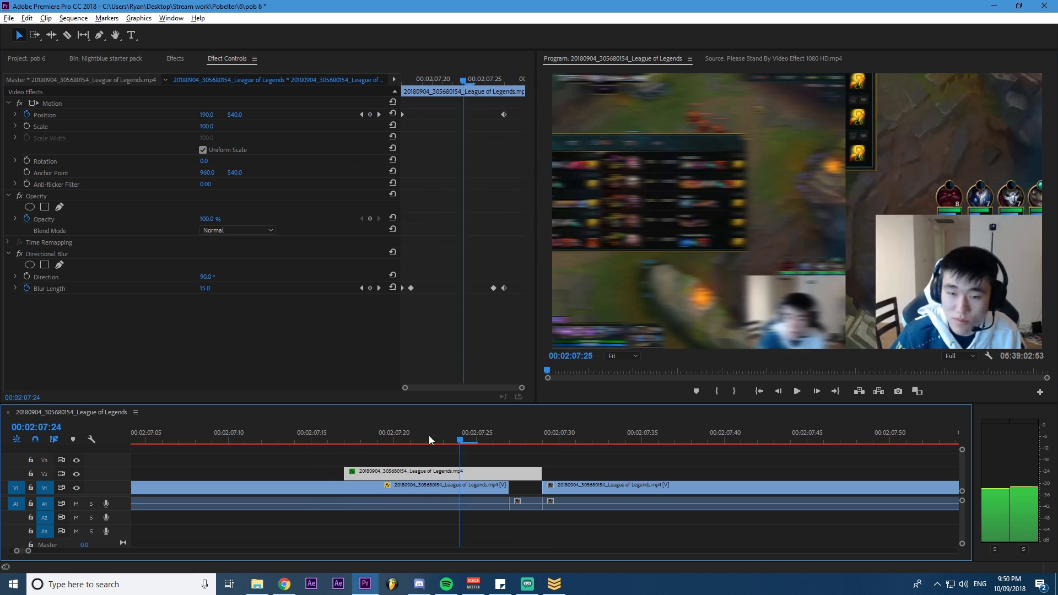
pyautogui.moveTo(459, 441); pyautogui.dragTo(327, 441)
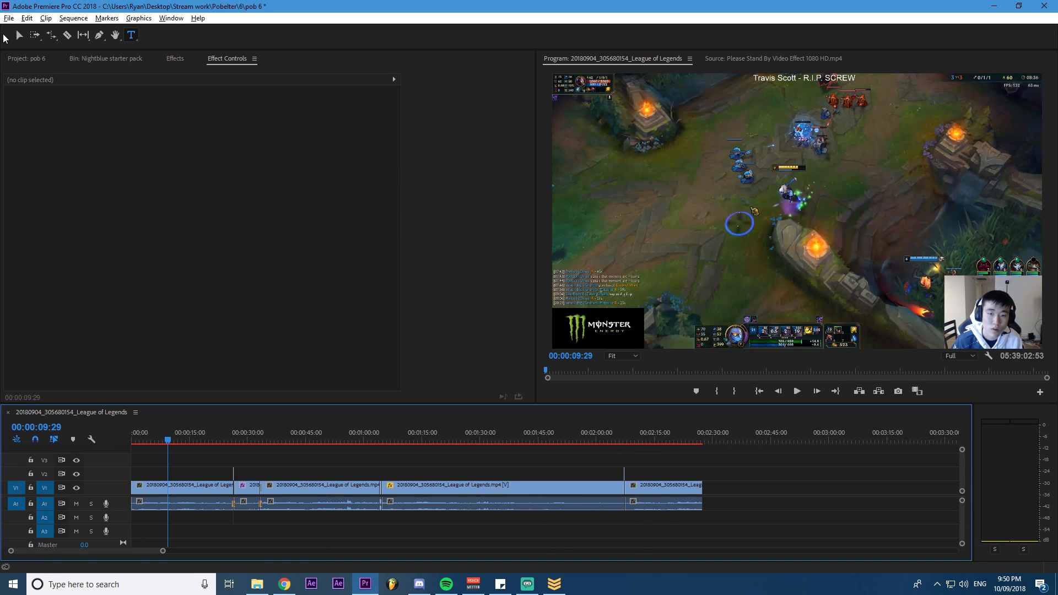
# Step: Start a media export of the sequence named cool v id 5.mp4
pyautogui.click(9, 19)
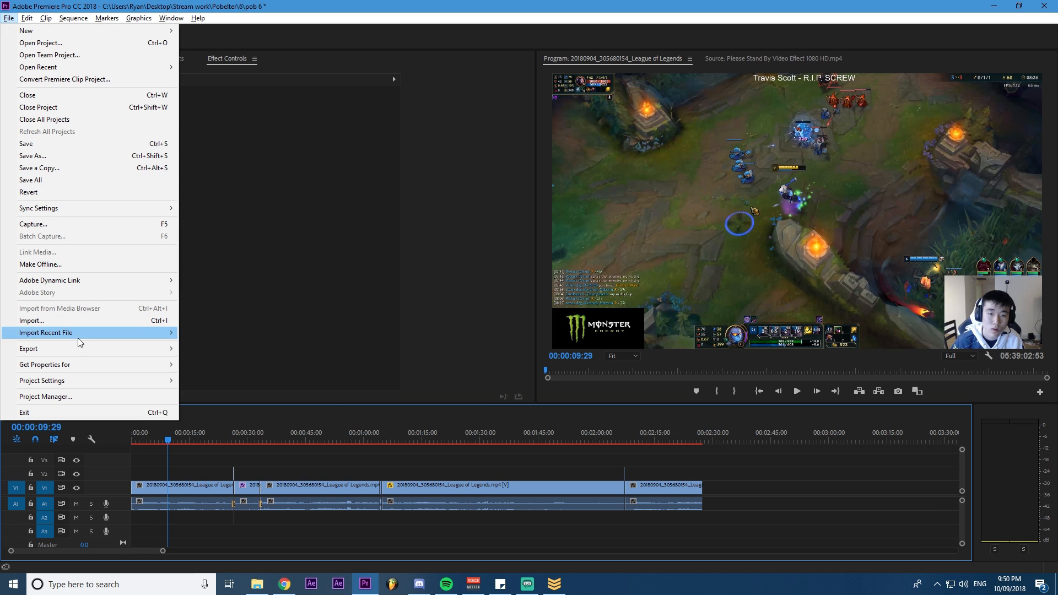
pyautogui.click(316, 569)
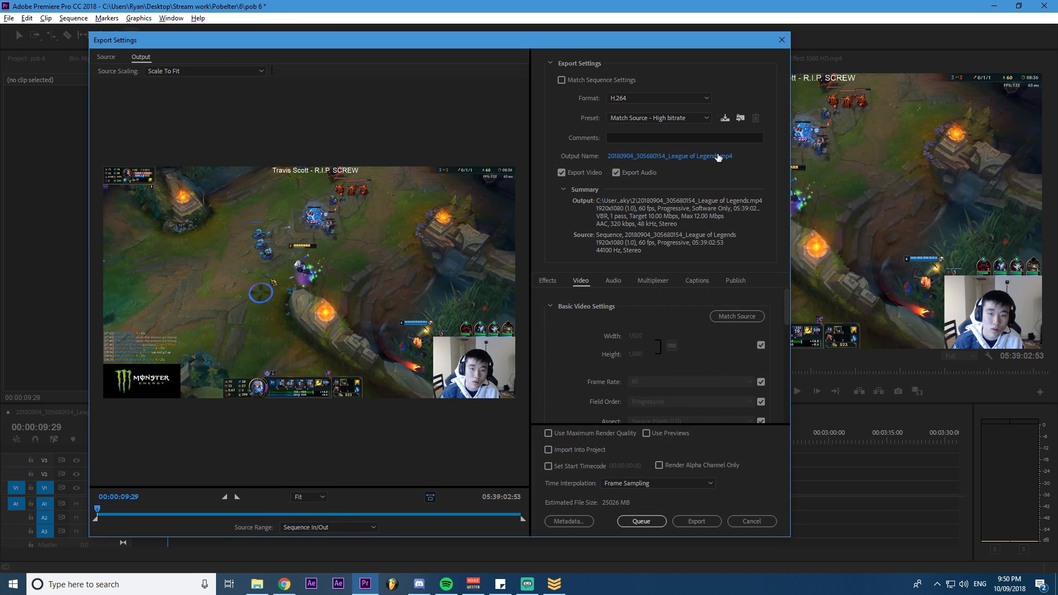
pyautogui.click(674, 155)
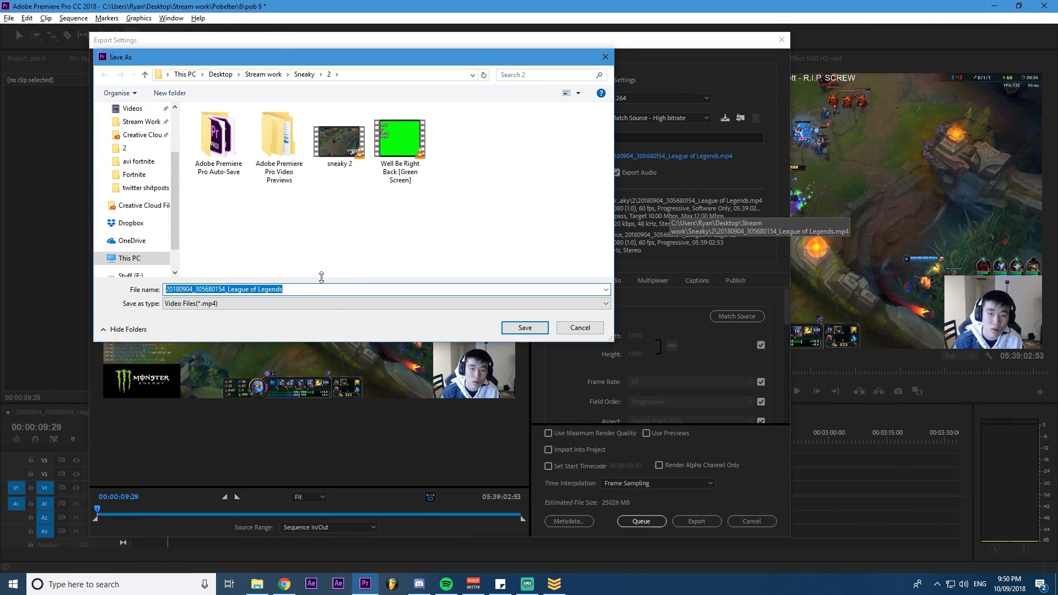
pyautogui.write('cool v id')
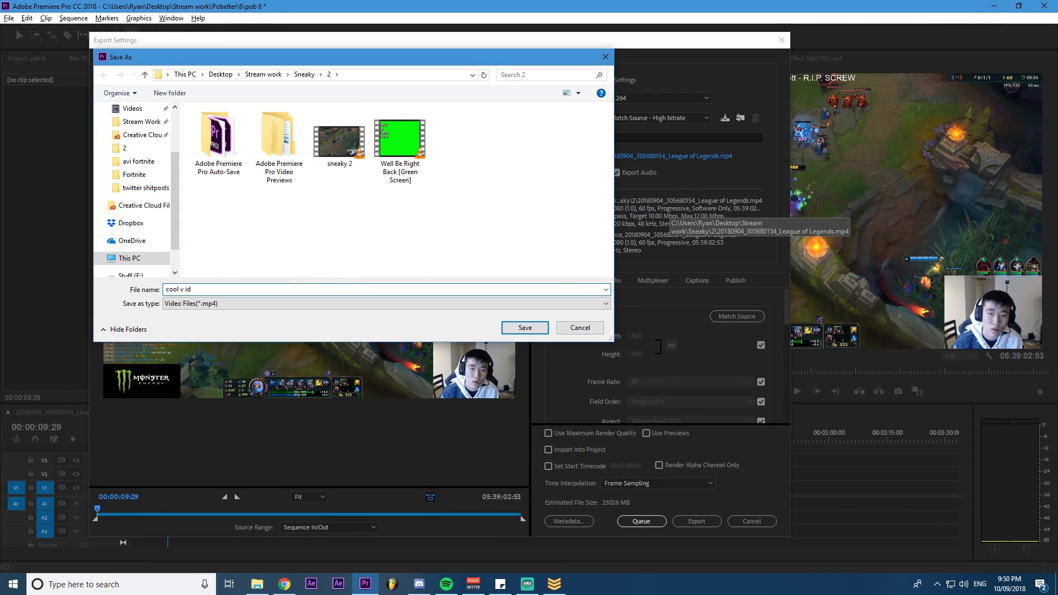
pyautogui.click(524, 327)
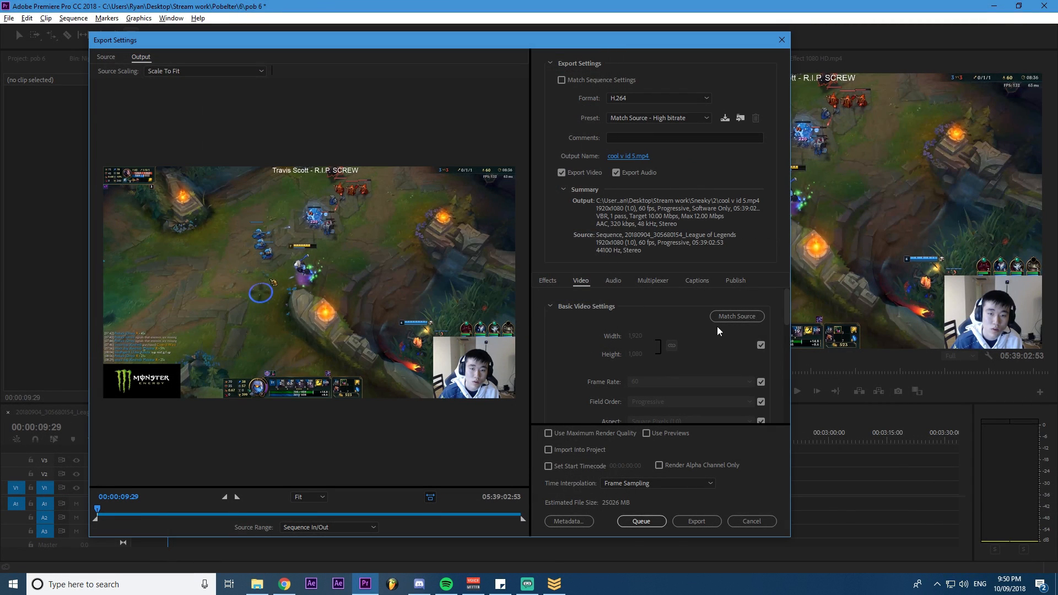
# Step: Set H.264 1080p60 video at 13–14 Mbps VBR and confirm 320 kbps AAC audio
pyautogui.scroll(-3)
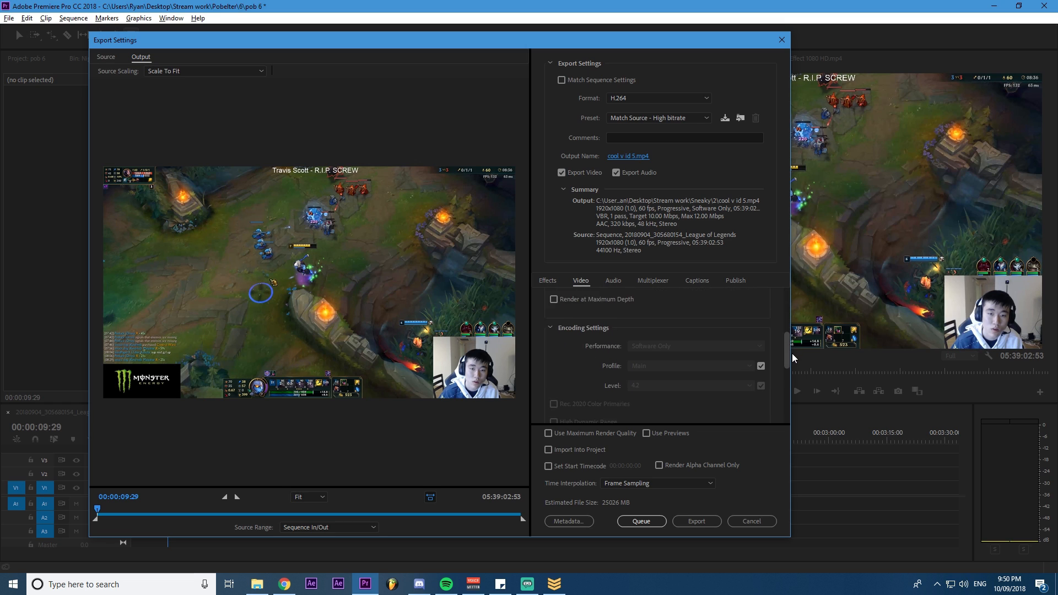
pyautogui.scroll(-3)
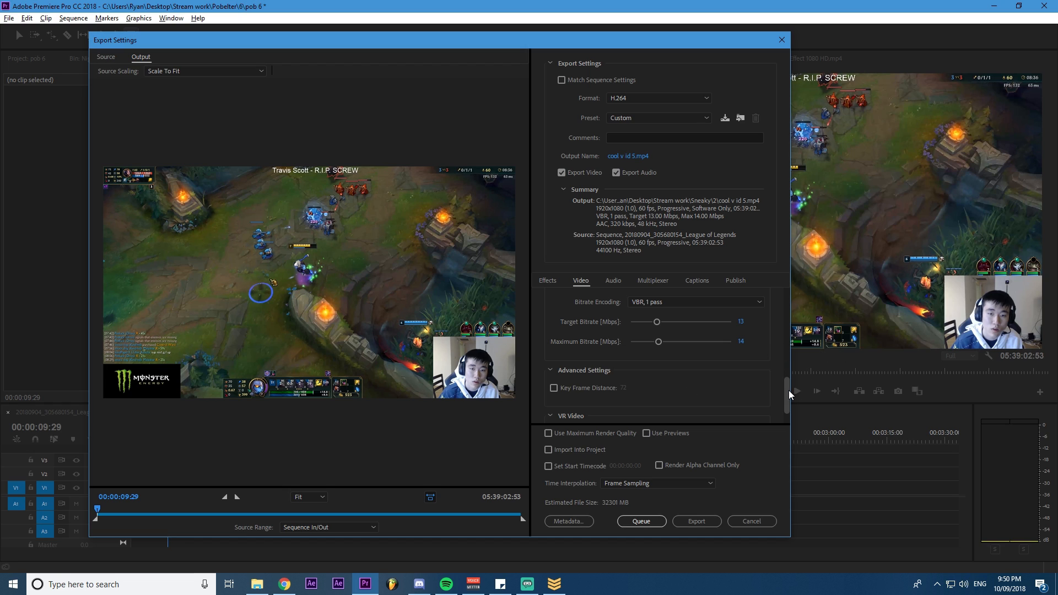
pyautogui.moveTo(790, 395)
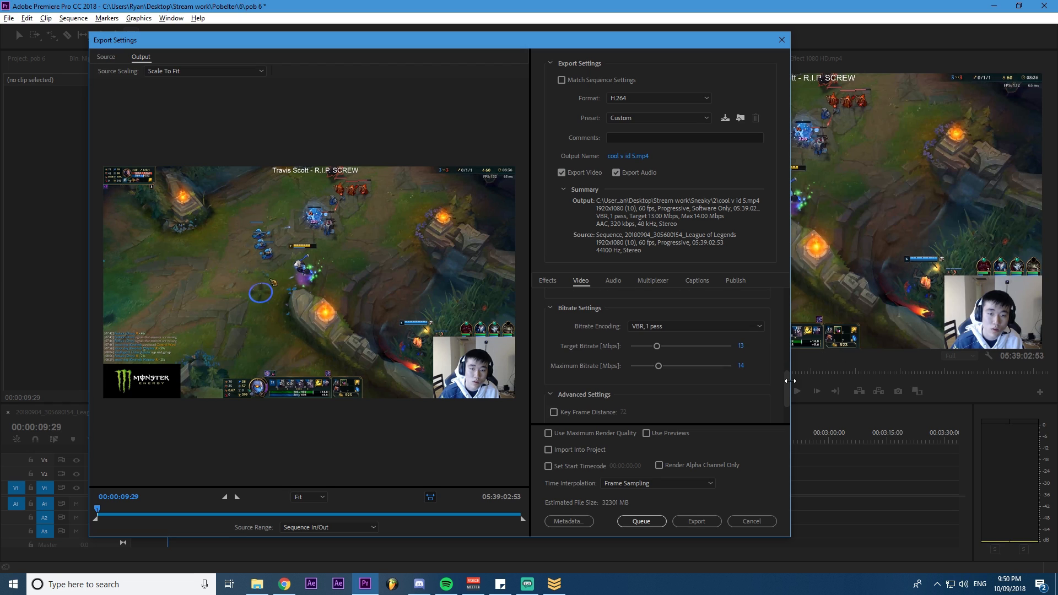
pyautogui.moveTo(776, 378)
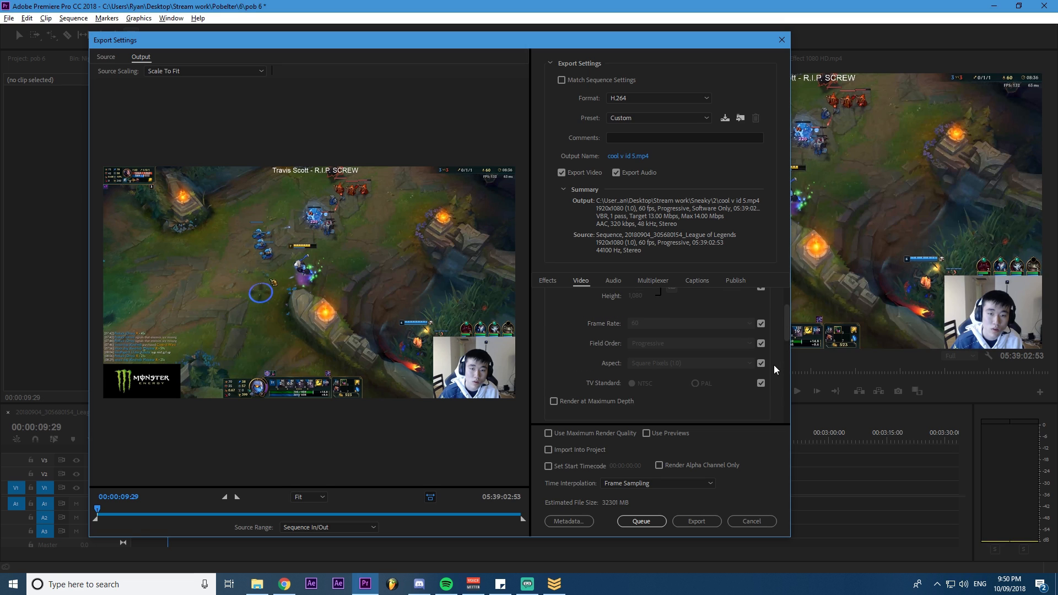
pyautogui.scroll(-3)
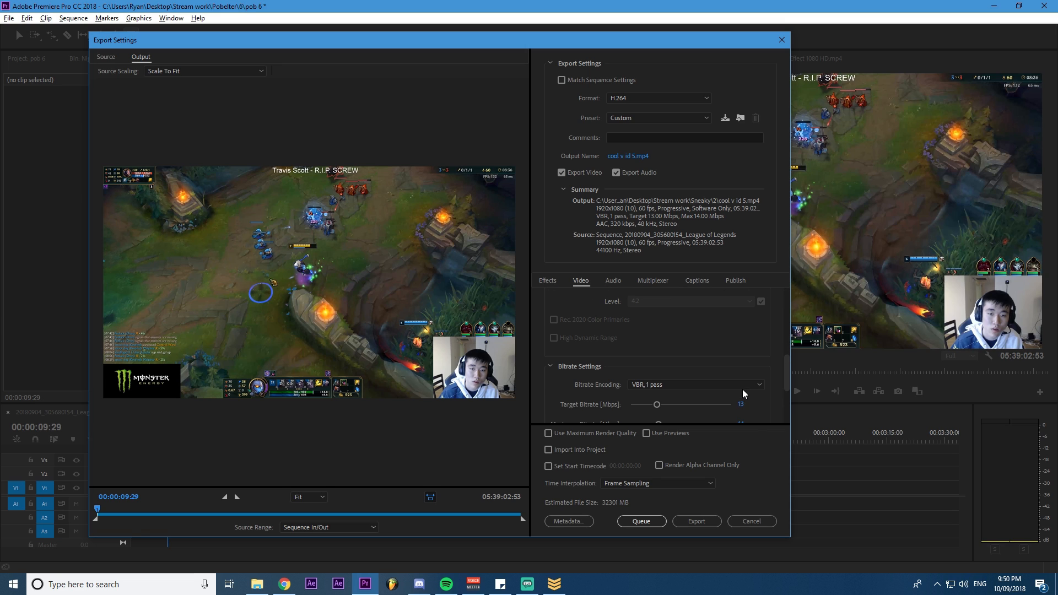
pyautogui.scroll(-3)
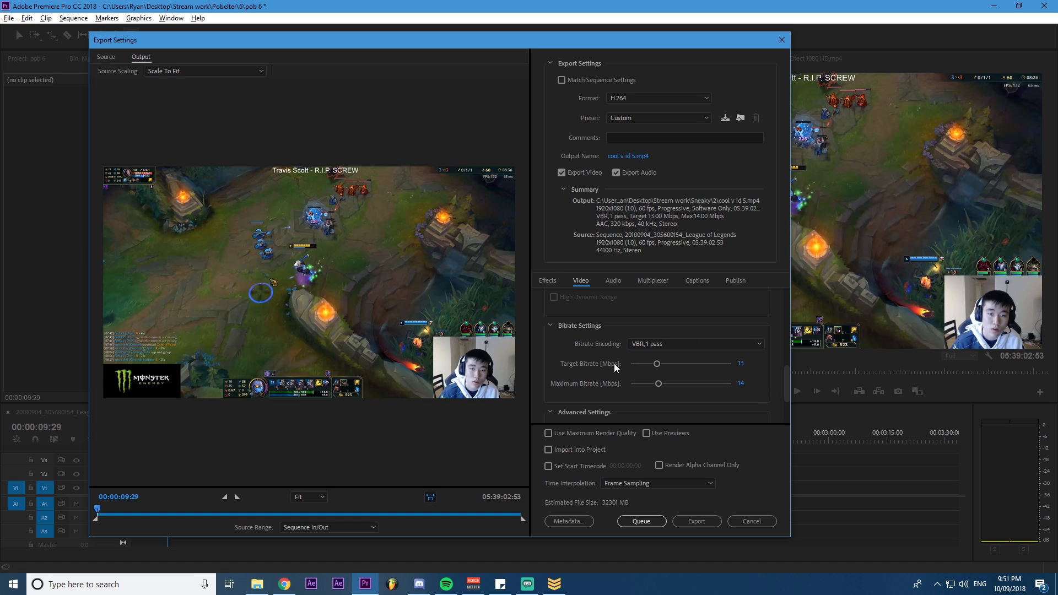
pyautogui.click(613, 280)
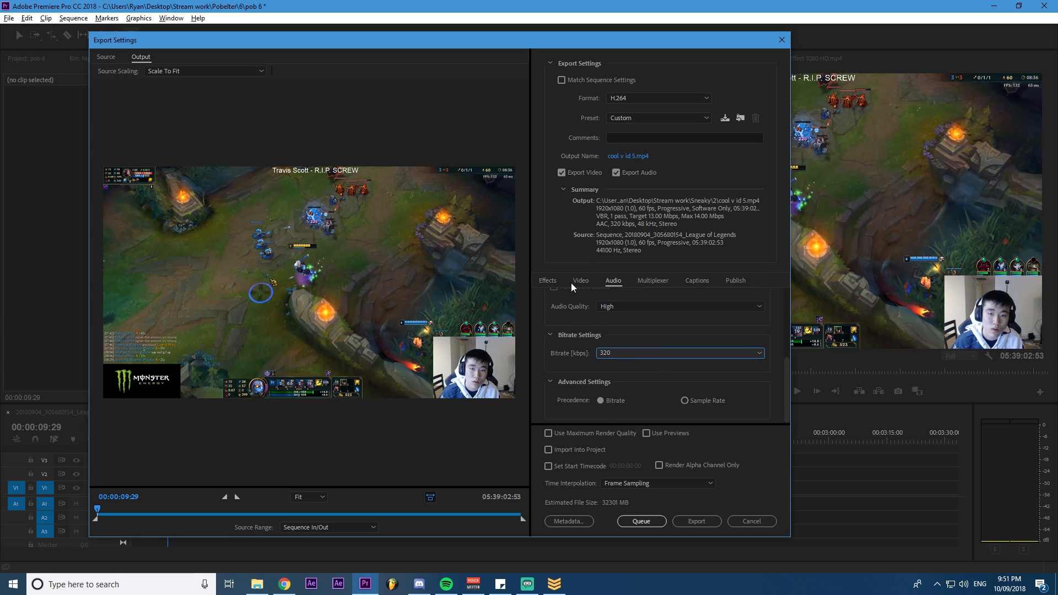
pyautogui.click(580, 281)
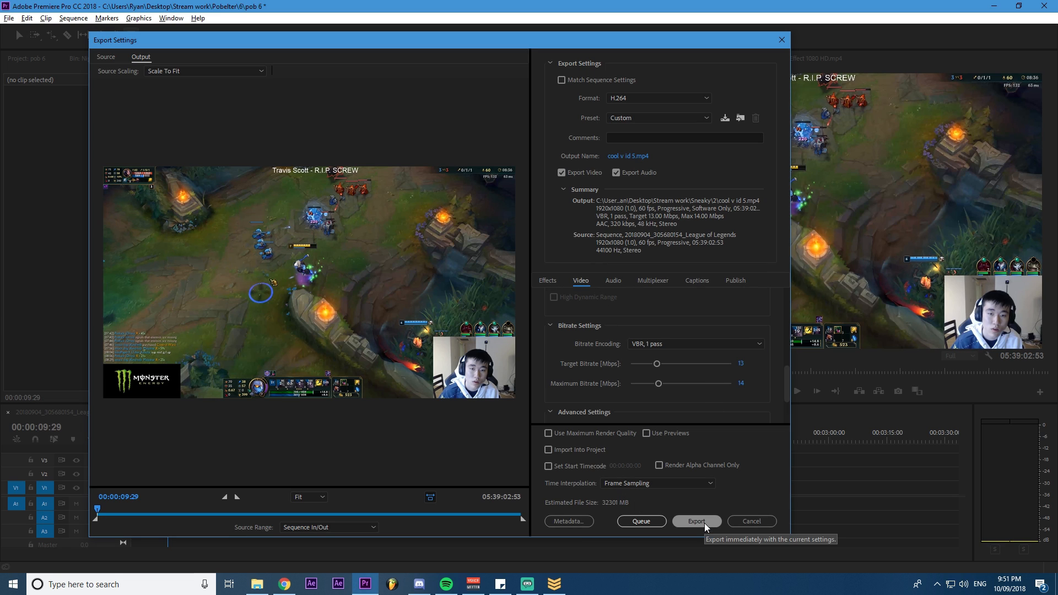
# Step: Export the sequence as 'cool v id 5.mp4' and return to the pob 6 timeline
pyautogui.click(695, 521)
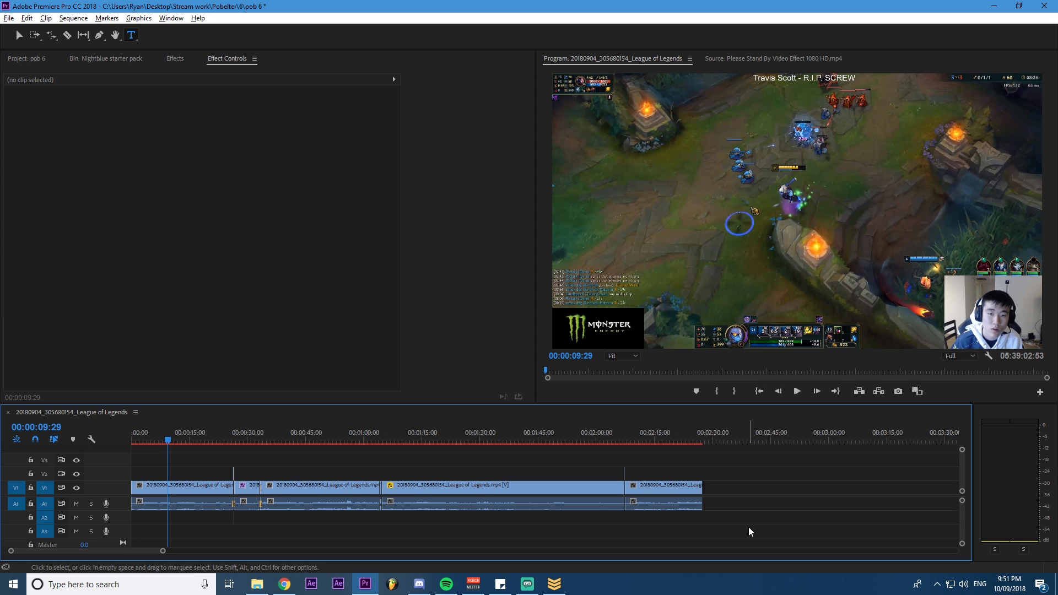
pyautogui.moveTo(544, 487)
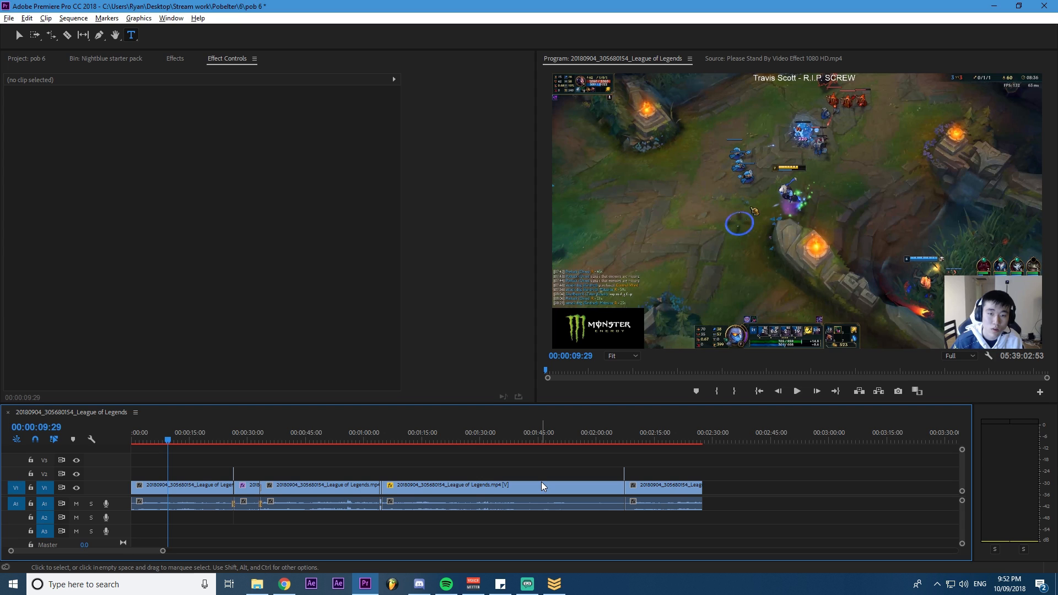